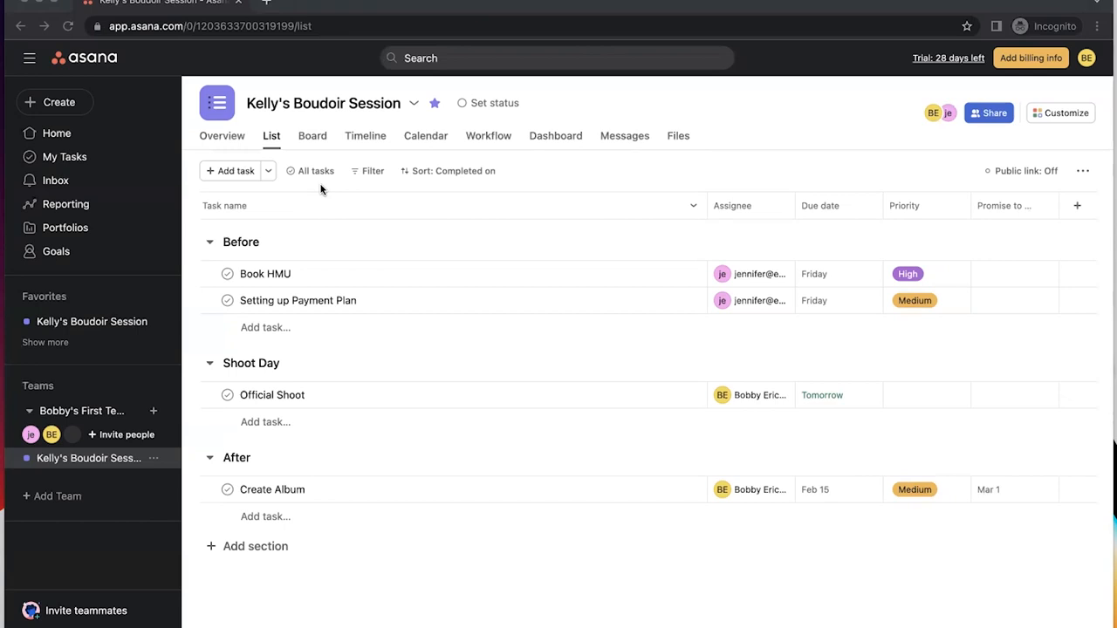
mouse_move(59, 102)
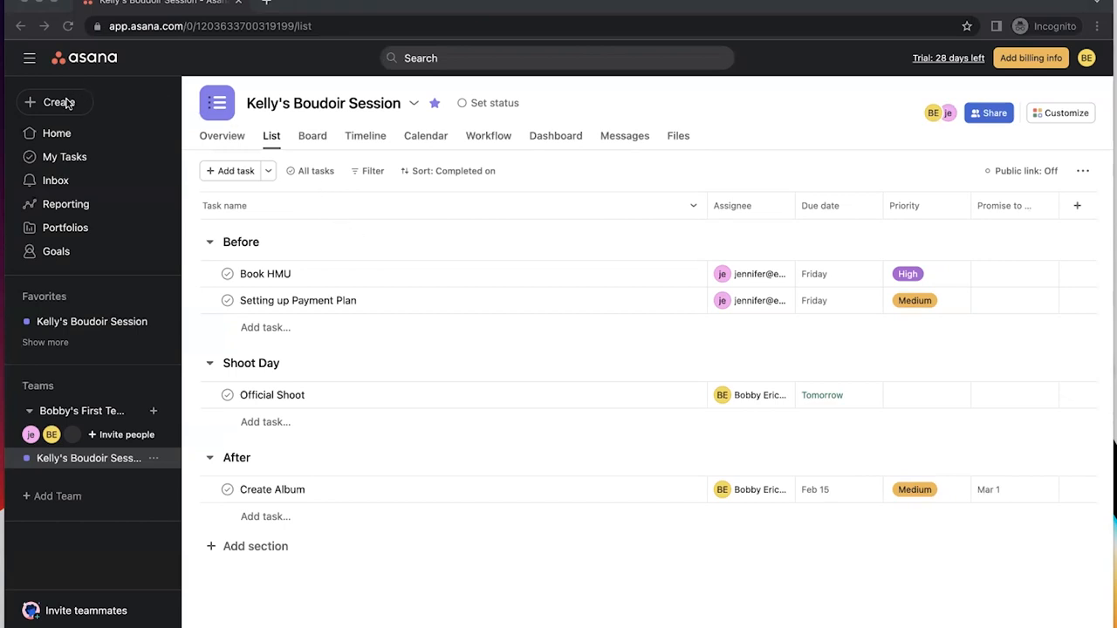
- Open the new-project screen from the sidebar's Create menu, choosing Project
left_click(54, 102)
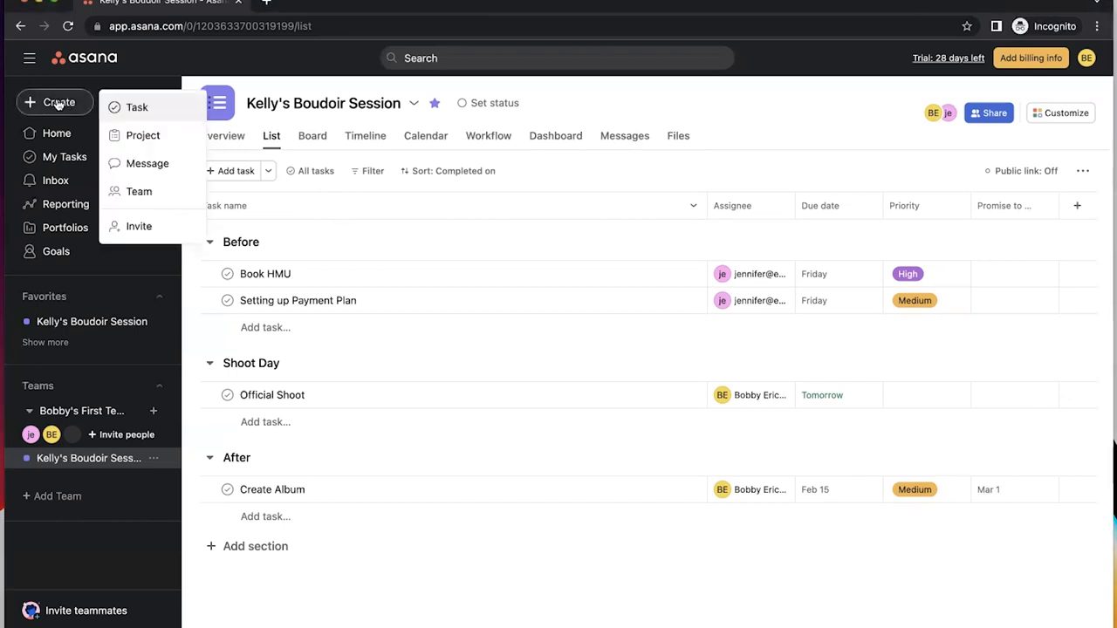
mouse_move(143, 135)
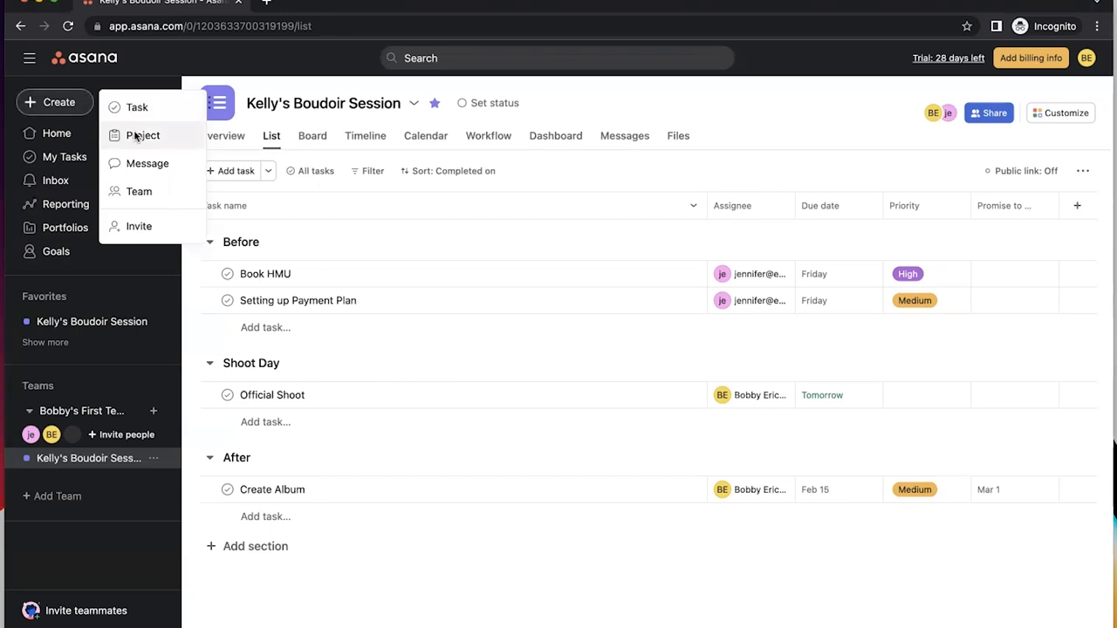
left_click(143, 135)
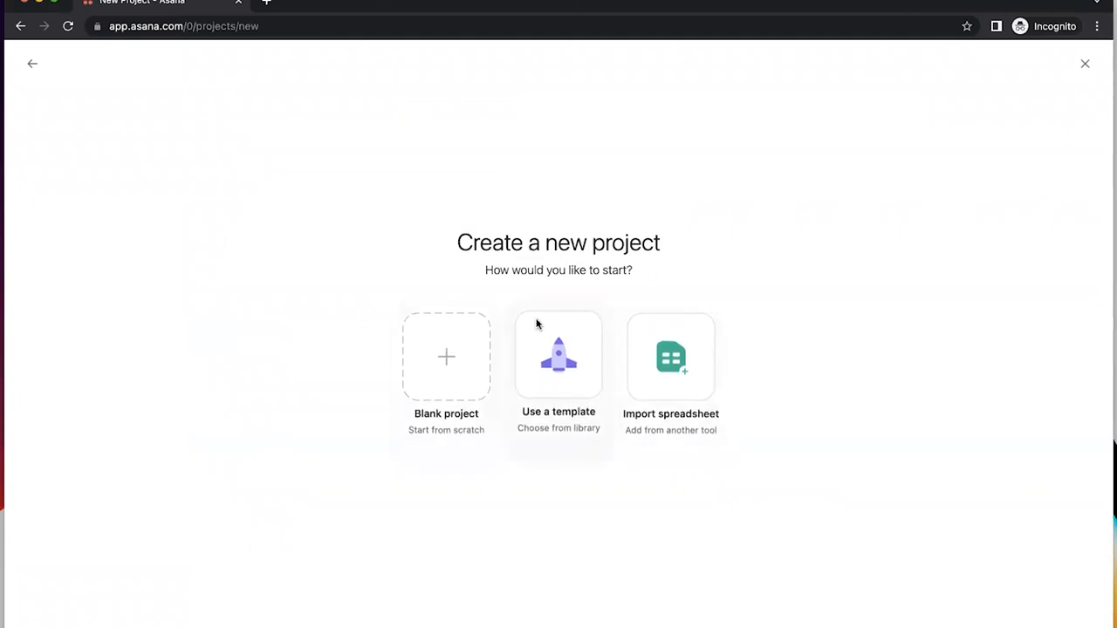
mouse_move(454, 362)
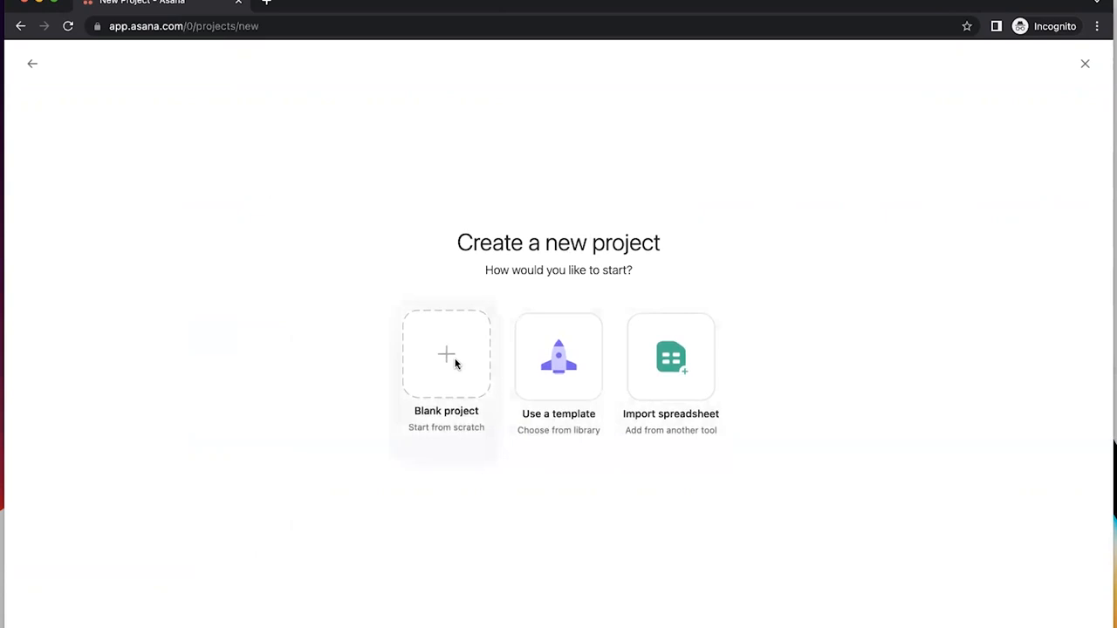
- Start a blank project named 'Social Media' with List layout and begin adding tasks
left_click(446, 355)
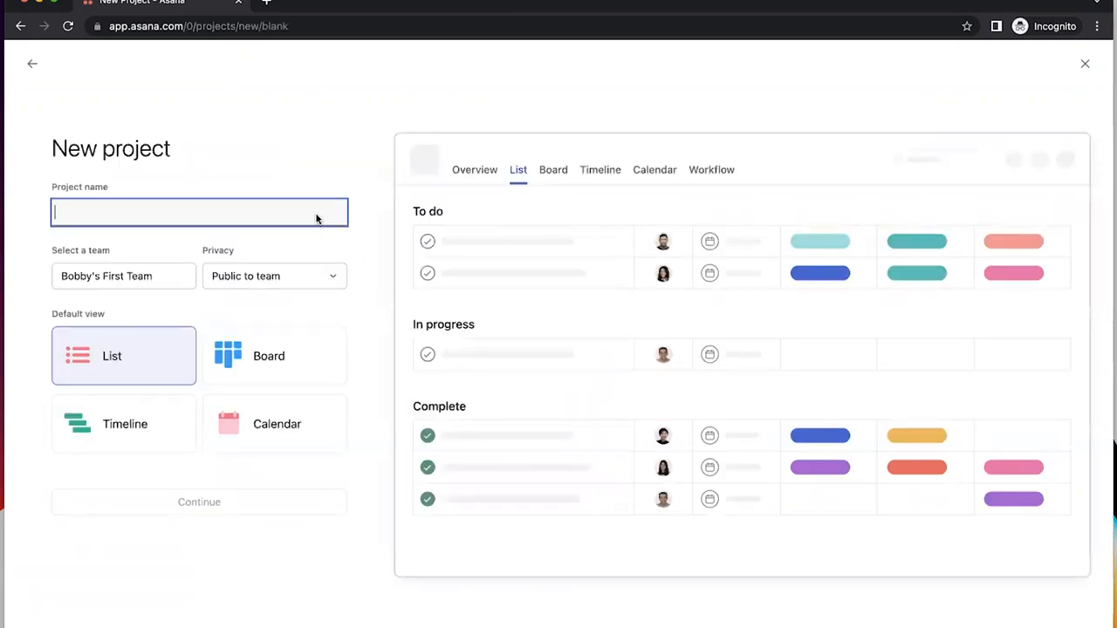
type("Soci")
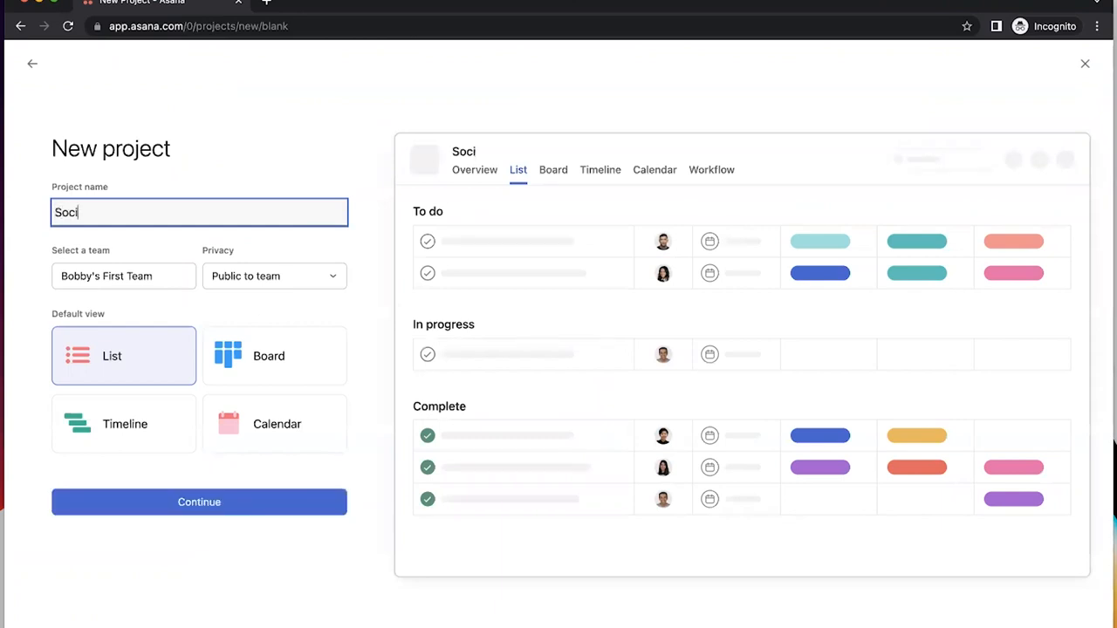
type("al Medi")
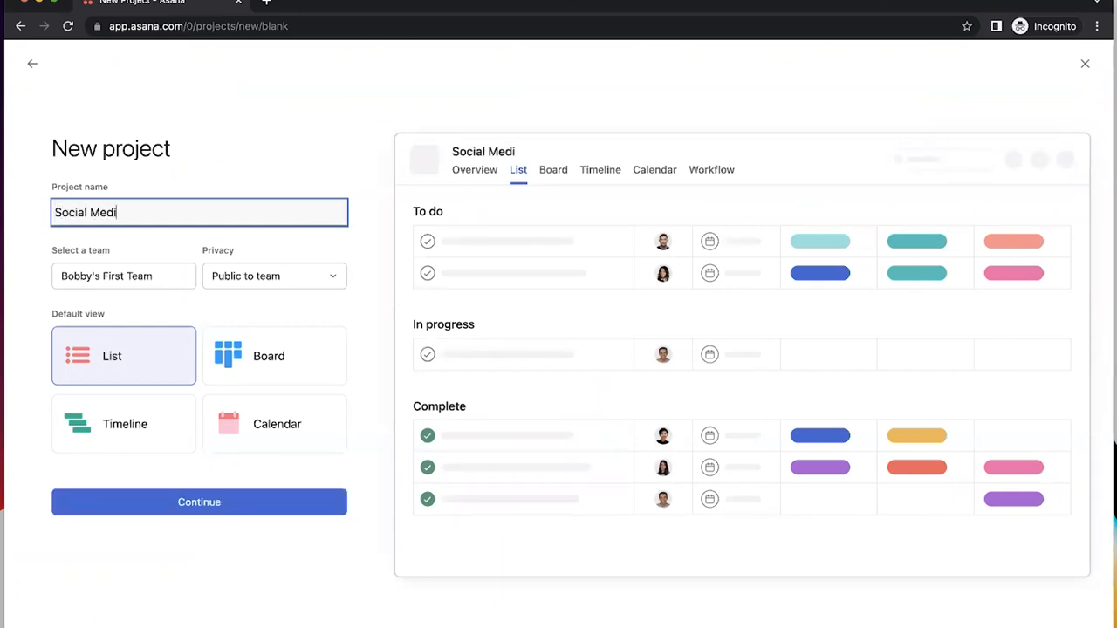
type("a")
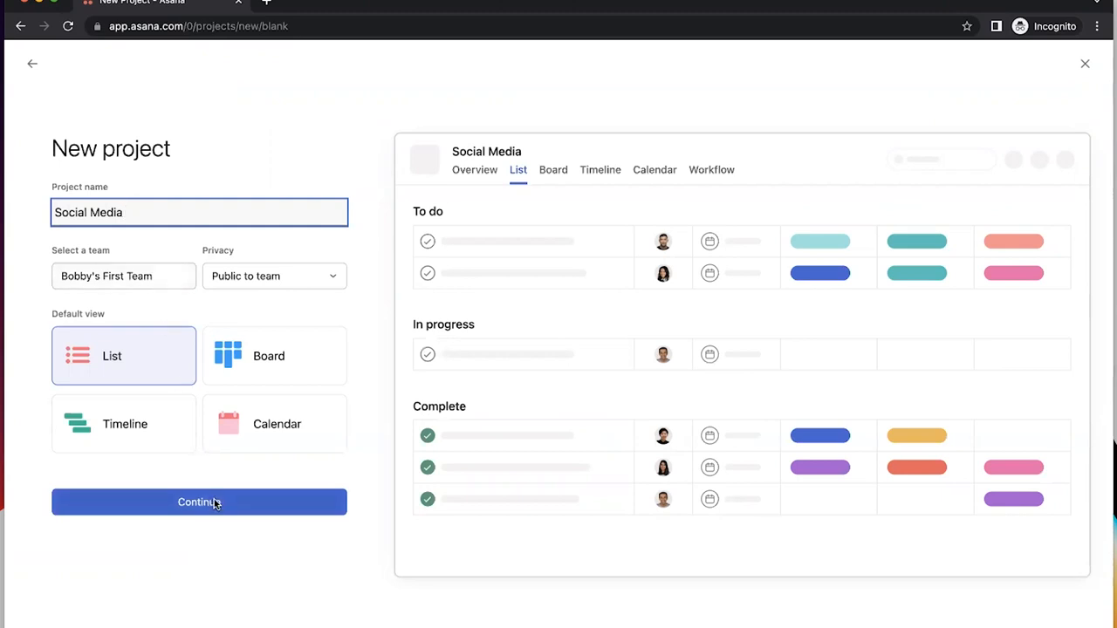
left_click(274, 356)
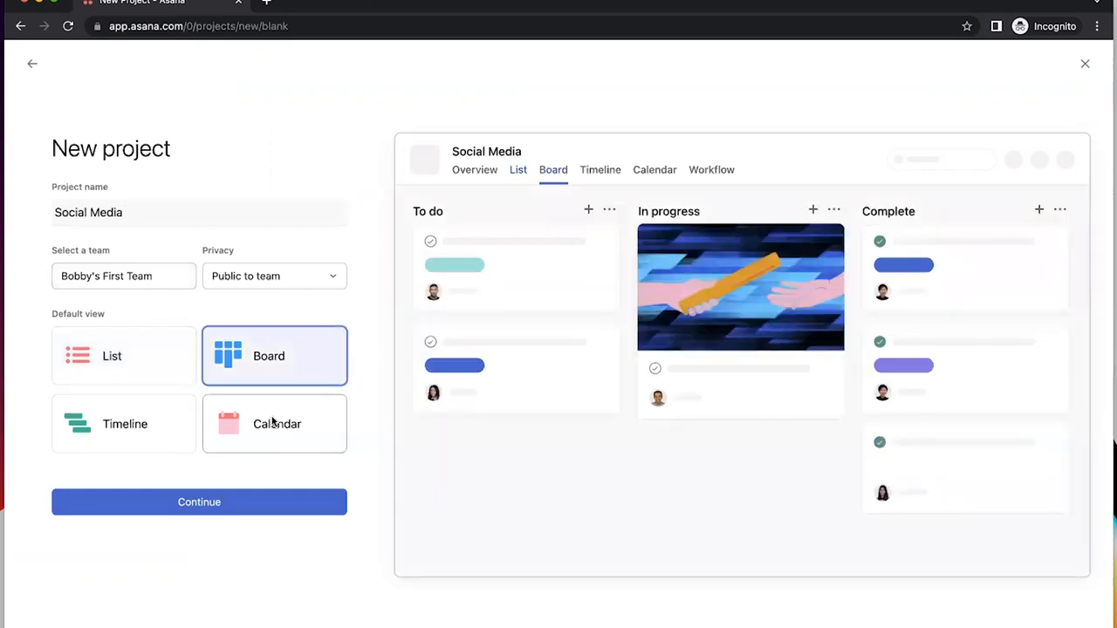
left_click(124, 356)
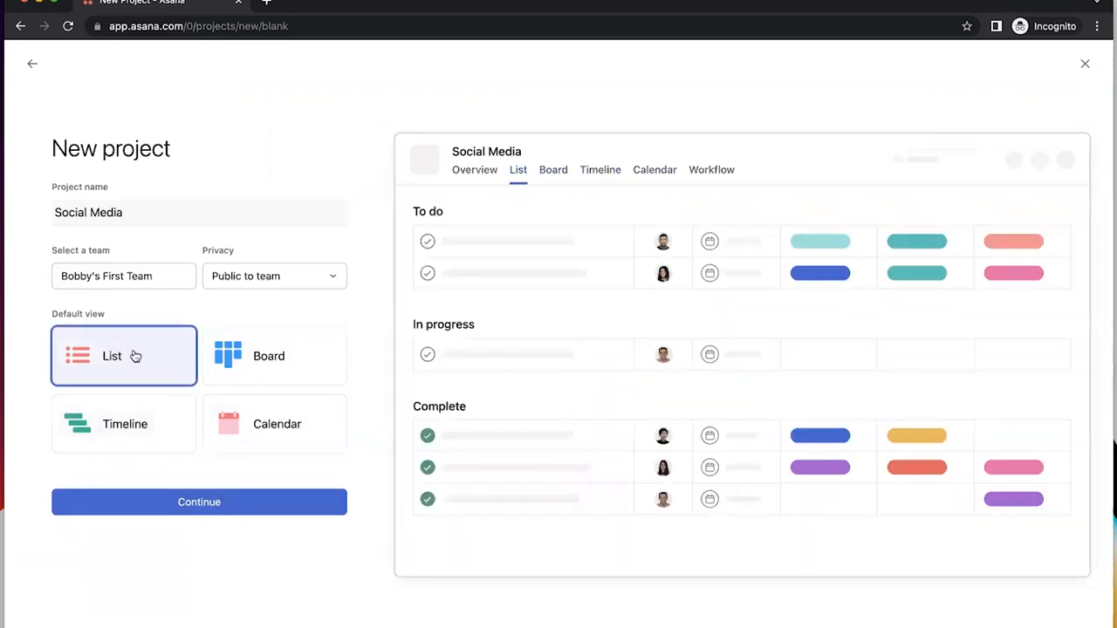
mouse_move(199, 501)
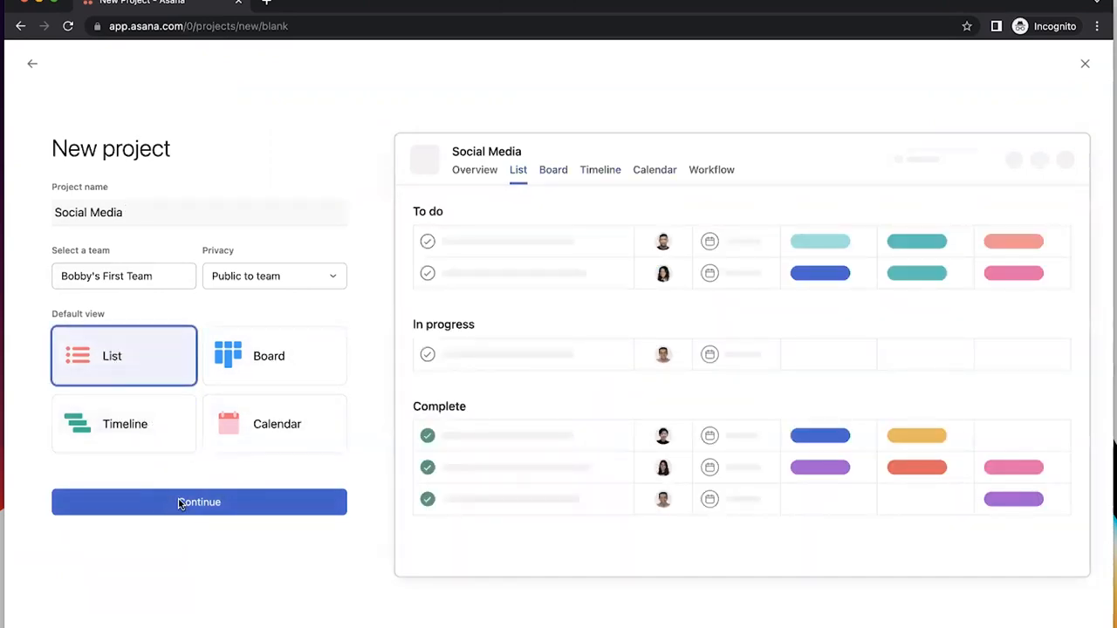
left_click(198, 502)
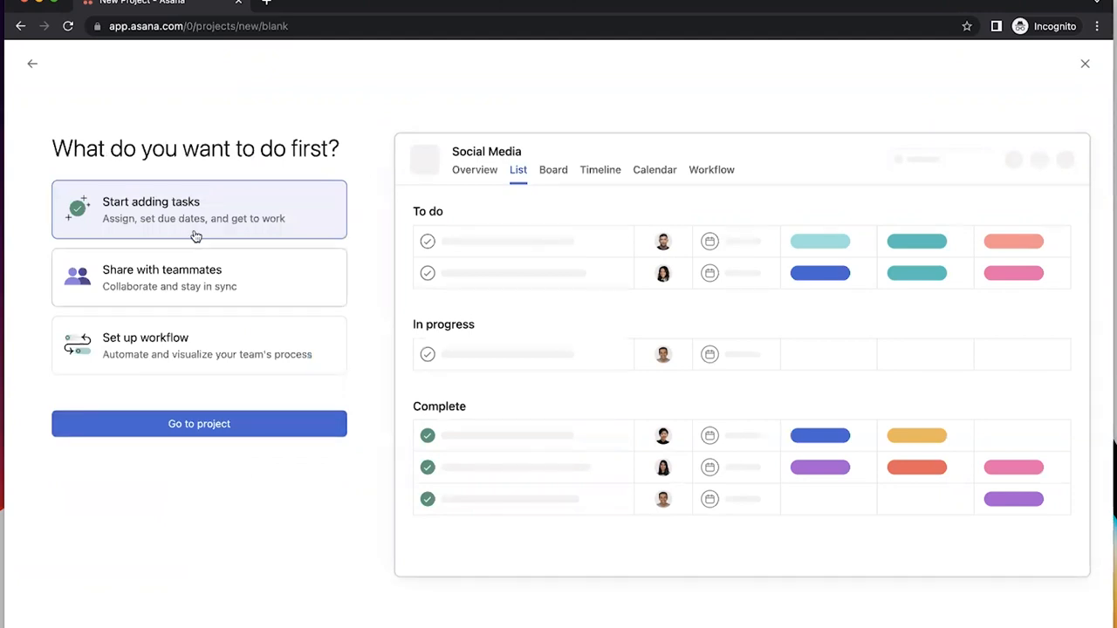
left_click(199, 423)
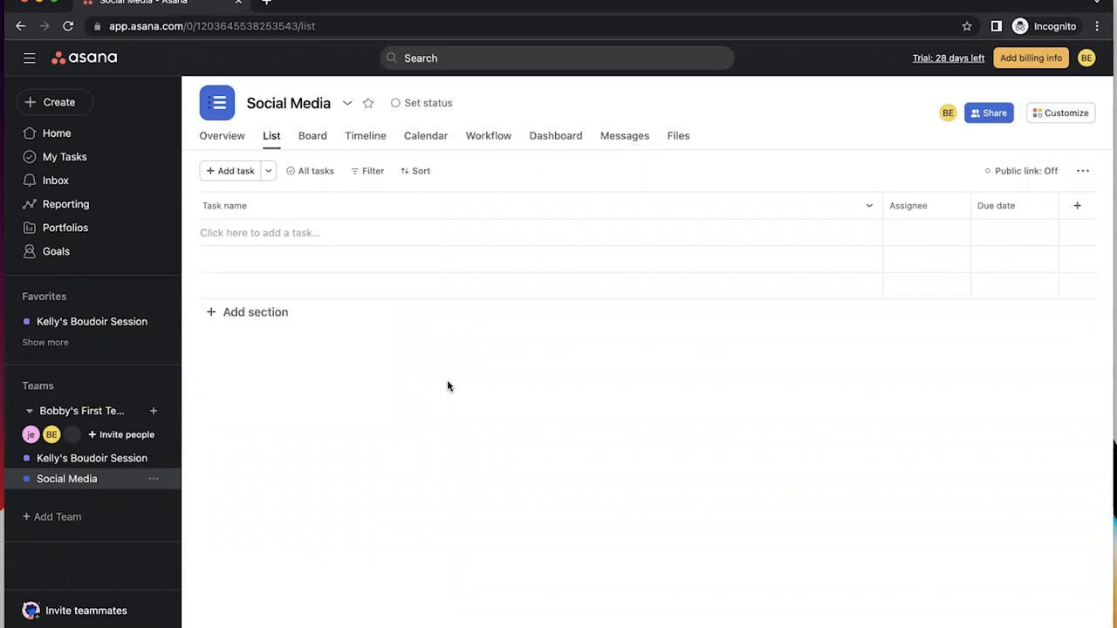
mouse_move(684, 258)
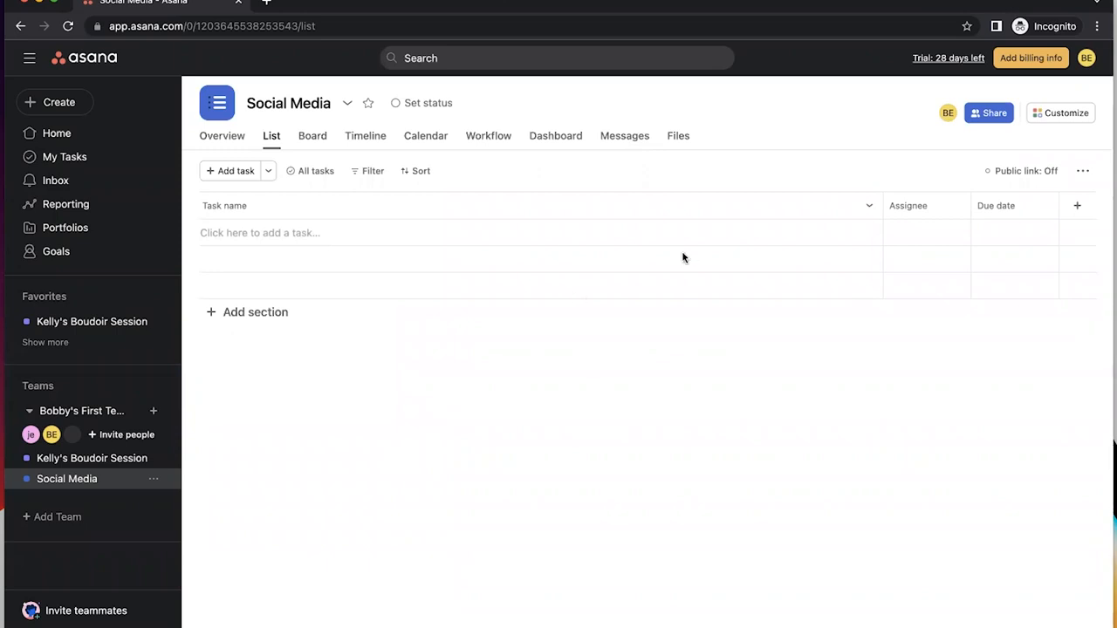
- Invite a teammate by email to the Social Media project with edit access
left_click(988, 113)
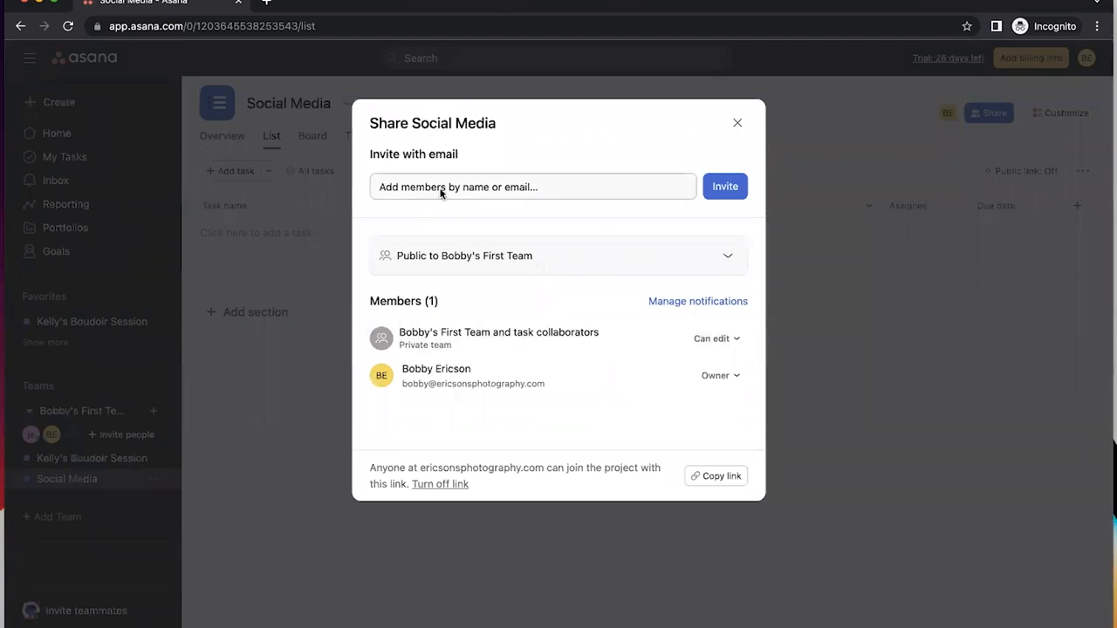
left_click(533, 186)
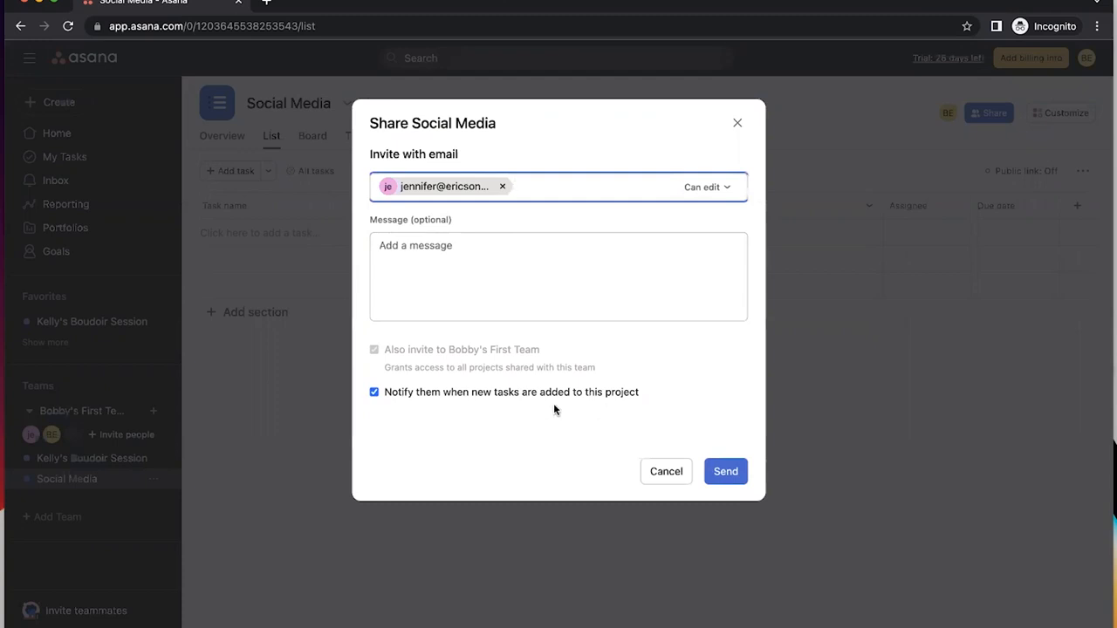
mouse_move(725, 471)
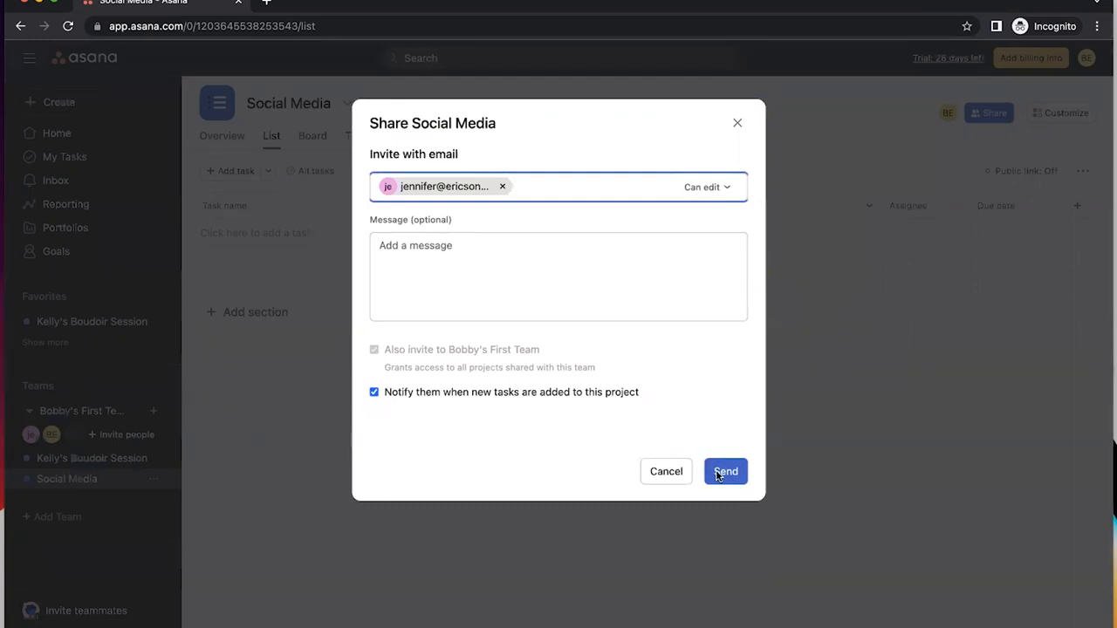
left_click(725, 471)
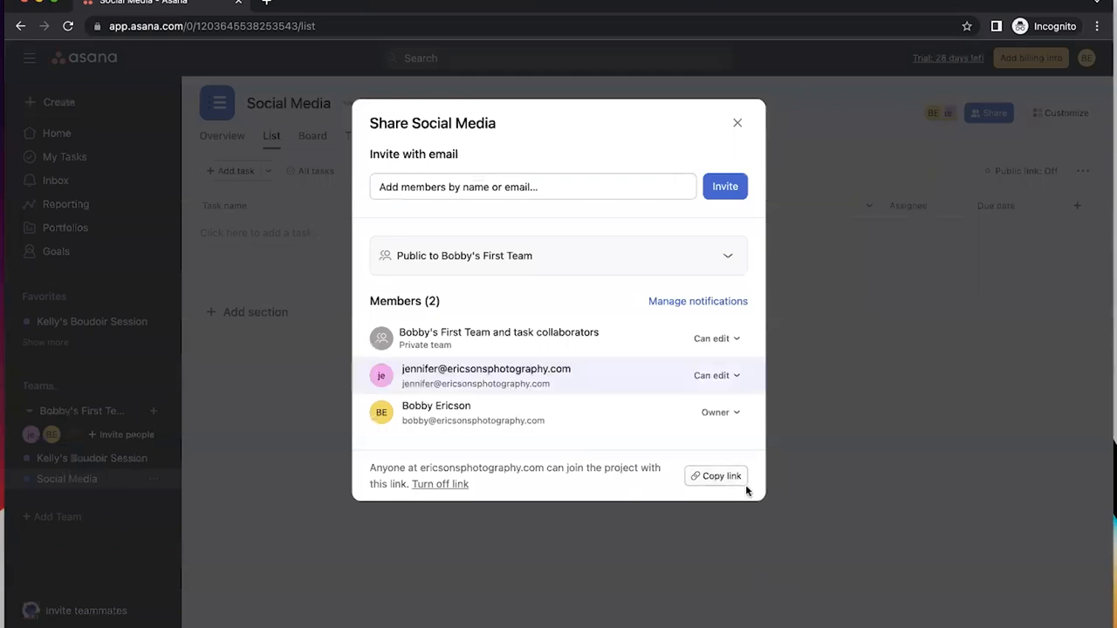
left_click(737, 122)
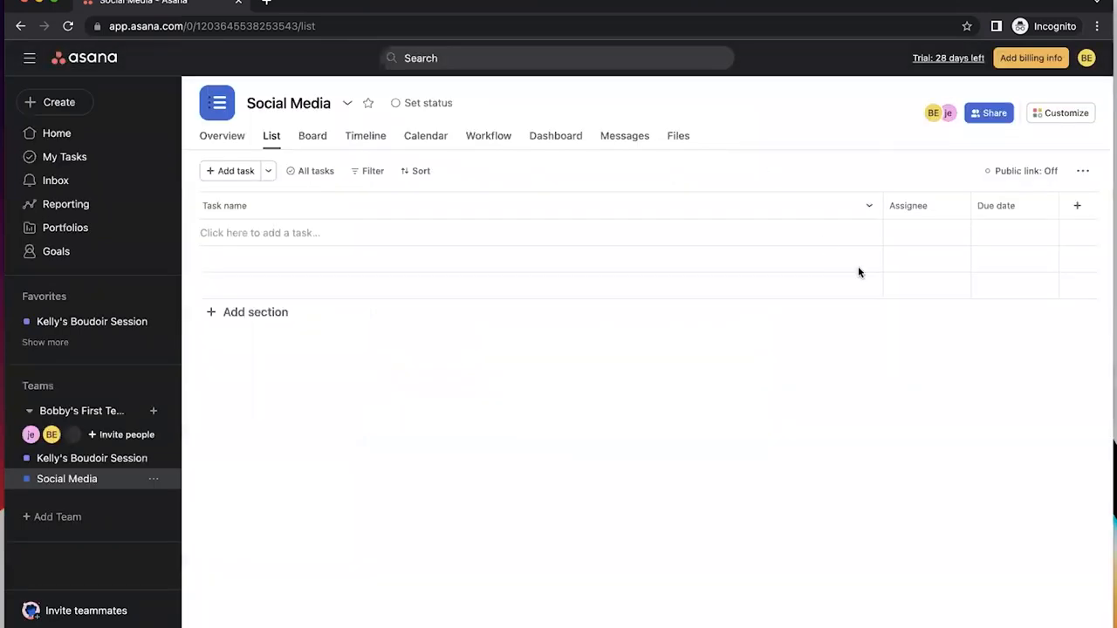
mouse_move(916, 178)
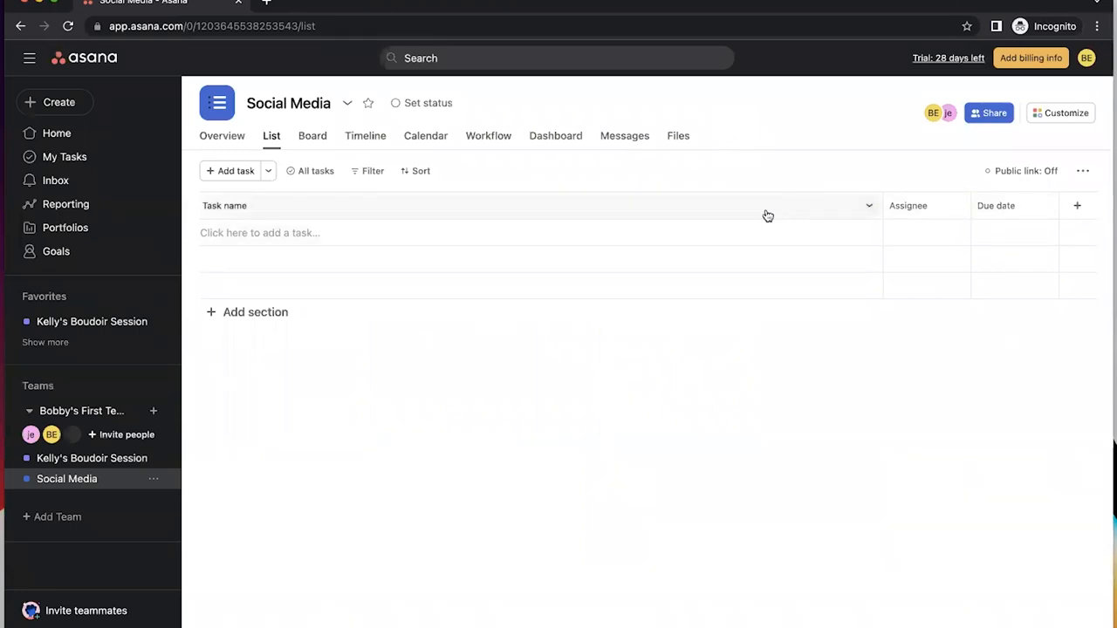
mouse_move(938, 214)
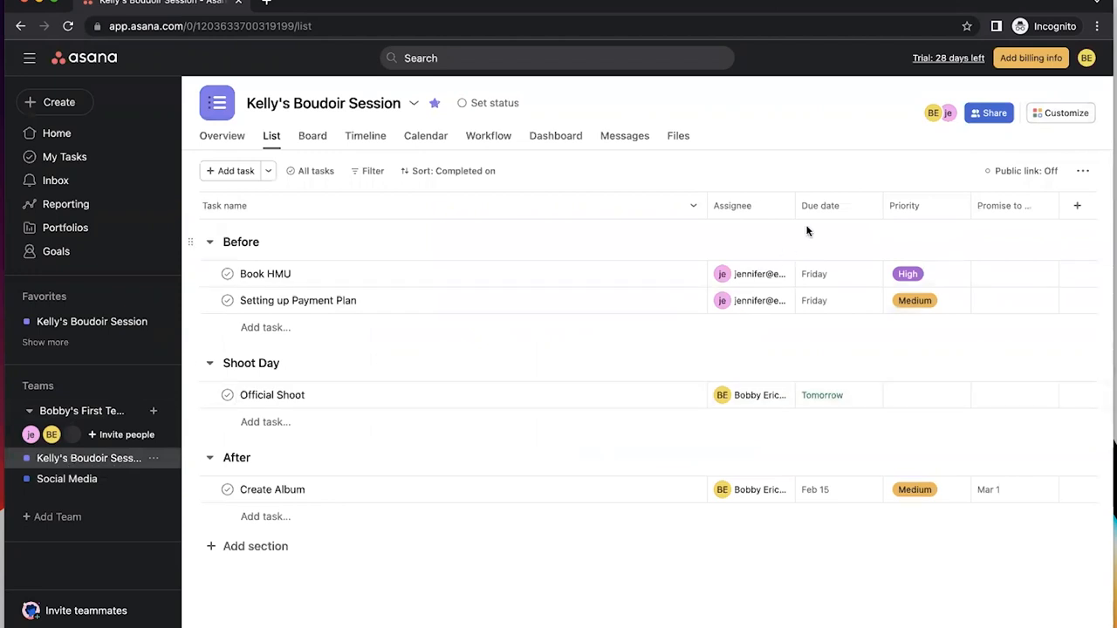
mouse_move(1038, 207)
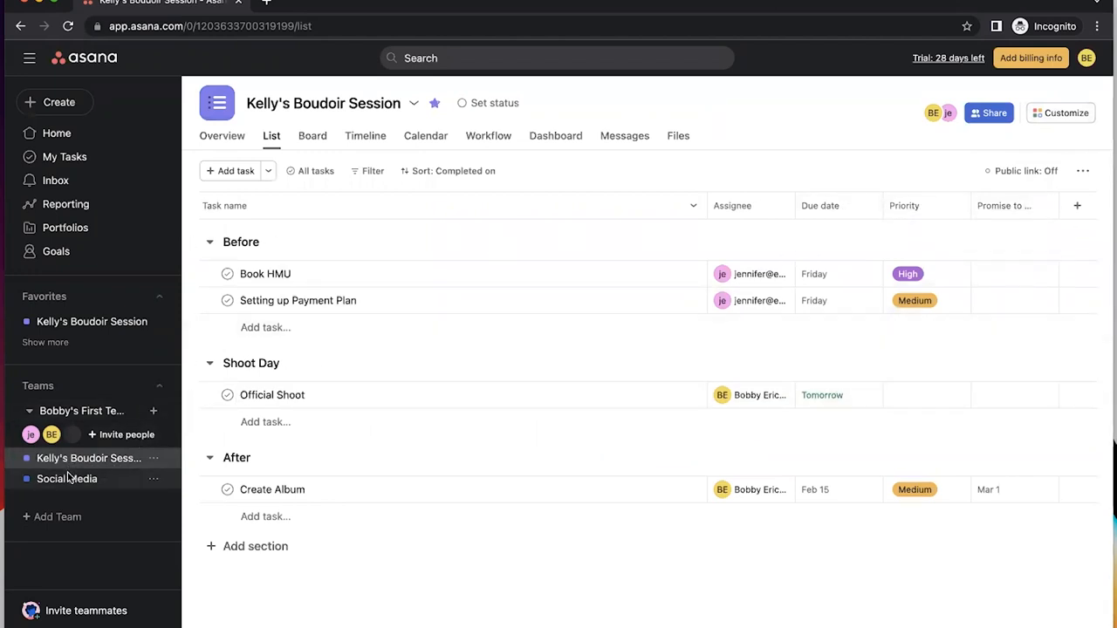
left_click(68, 478)
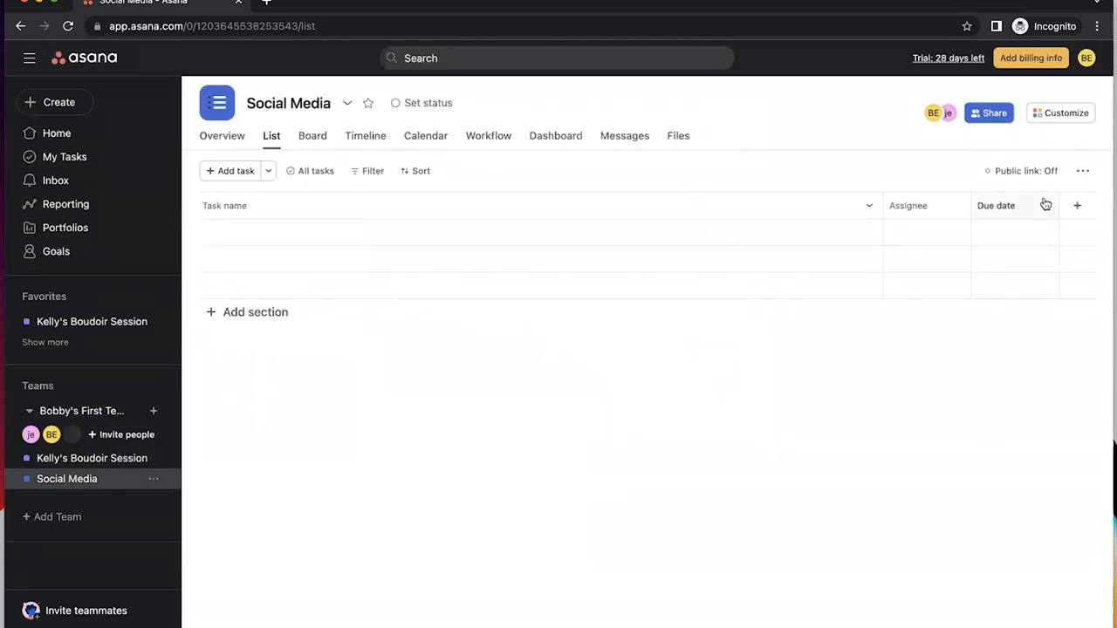
left_click(1061, 113)
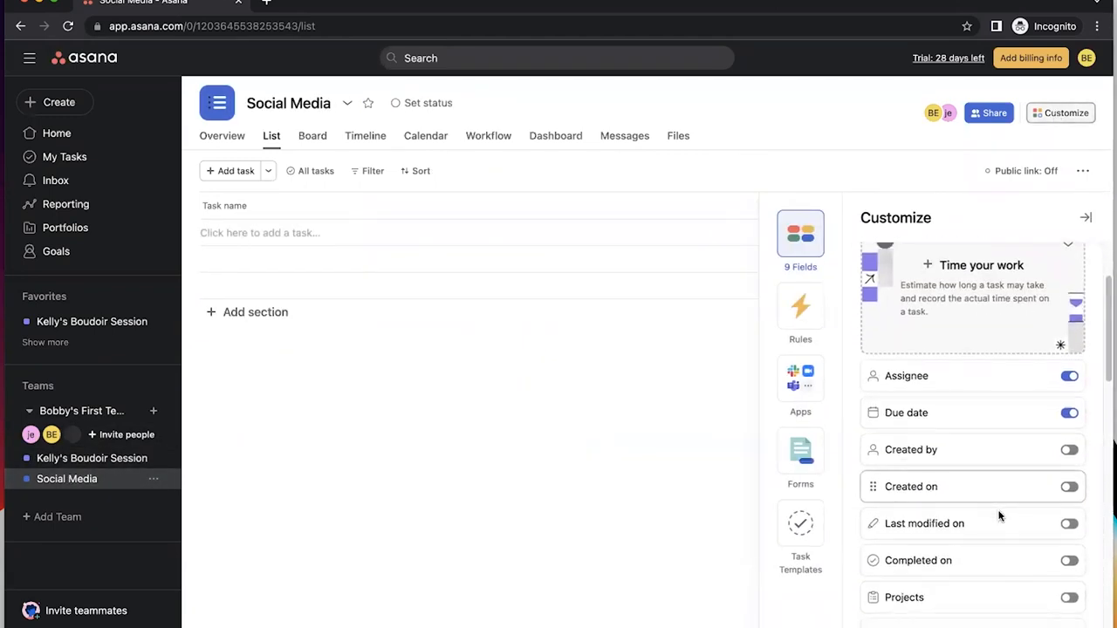
scroll("down", 3)
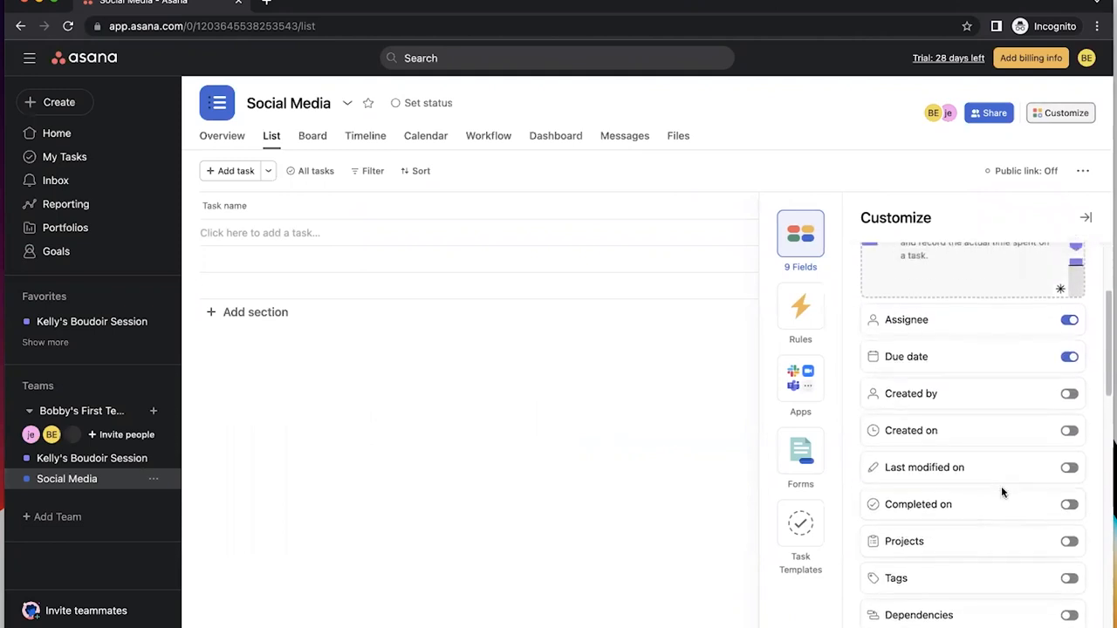
scroll("up", 3)
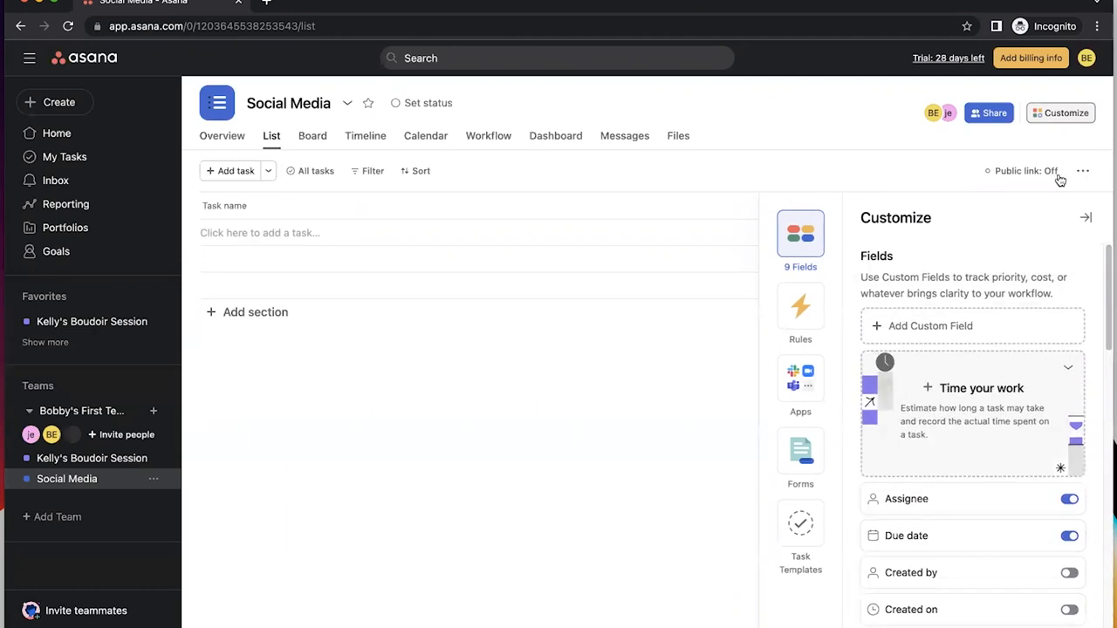
left_click(1085, 217)
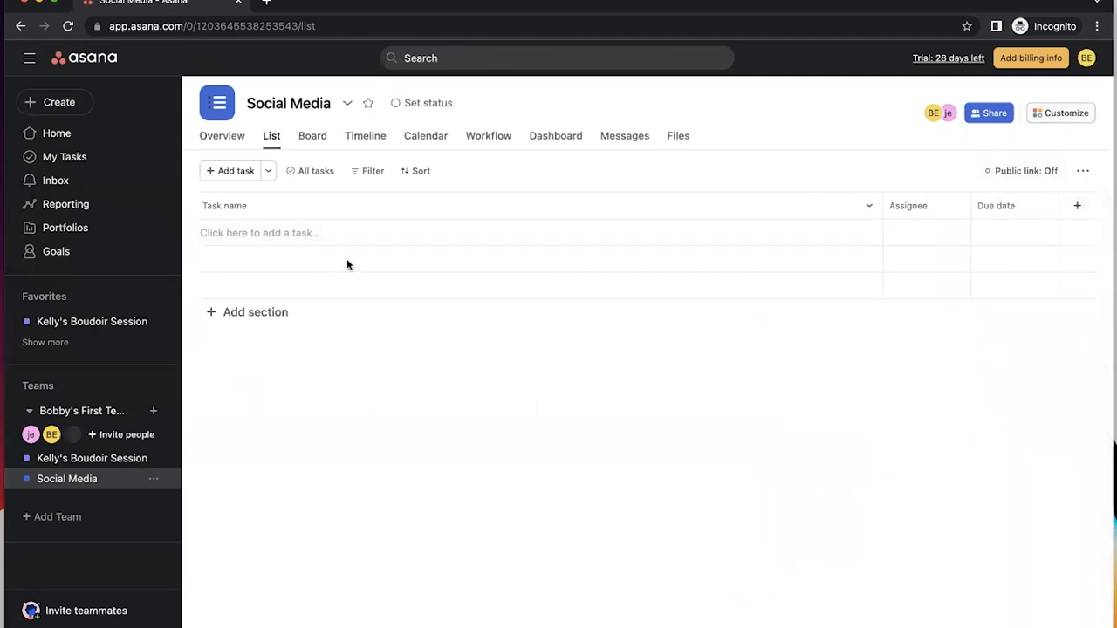
mouse_move(255, 311)
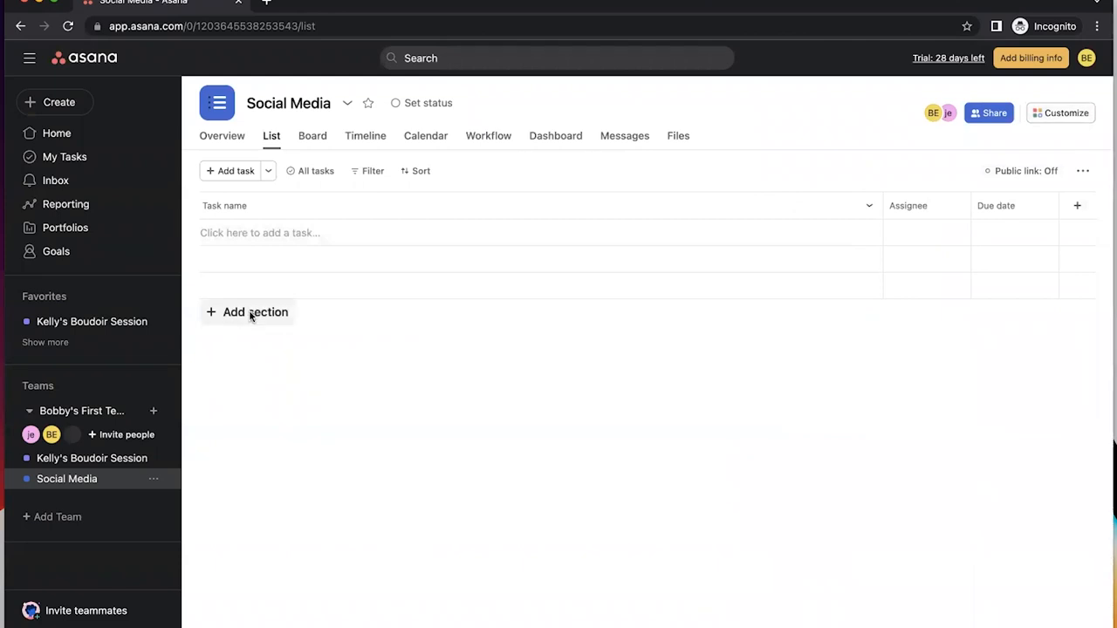
- Add Instagram, Facebook, TikTok and YouTube sections to the Social Media list
left_click(247, 311)
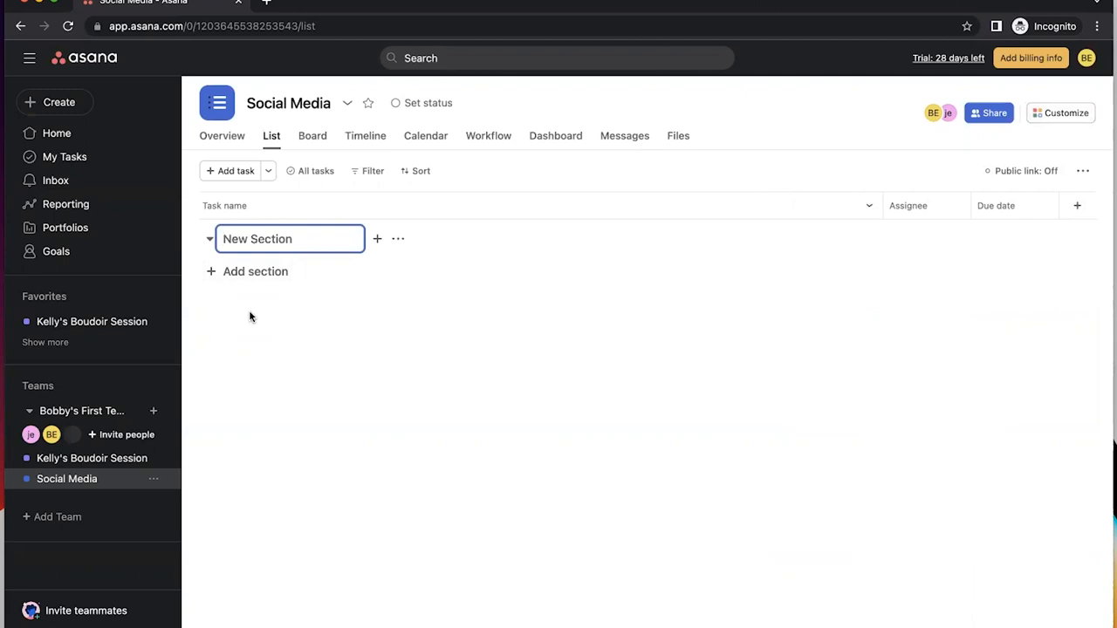
type("Instagram")
type("Facebook")
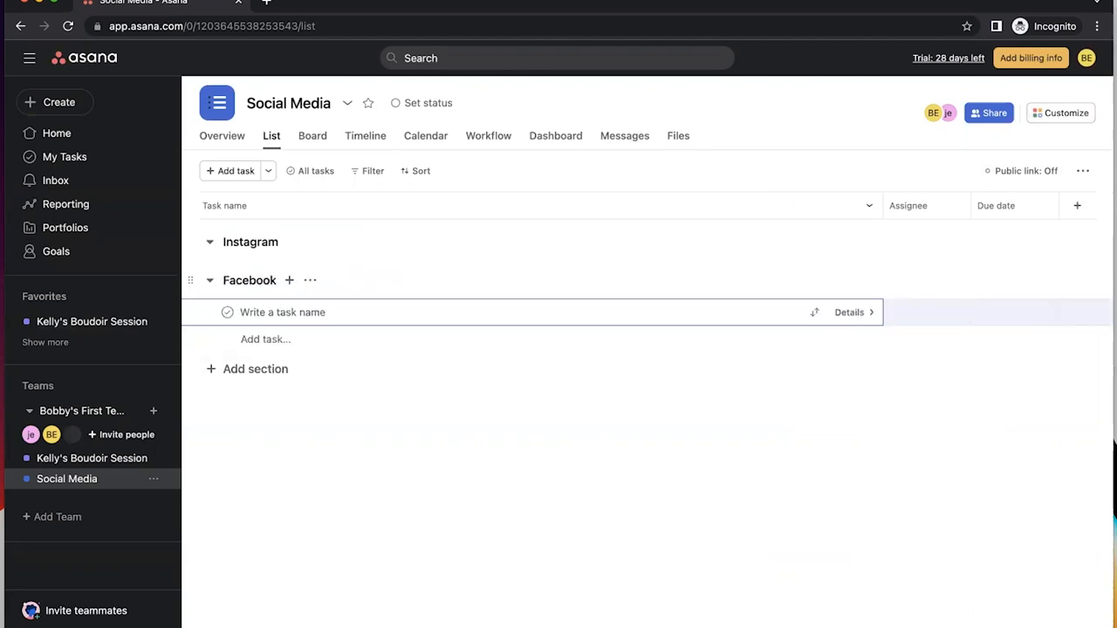
left_click(254, 368)
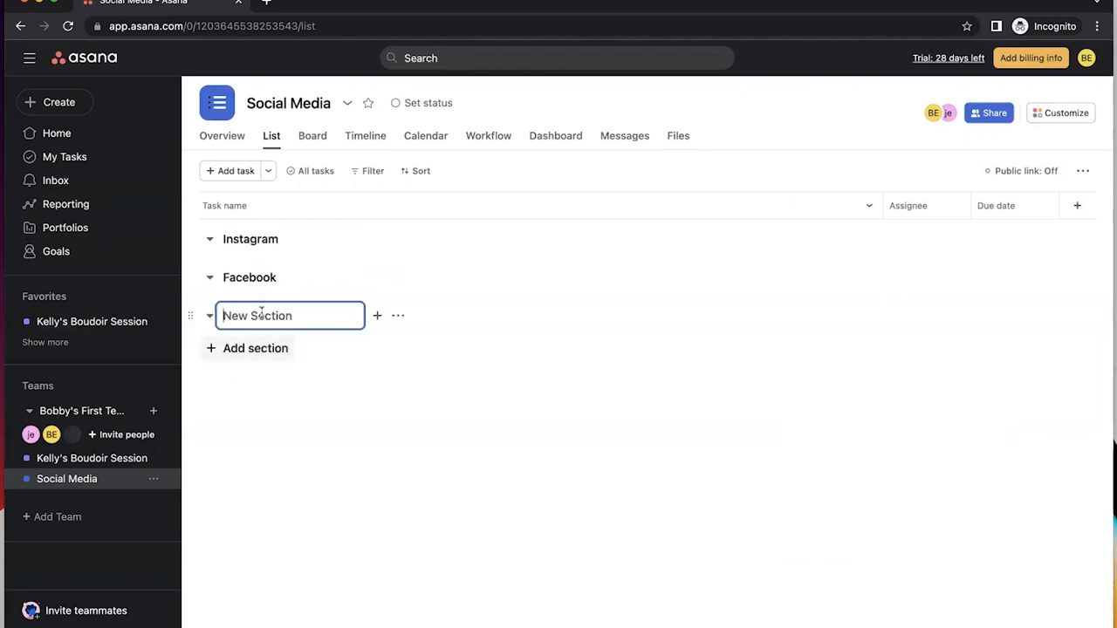
type("TikTok")
type("YouTube")
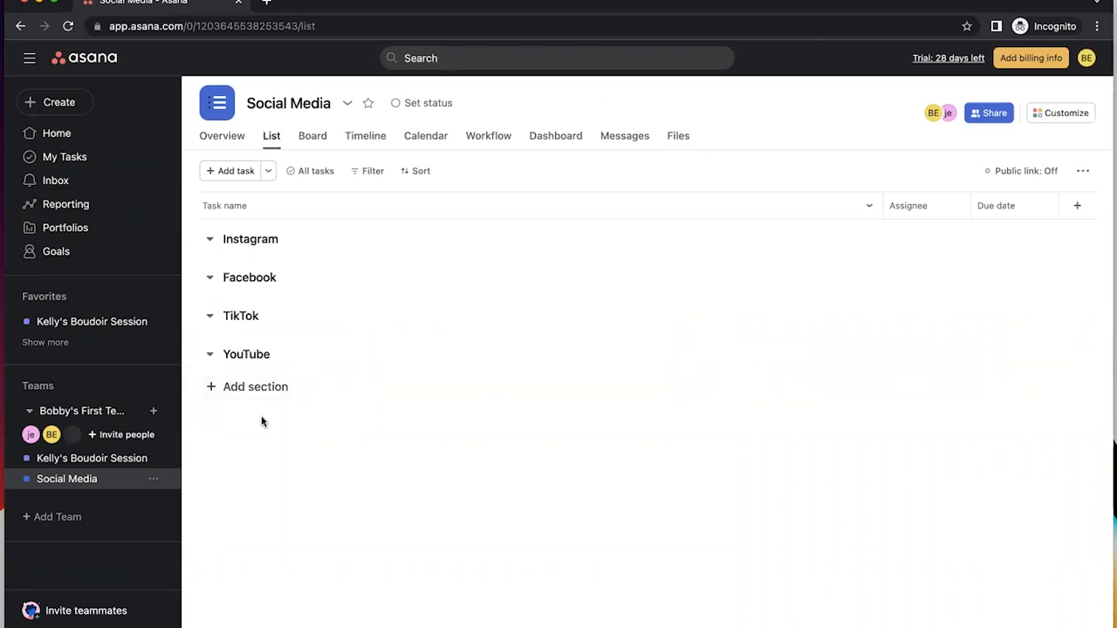
mouse_move(207, 244)
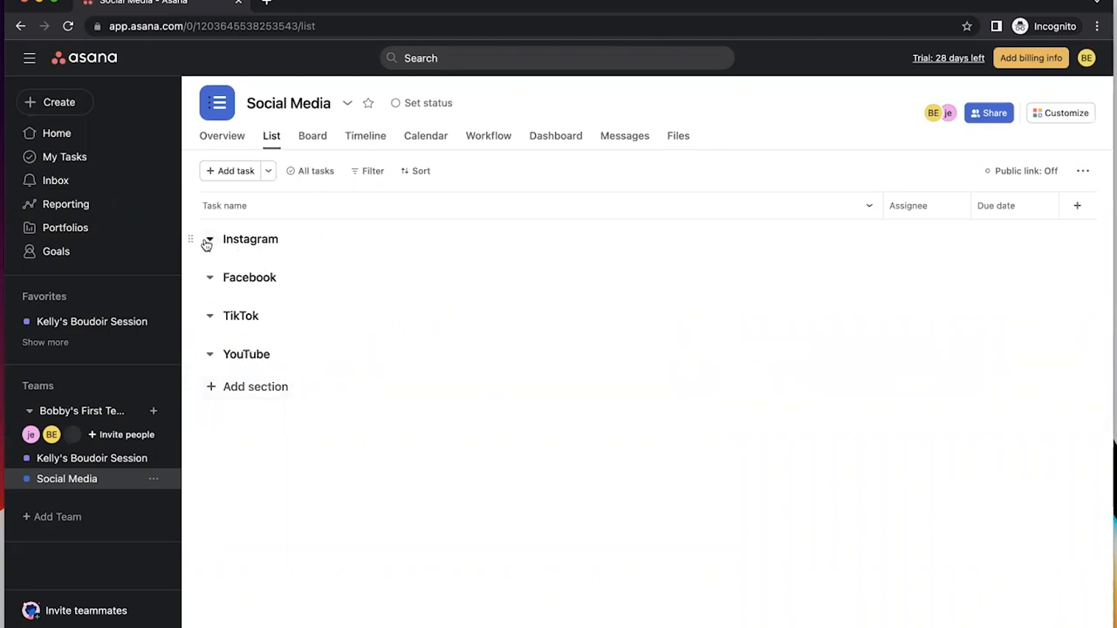
mouse_move(290, 239)
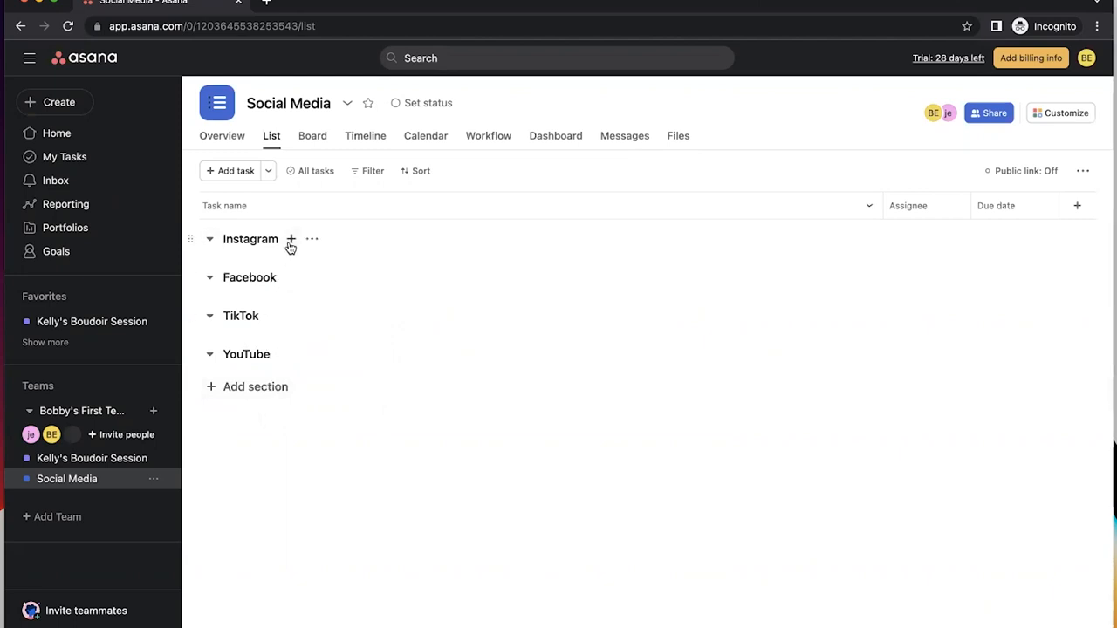
- Create the task 'Post About Boudoir Photography' in the Instagram section
left_click(291, 239)
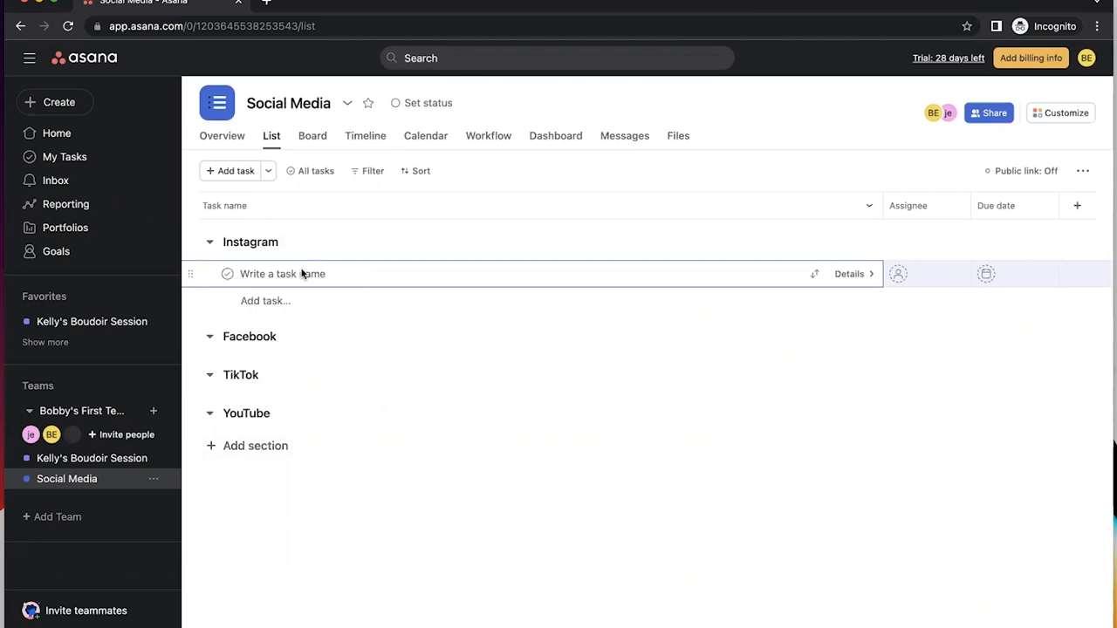
type("Post to")
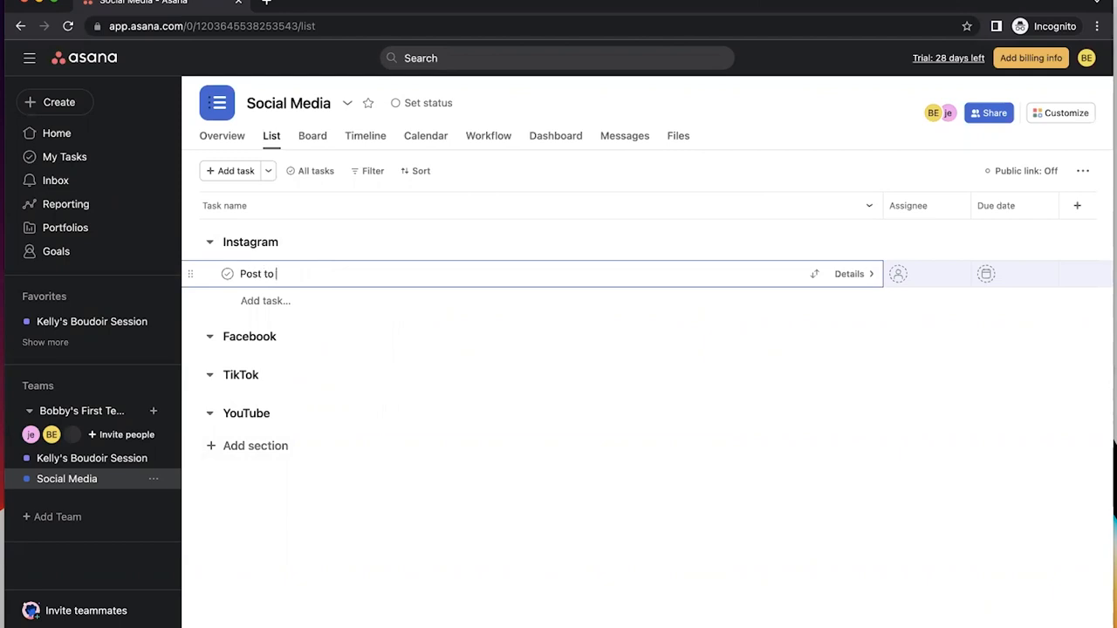
type("Instagram")
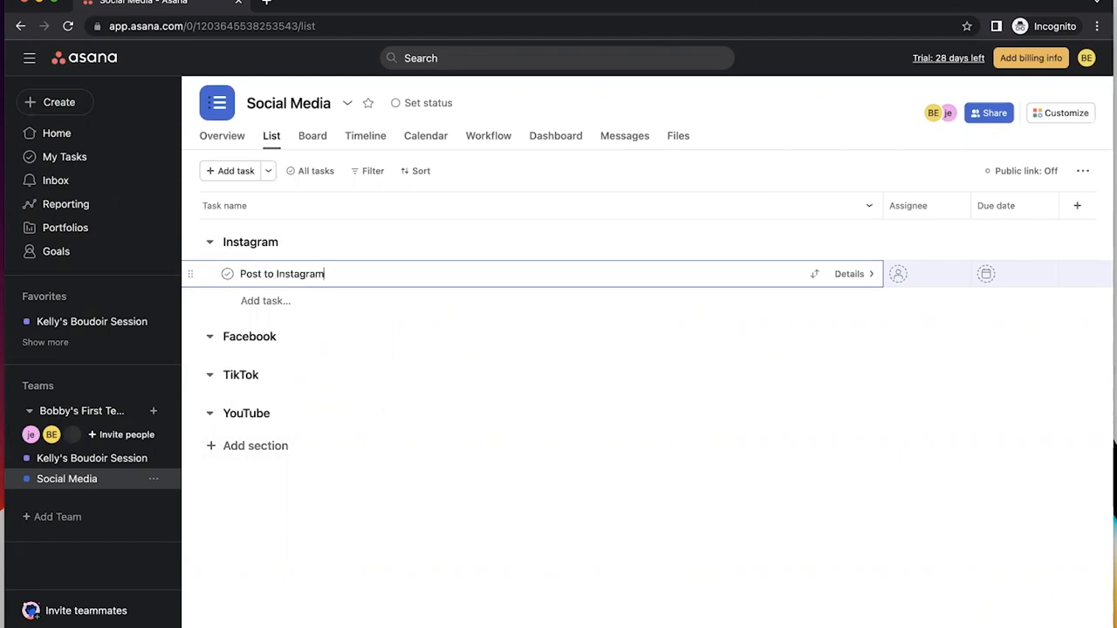
mouse_move(922, 274)
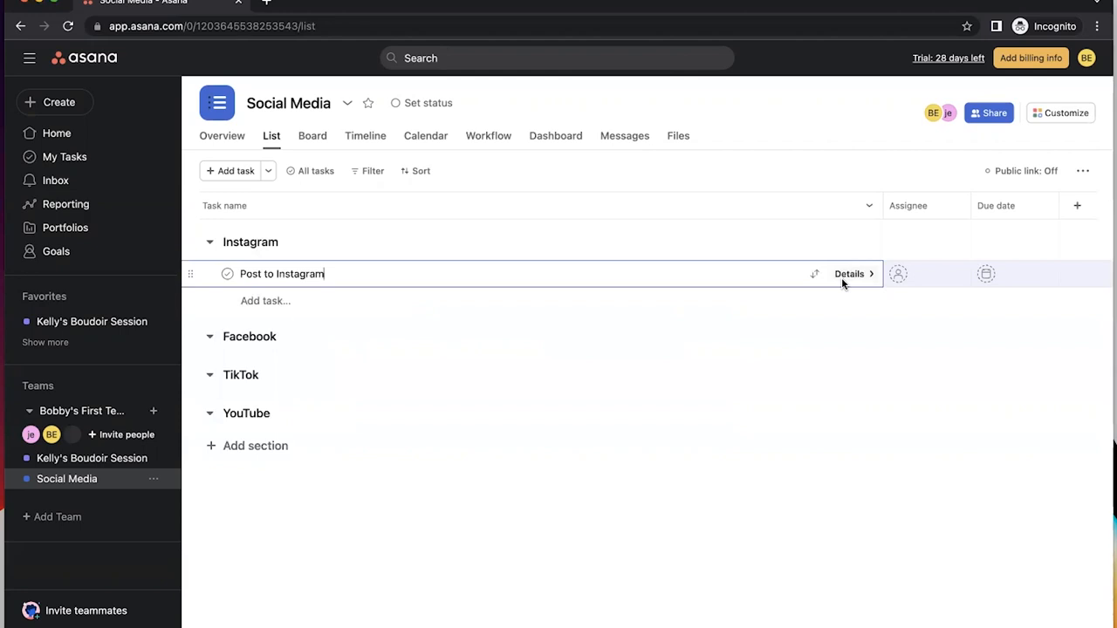
mouse_move(334, 274)
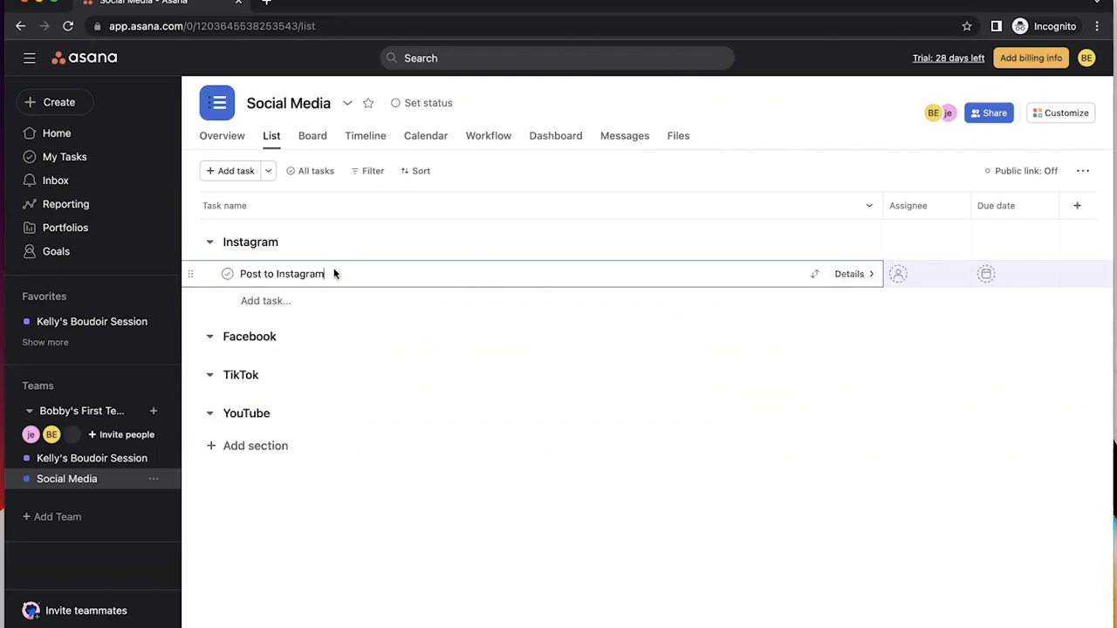
key("Backspace")
type("Post About Bou")
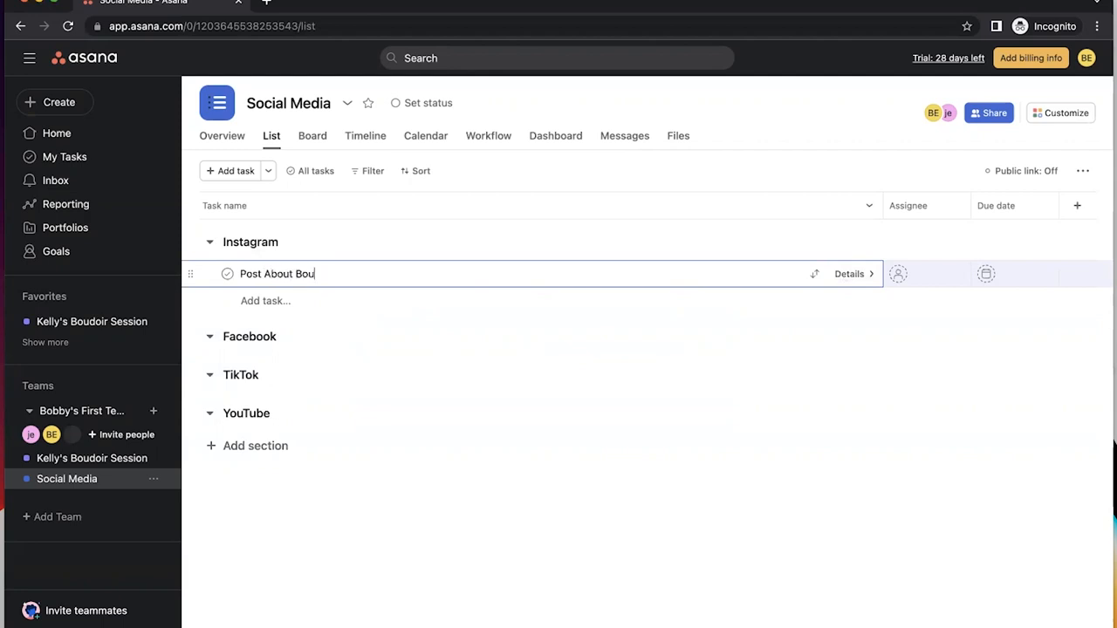
type("doir Photo")
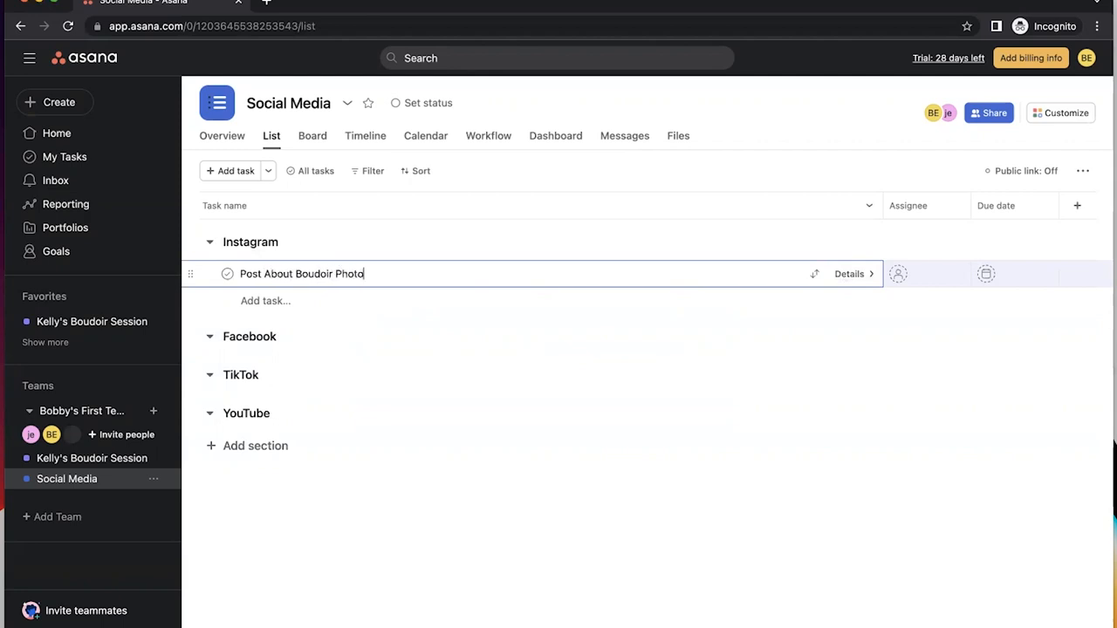
type("graphy")
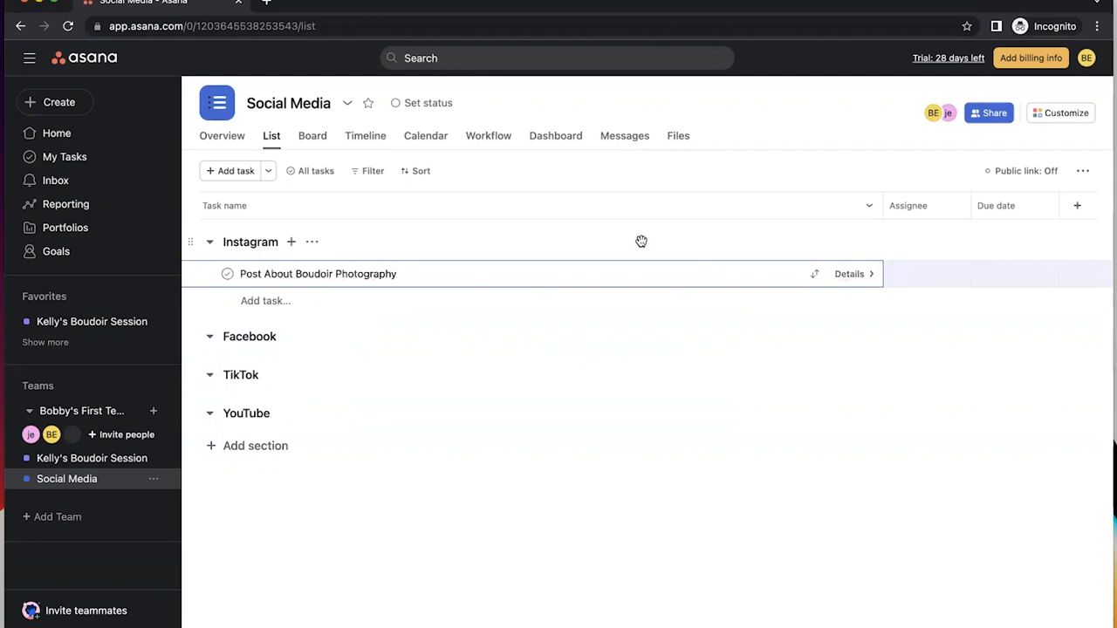
left_click(925, 273)
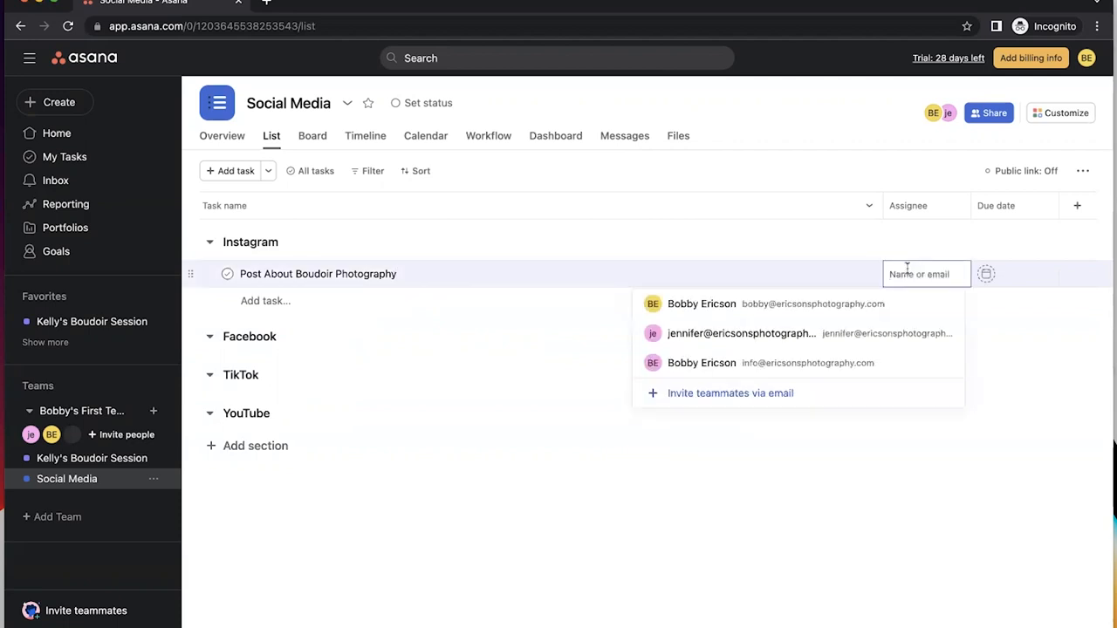
mouse_move(1019, 278)
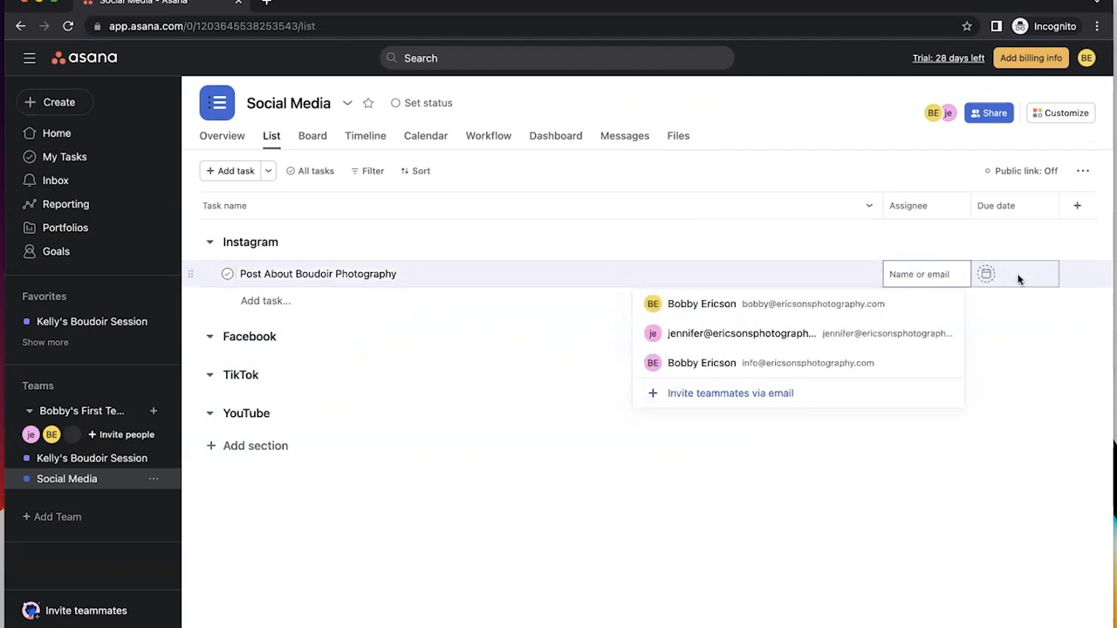
- Set the boudoir task's due date to Thursday, January 5, and assign it to Jennifer
left_click(318, 273)
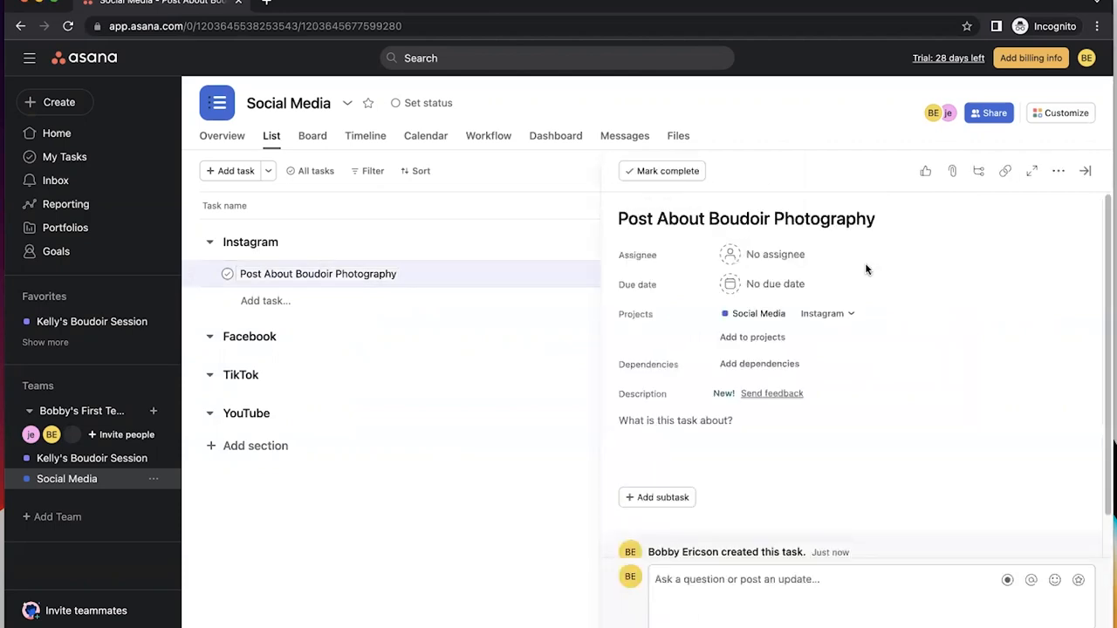
left_click(775, 283)
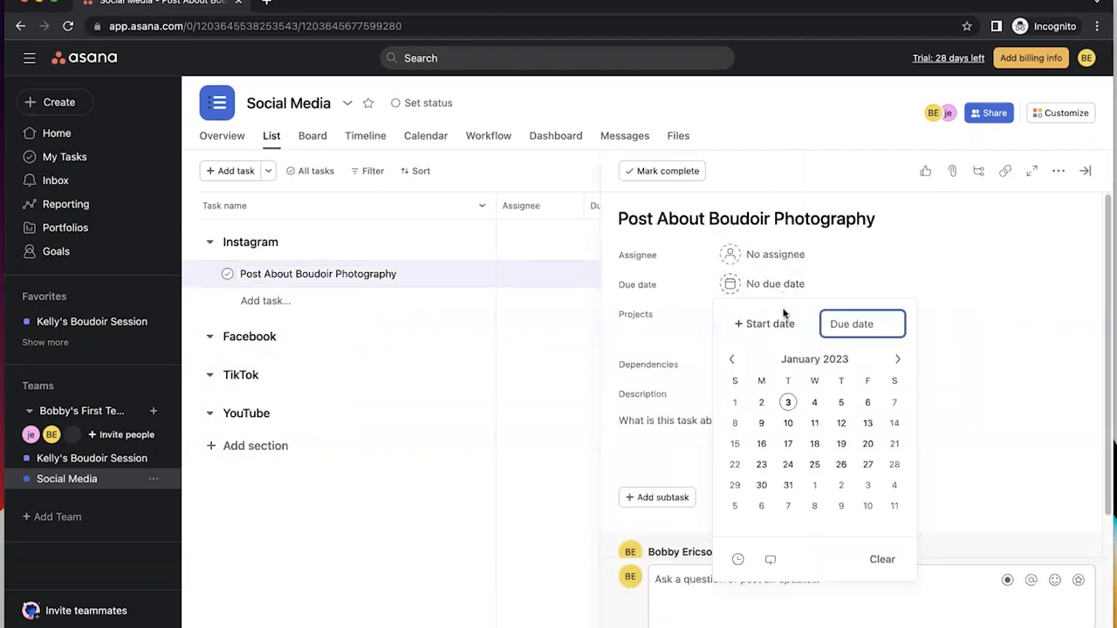
left_click(840, 403)
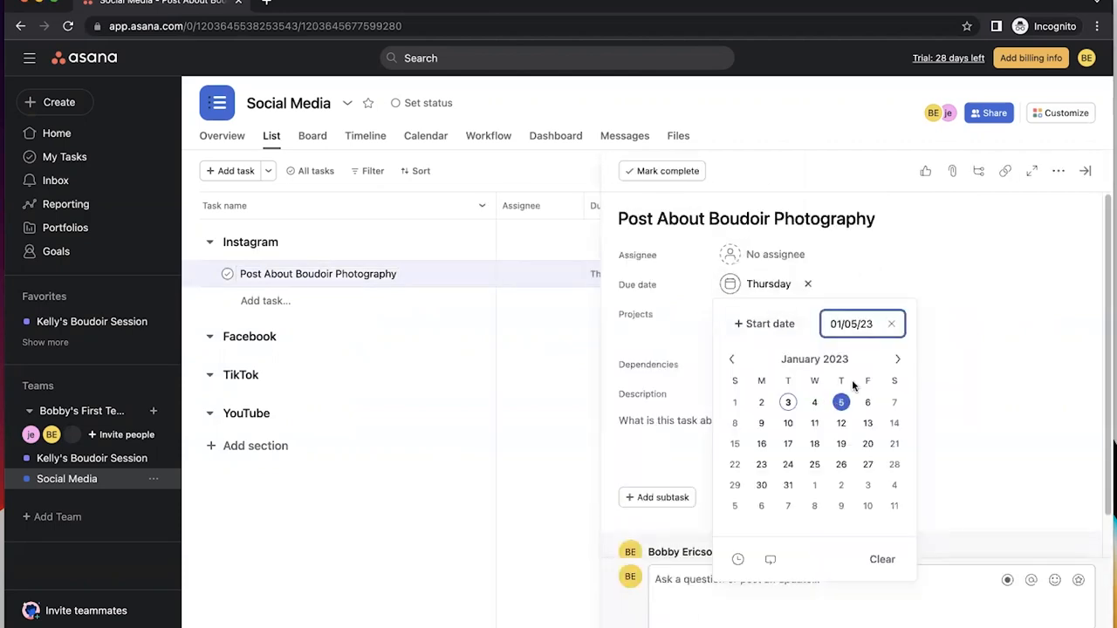
left_click(777, 254)
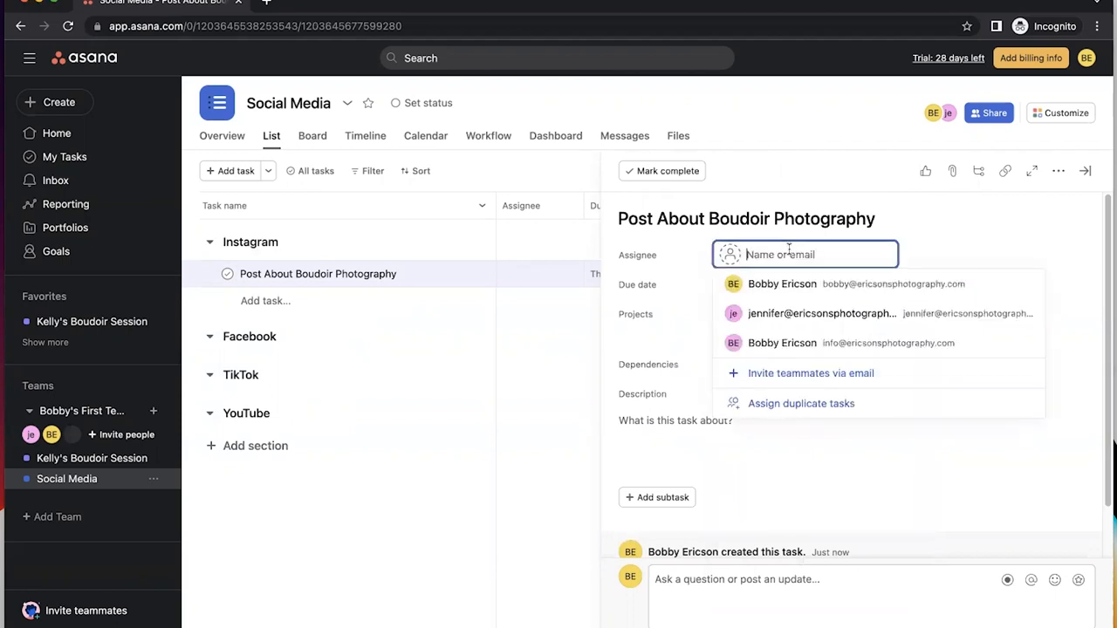
left_click(820, 313)
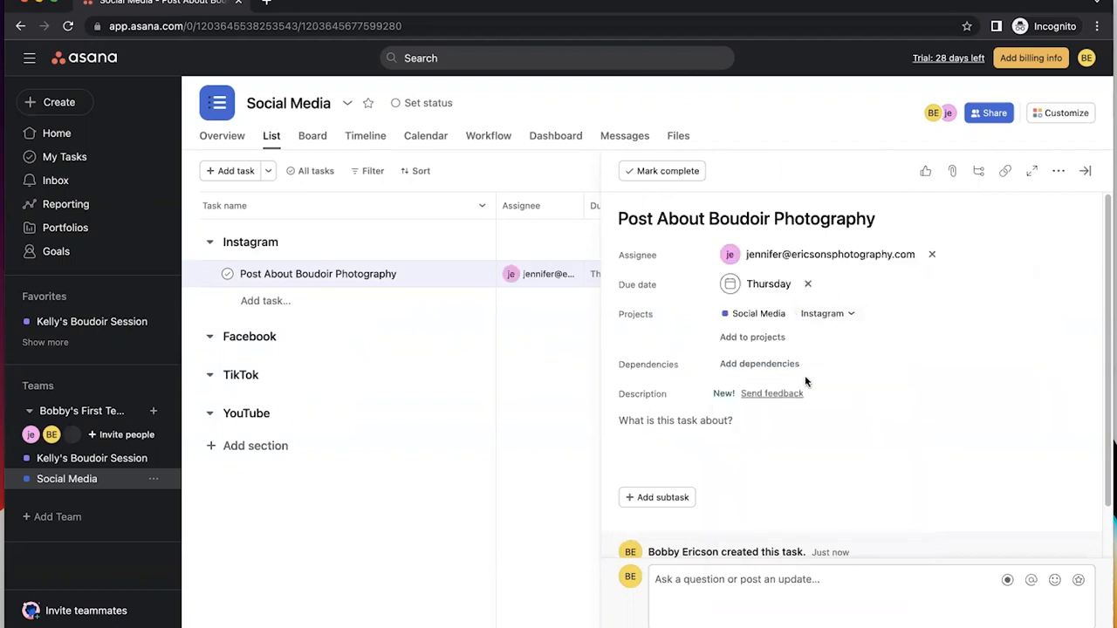
left_click(675, 420)
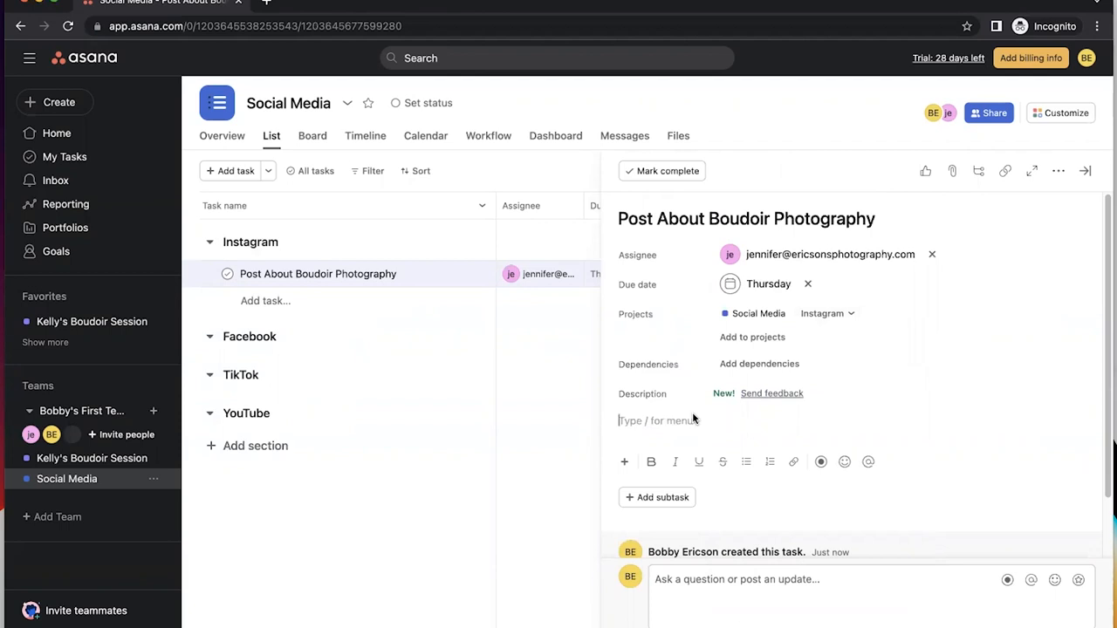
type("kaj")
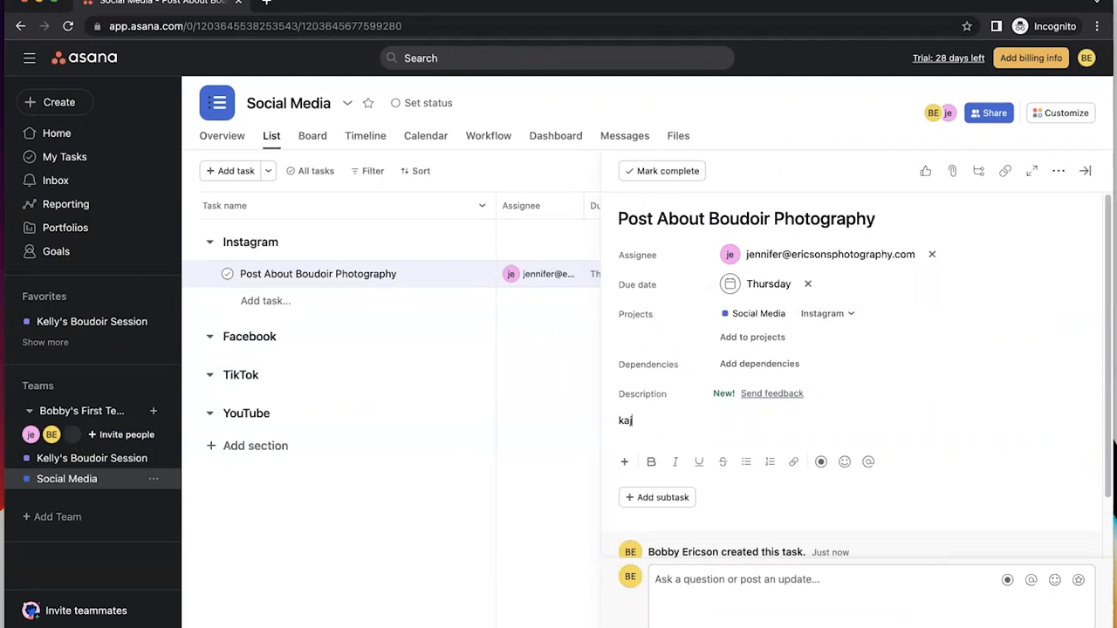
type("@")
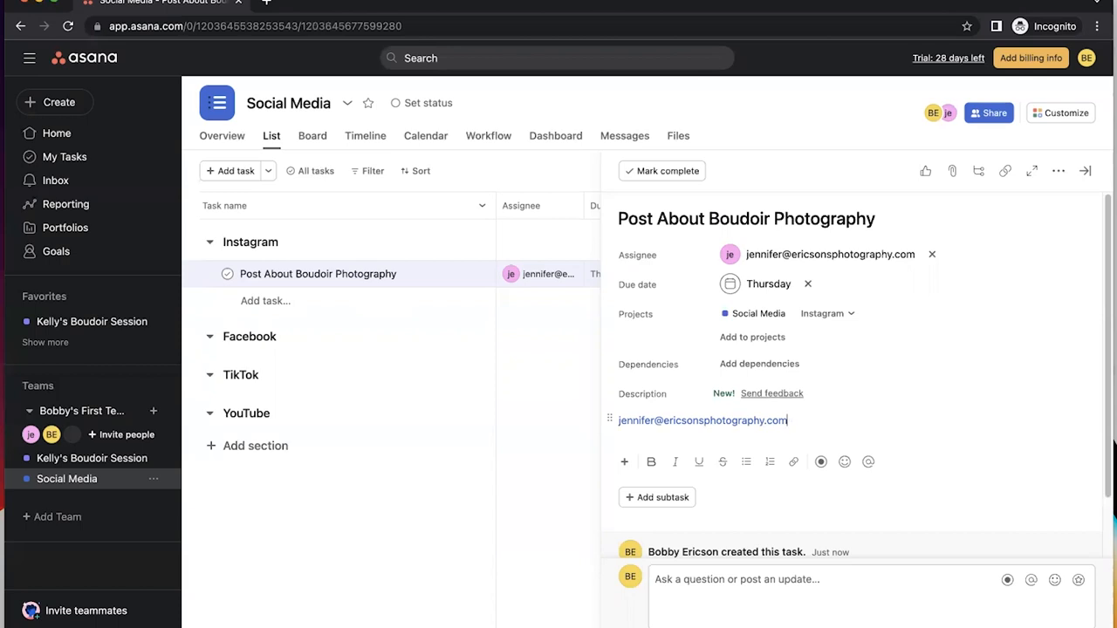
type("@")
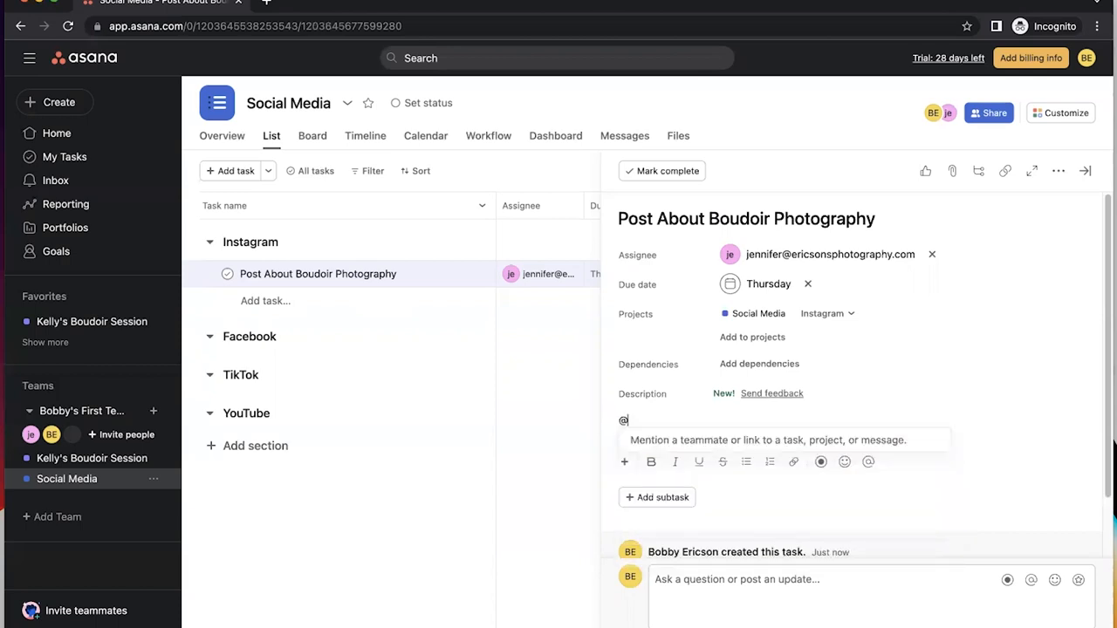
key("Backspace")
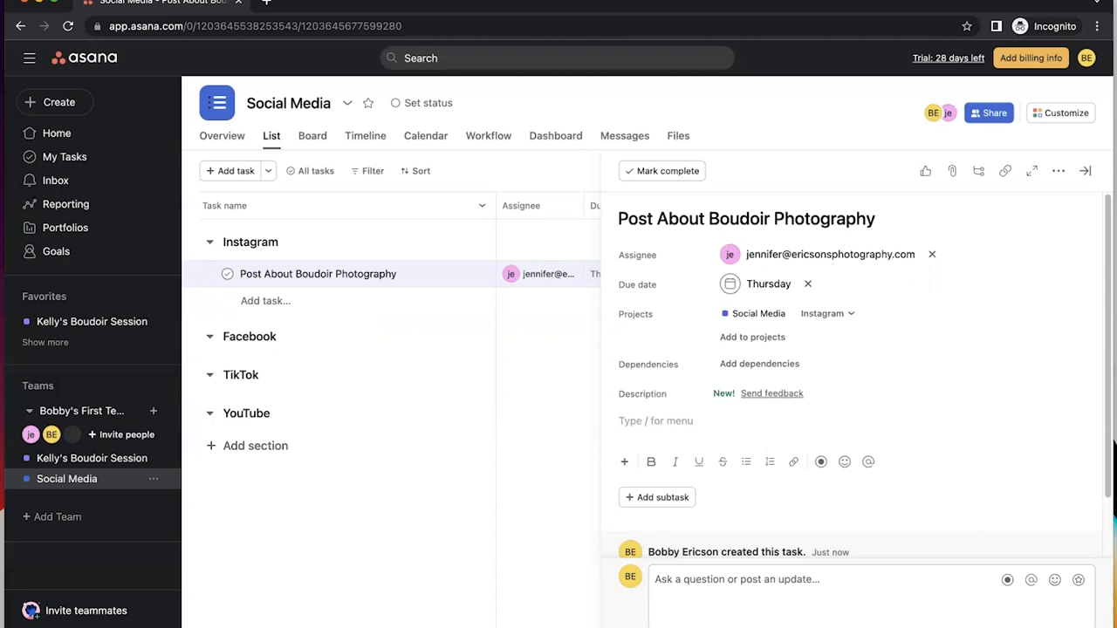
- Write a Thursday boudoir reminder listing Posing, Outfits, Smiling, ending 'Or anything else you think will help! Thank you.'
type("Hello")
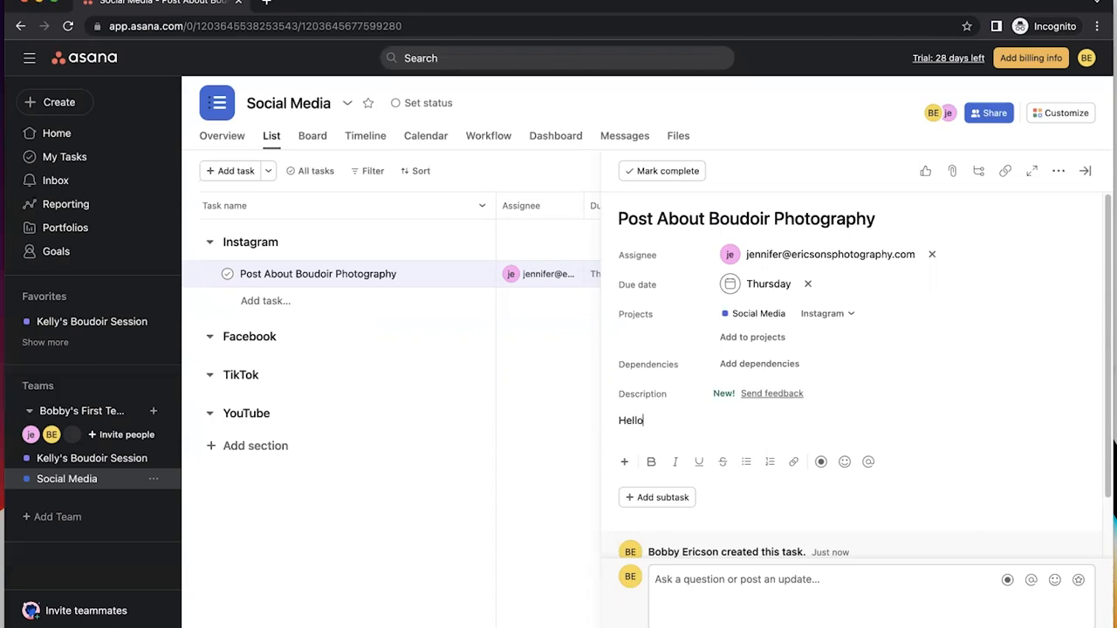
type("! This is a reminder to post about")
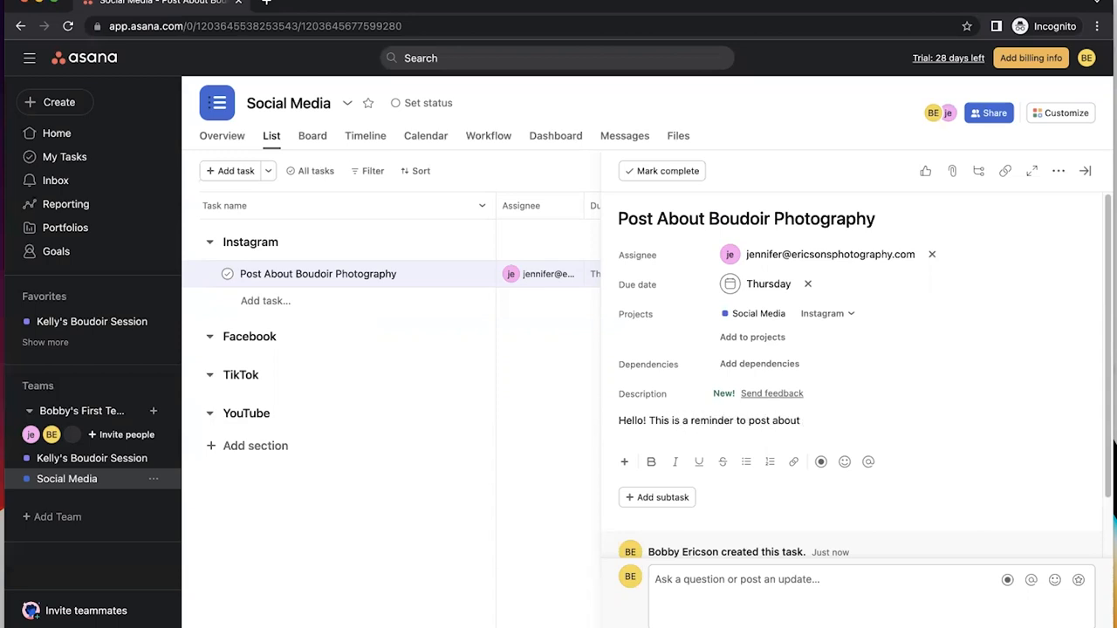
type("boudoir this")
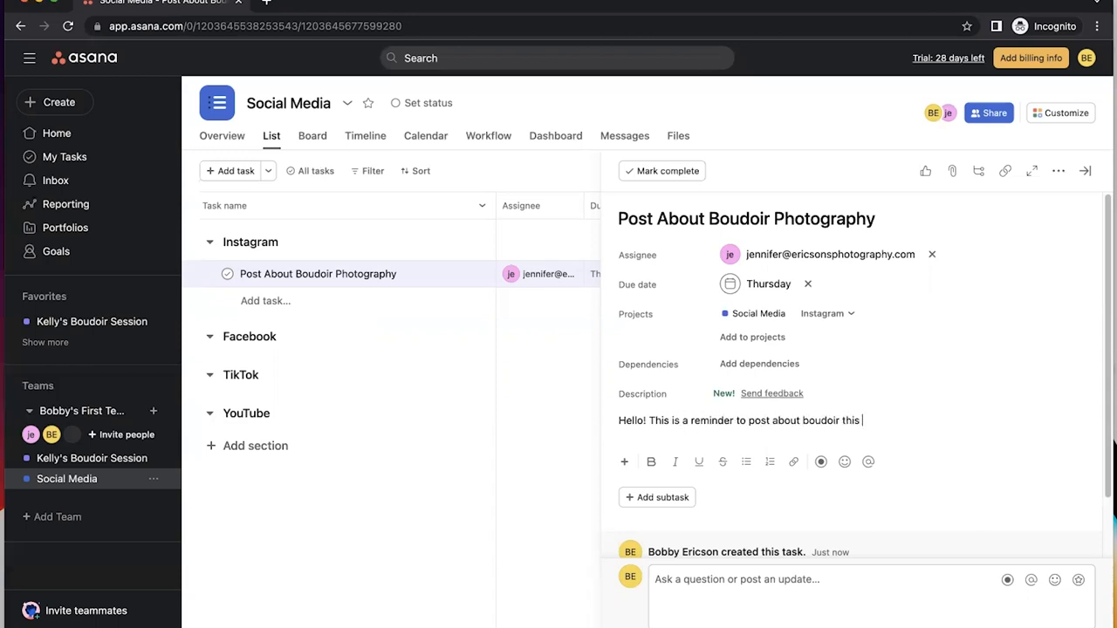
type("Thursday. Some ideas to talk about are:")
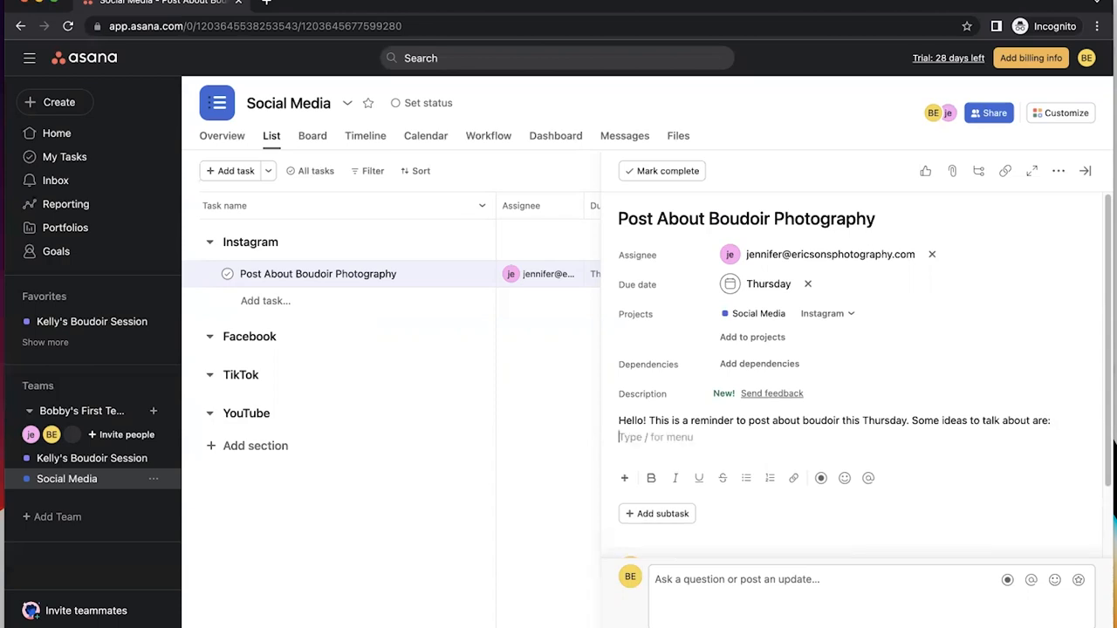
type("Posing")
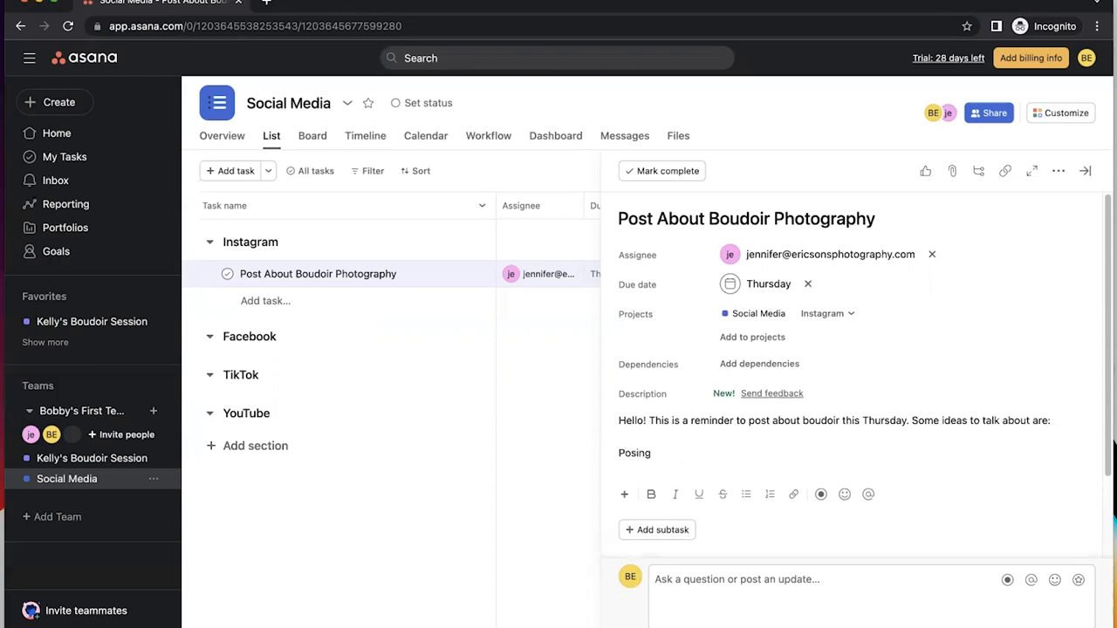
type("Out")
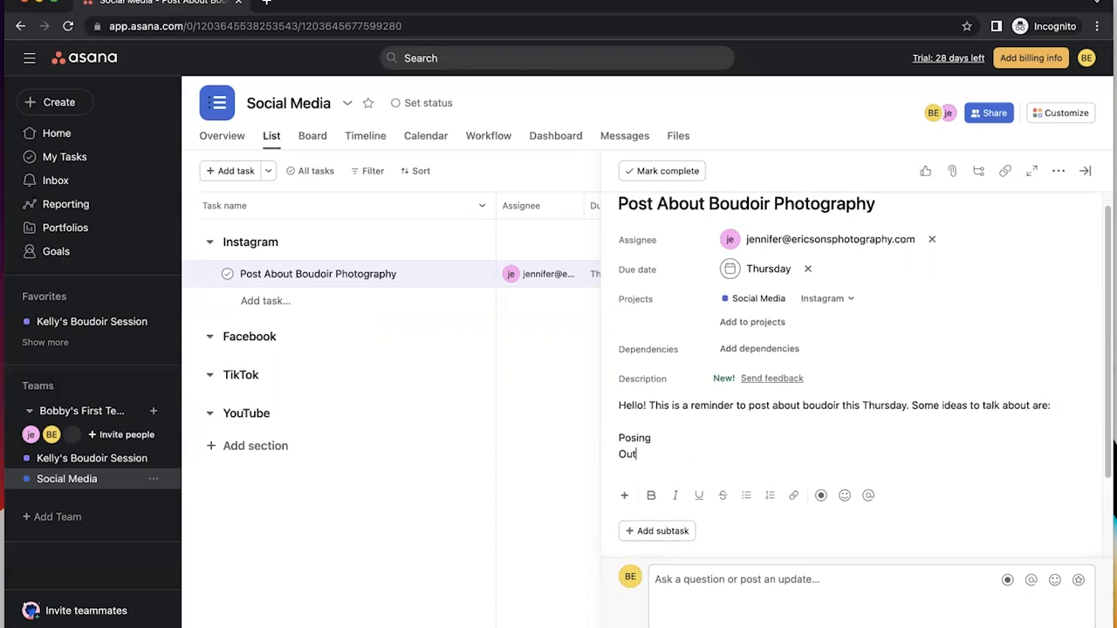
type("fits")
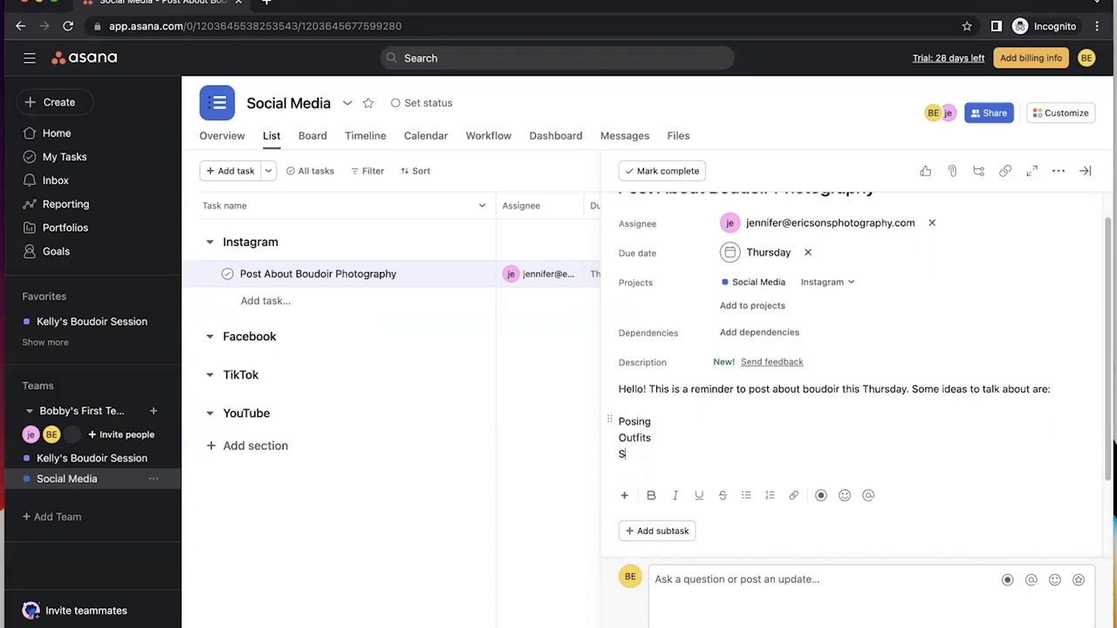
type("miling")
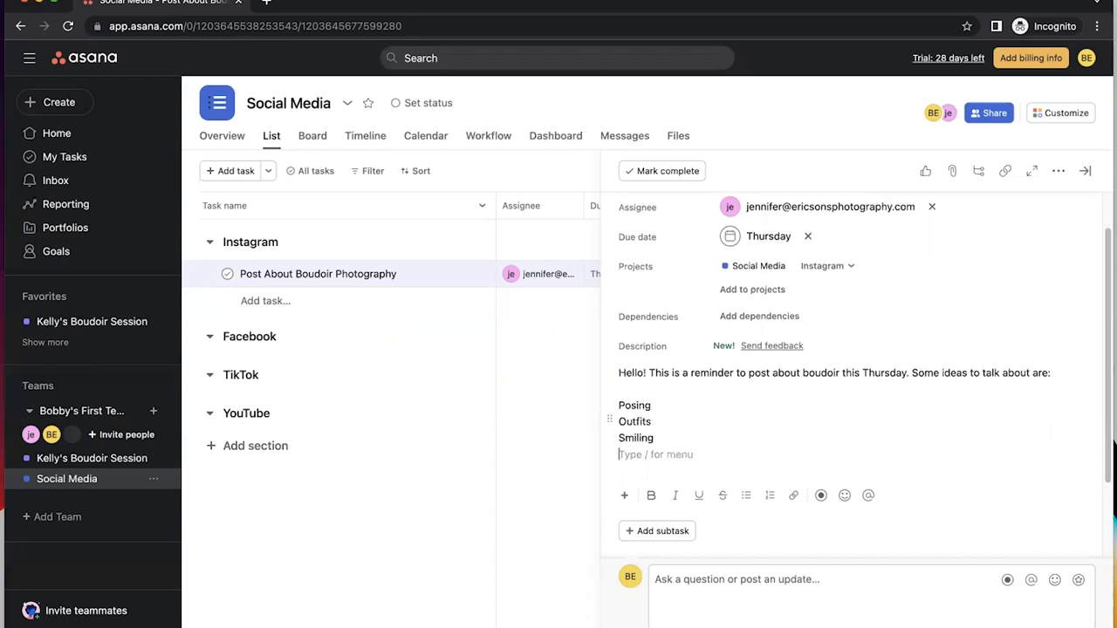
type("Or anything el")
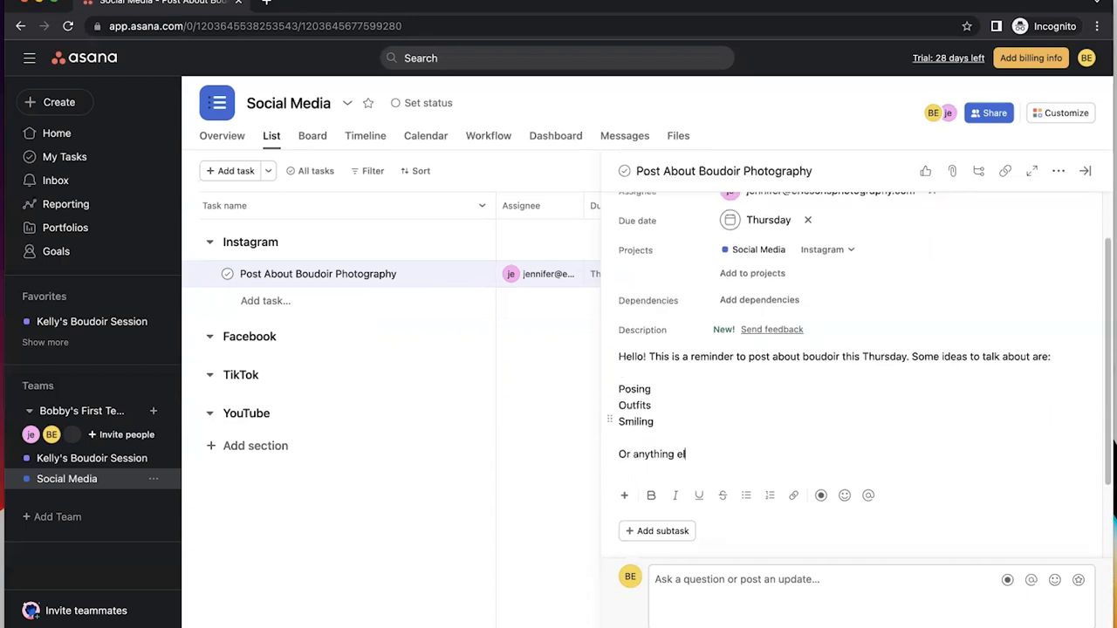
type("se you think will hel")
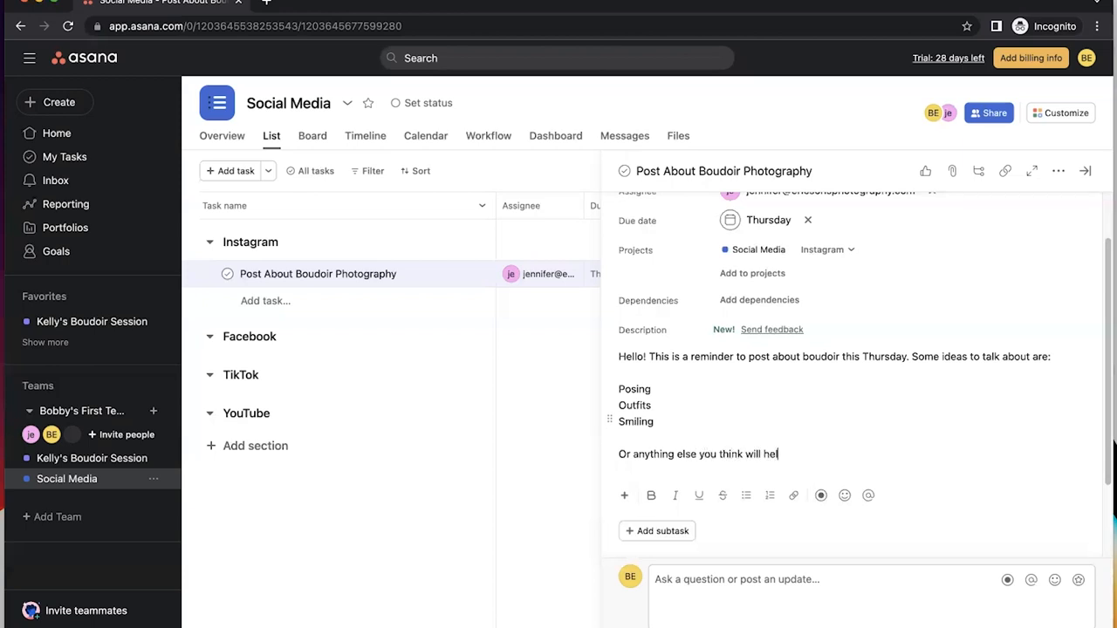
type("p! Thank you")
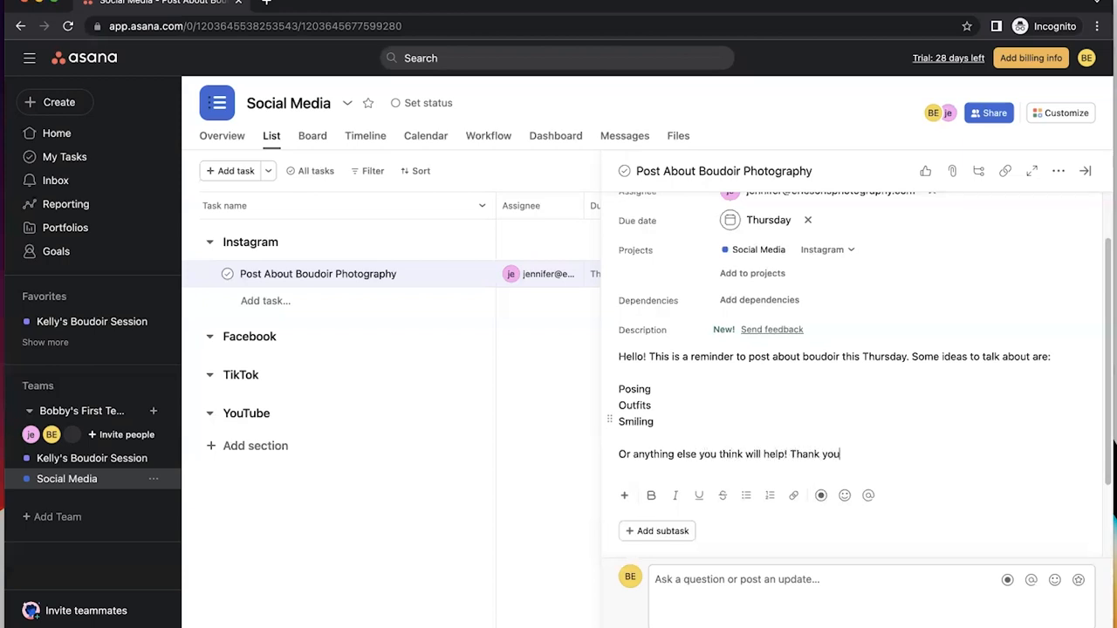
type(".")
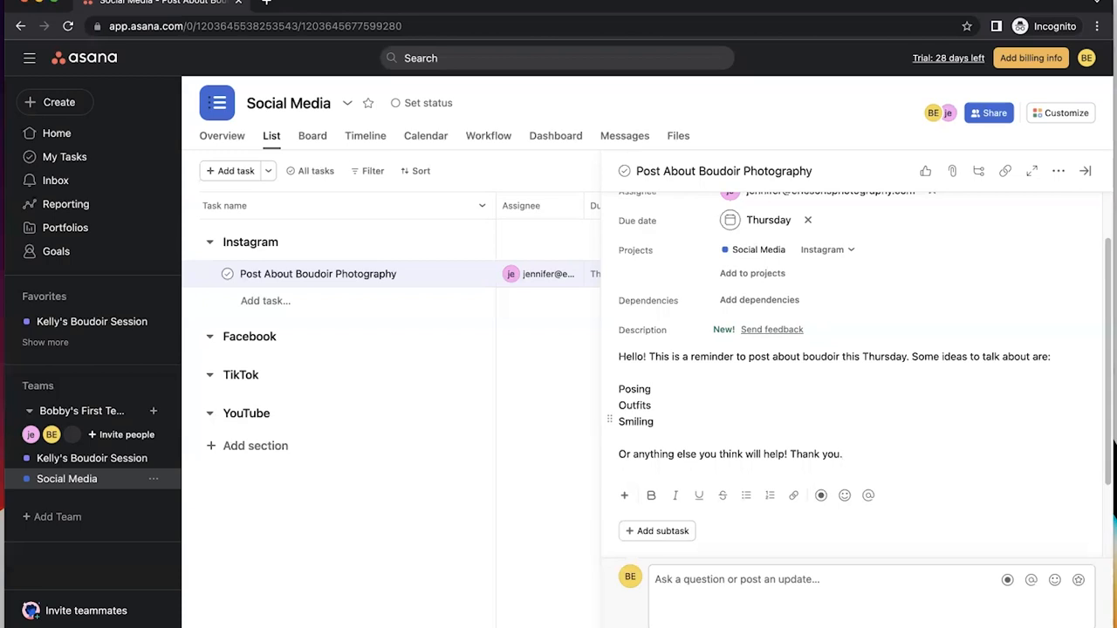
scroll("down", 3)
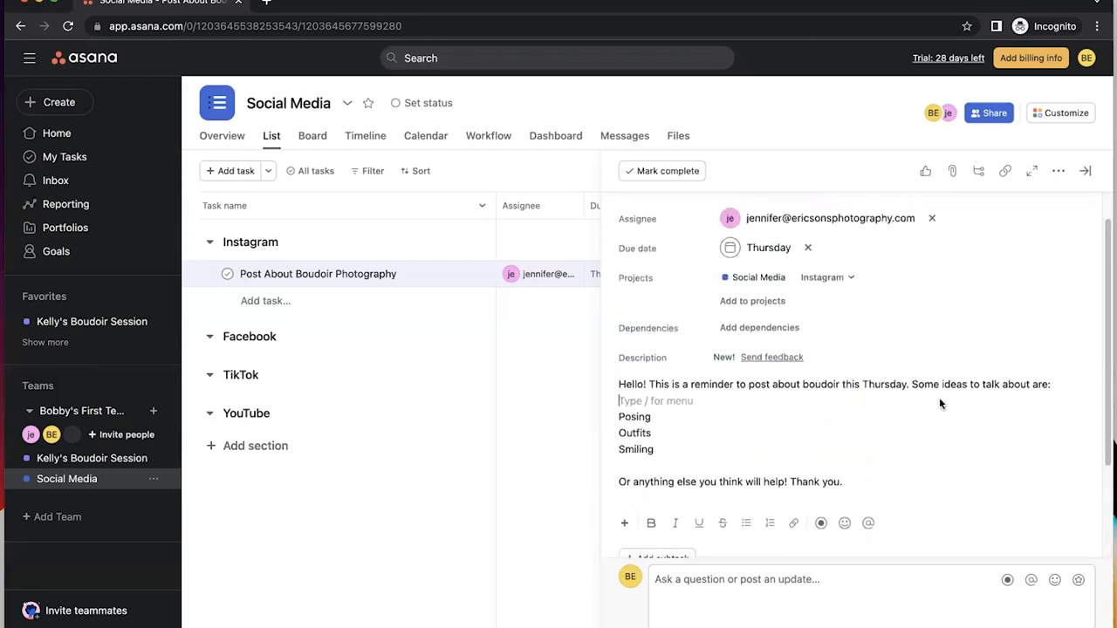
- Close the boudoir task's details pane to show the full Social Media list
scroll("up", 3)
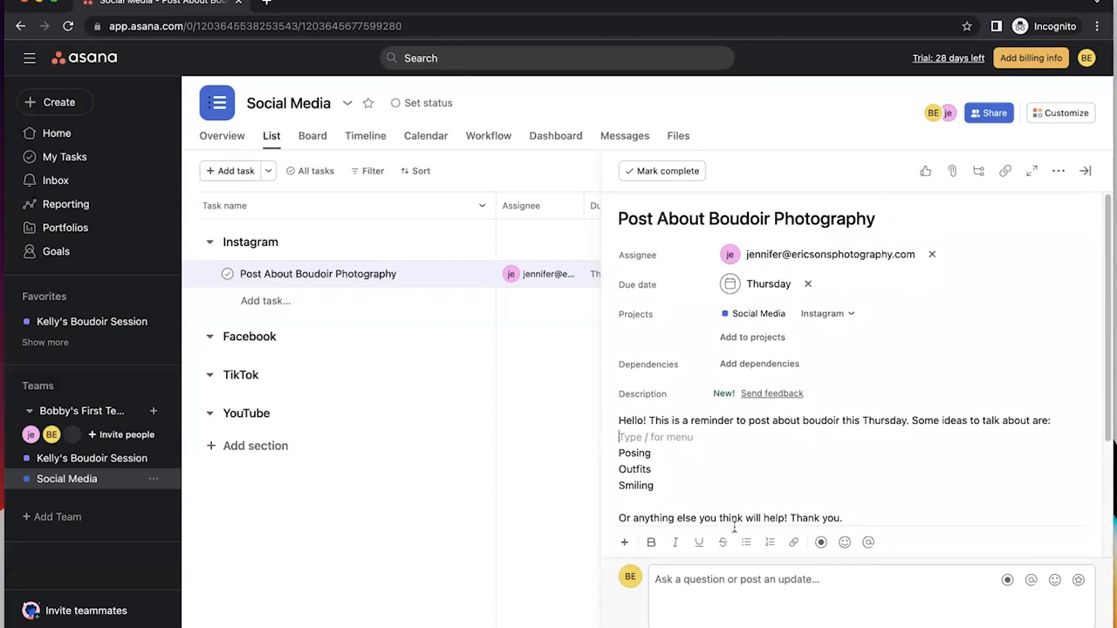
mouse_move(810, 375)
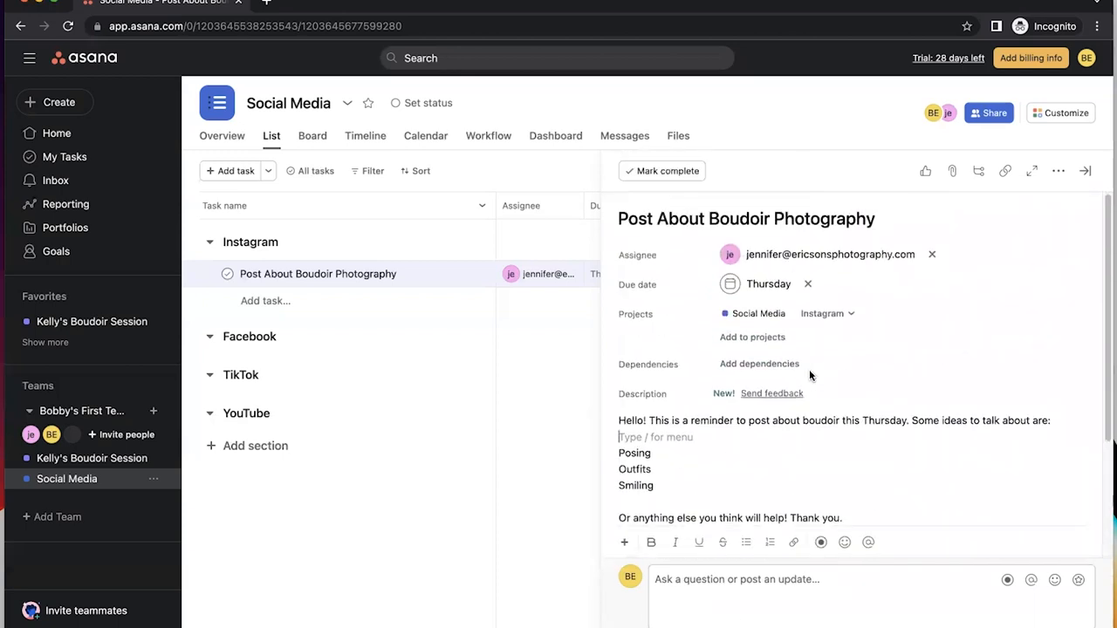
mouse_move(844, 543)
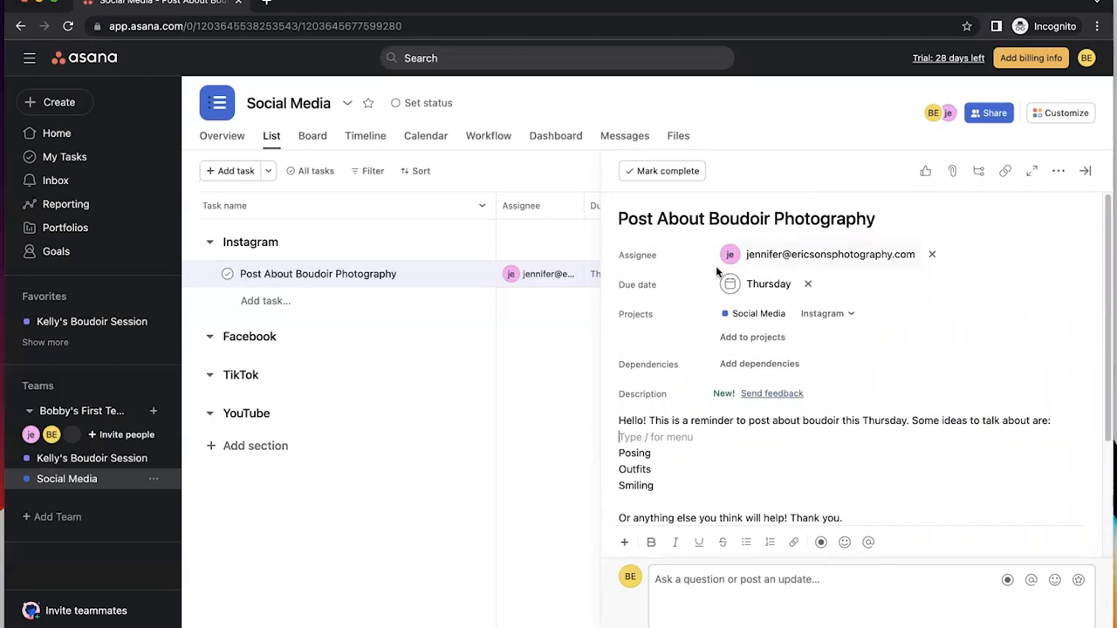
left_click(1085, 170)
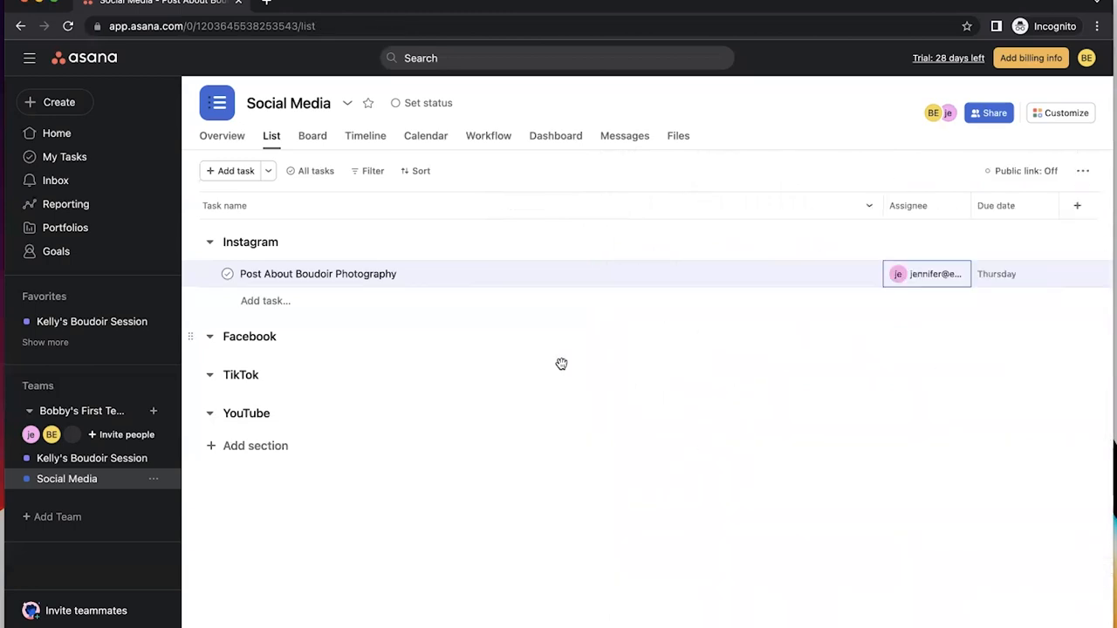
mouse_move(528, 368)
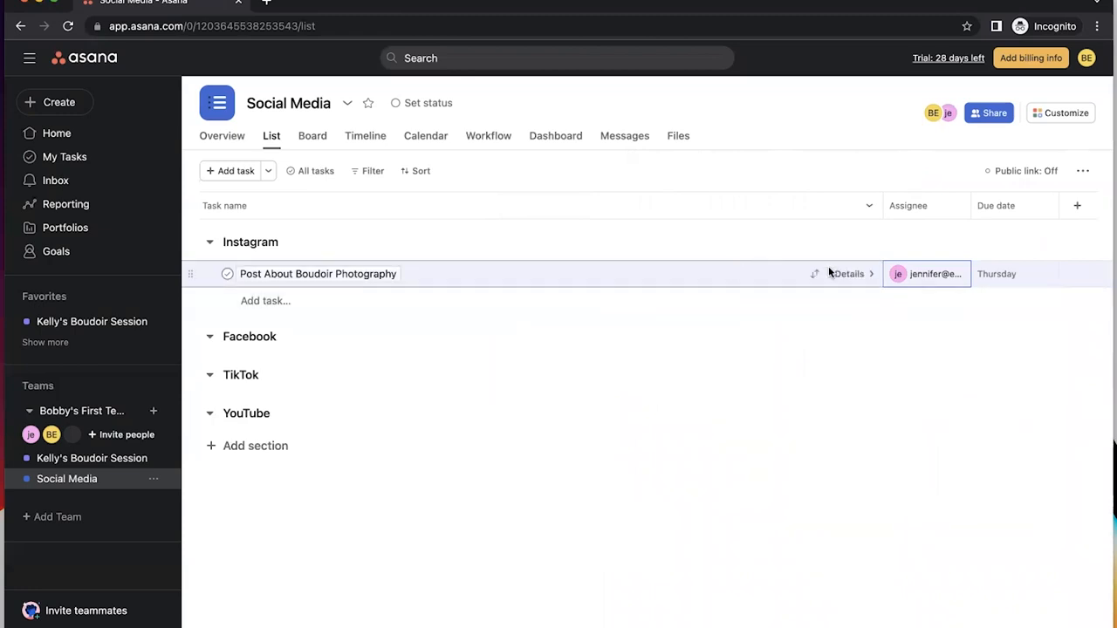
- Reopen the Post About Boudoir Photography details and show its more-actions menu
left_click(317, 274)
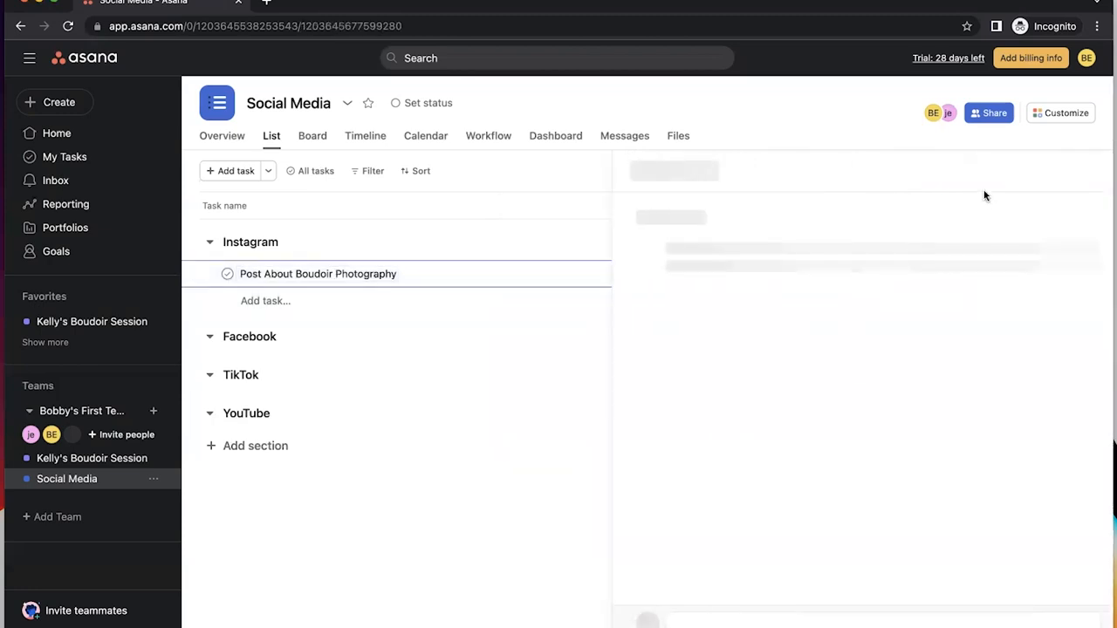
left_click(318, 273)
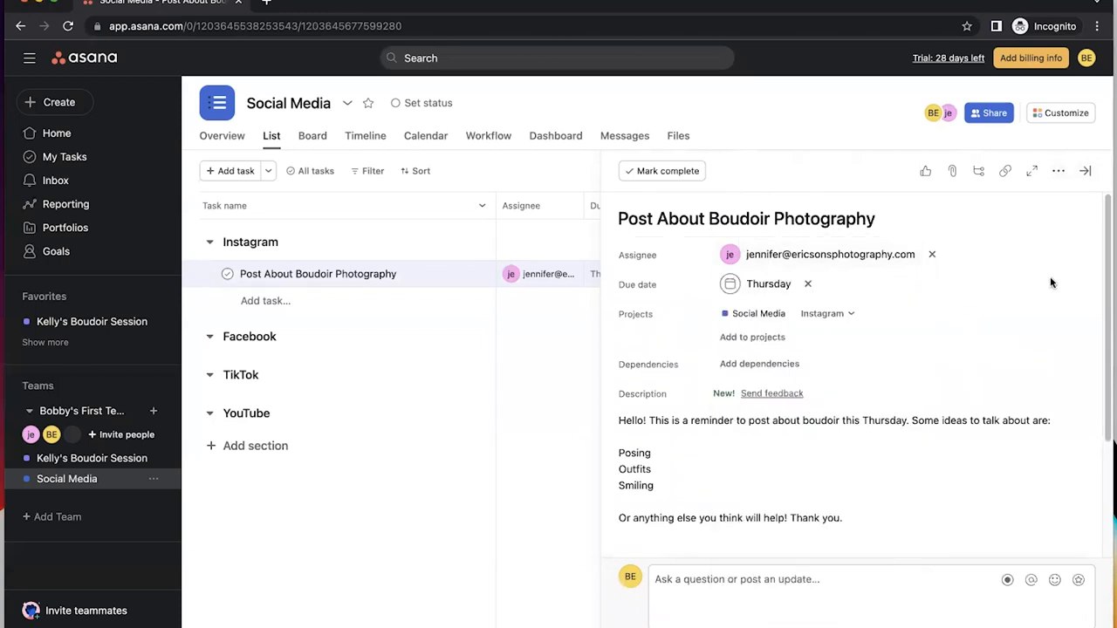
mouse_move(868, 279)
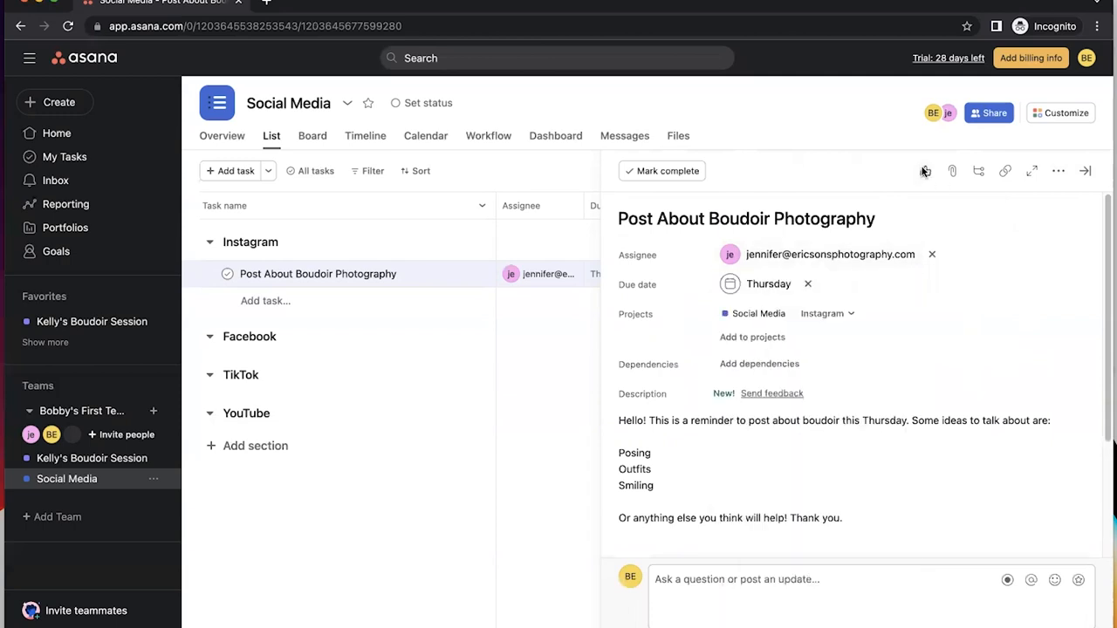
mouse_move(948, 171)
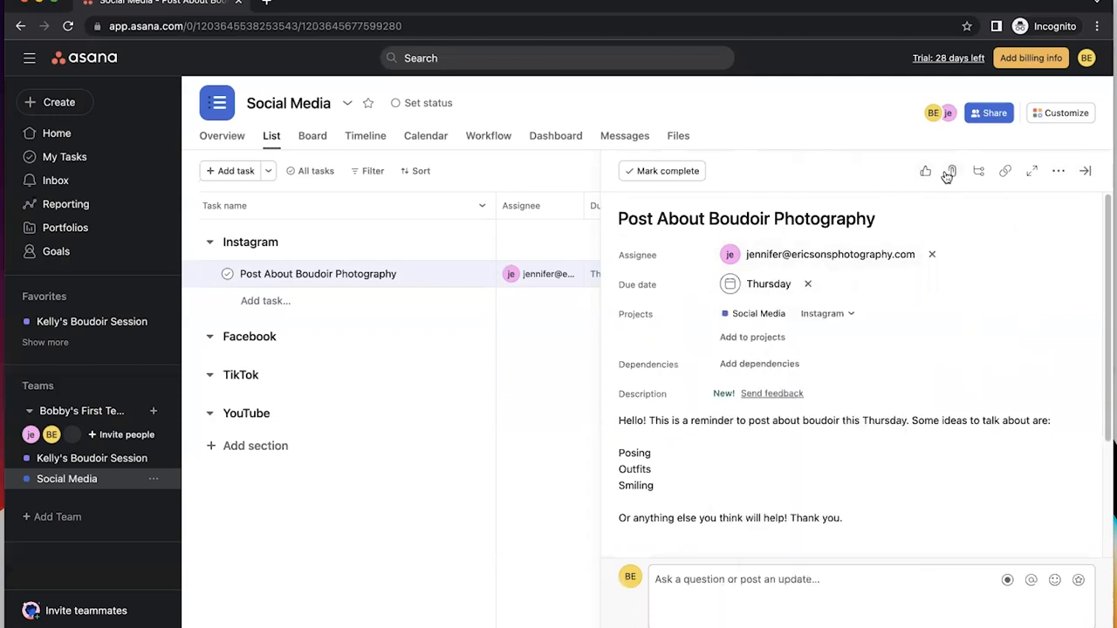
mouse_move(951, 171)
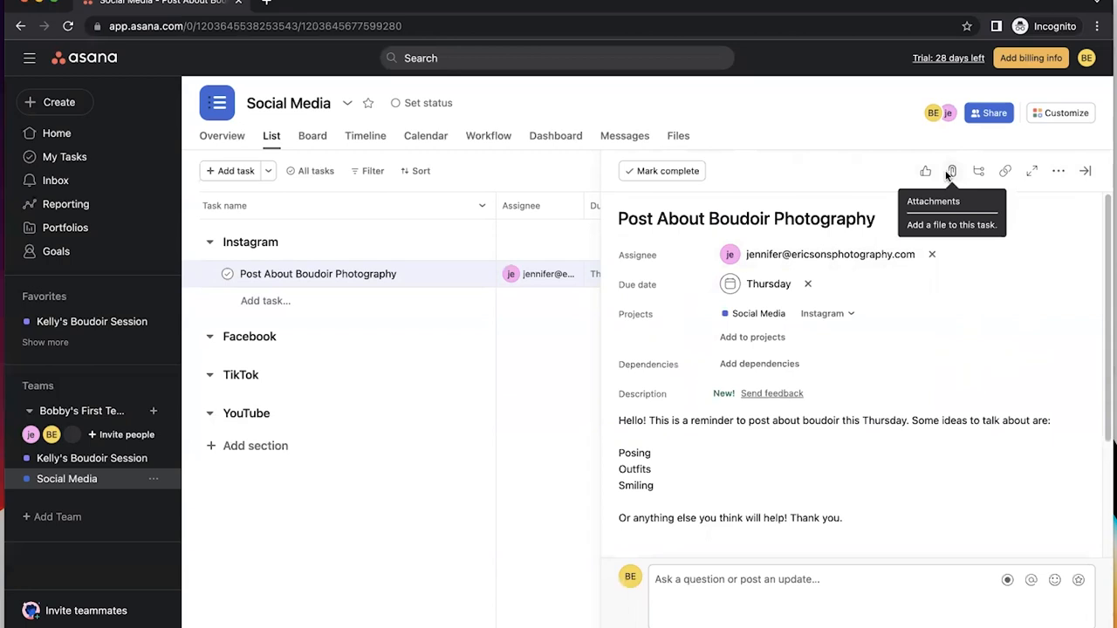
mouse_move(979, 170)
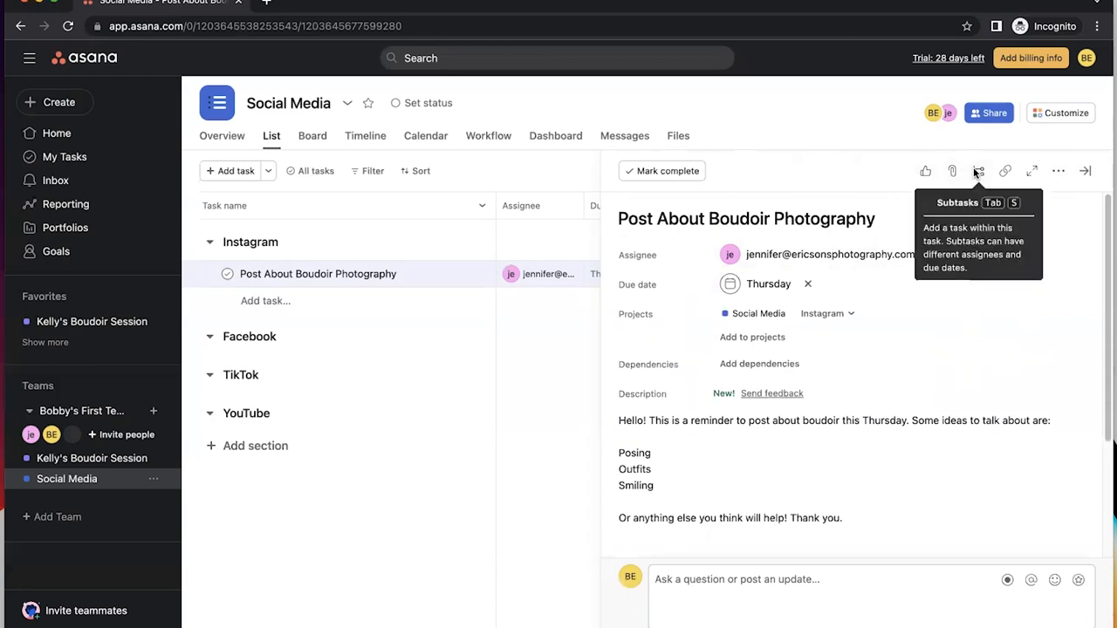
mouse_move(1005, 171)
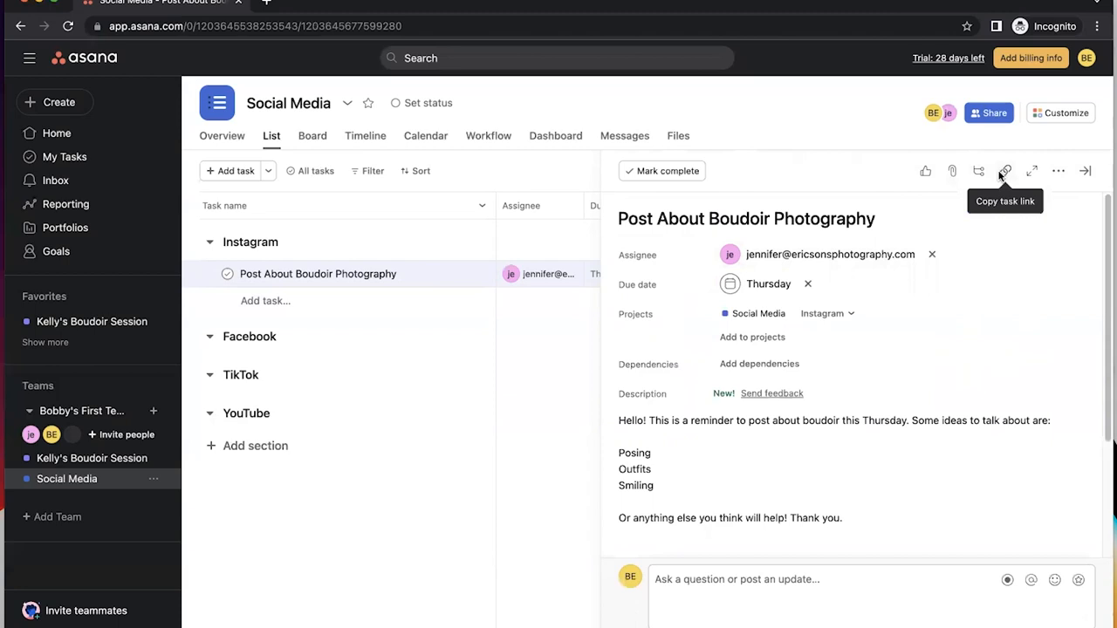
left_click(1058, 170)
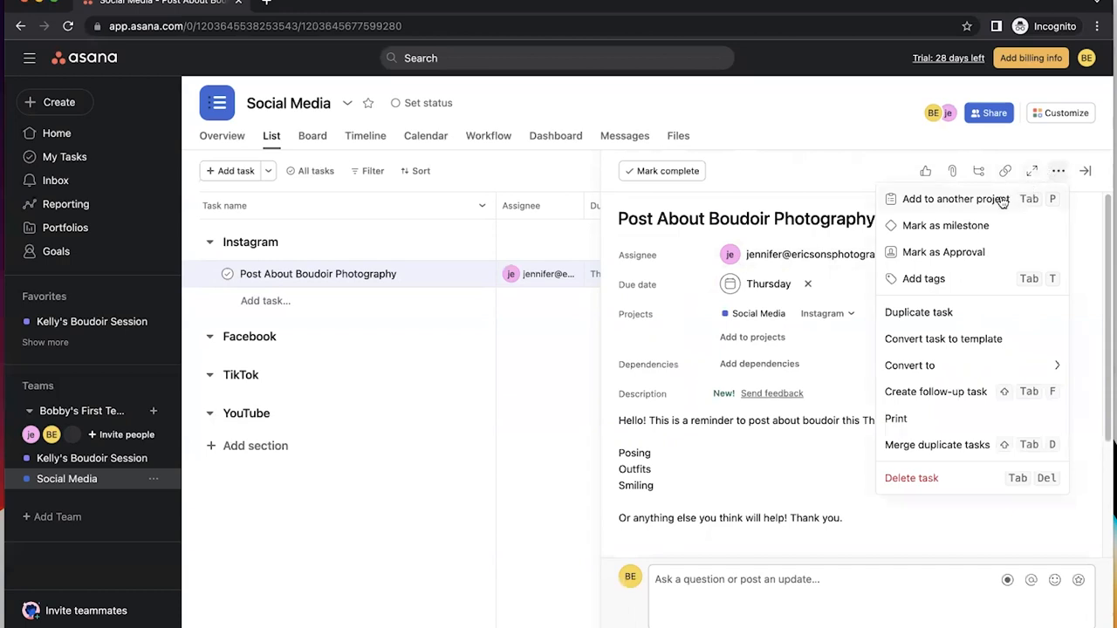
mouse_move(1002, 207)
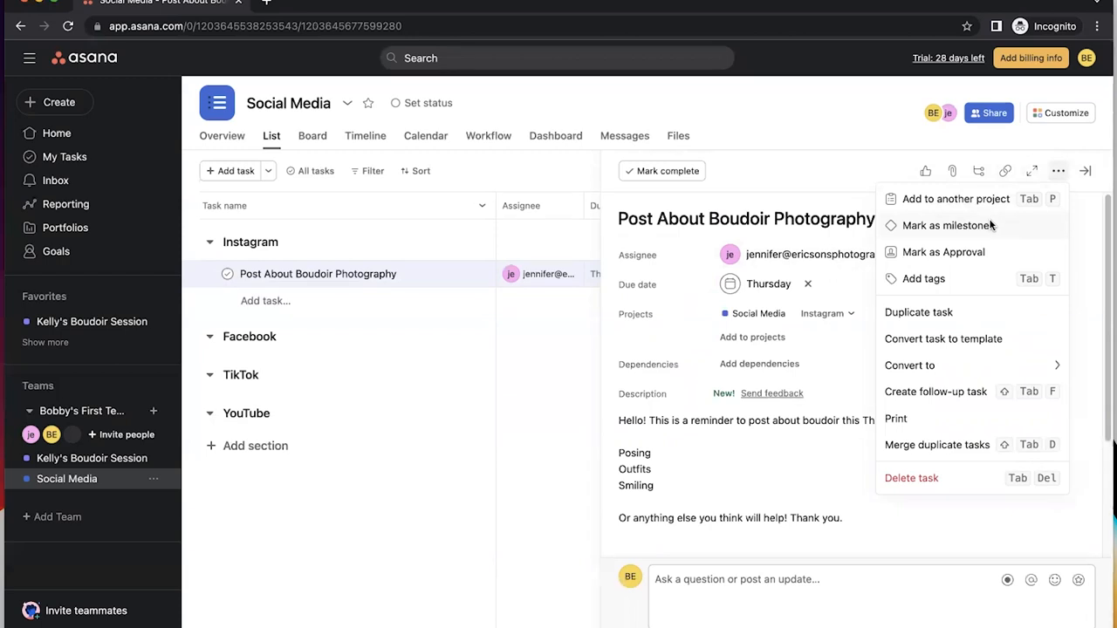
mouse_move(943, 252)
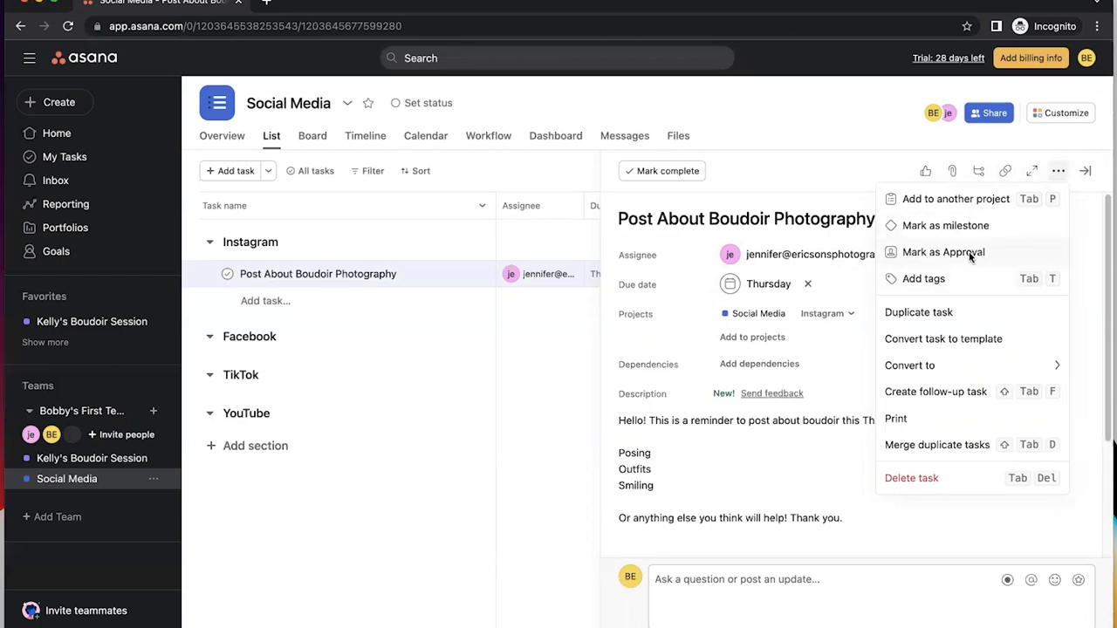
mouse_move(958, 286)
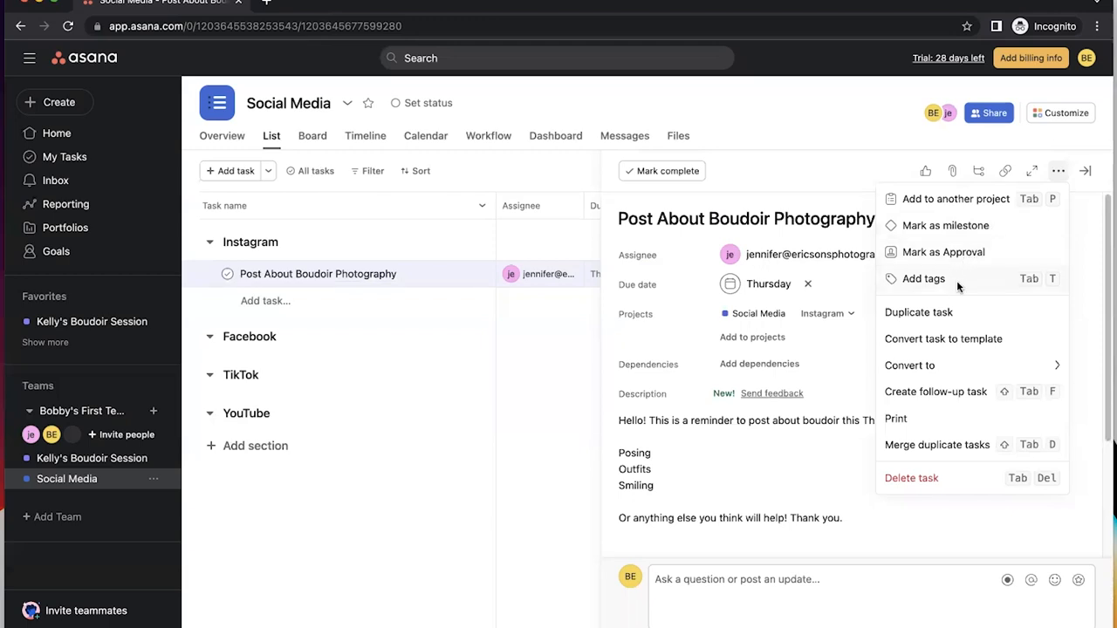
mouse_move(933, 416)
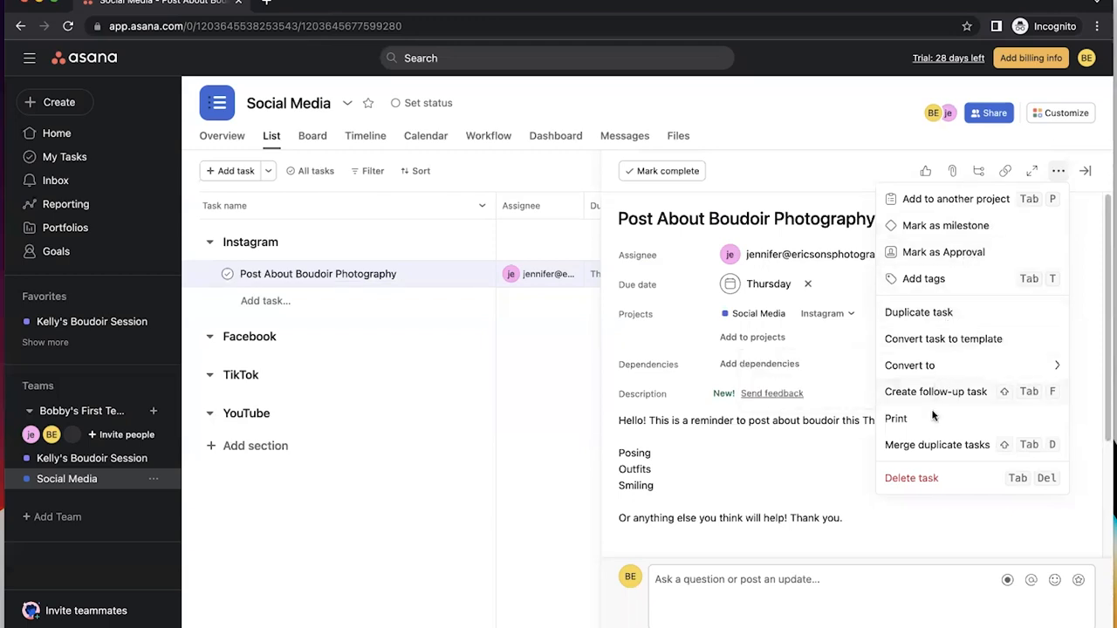
mouse_move(940, 484)
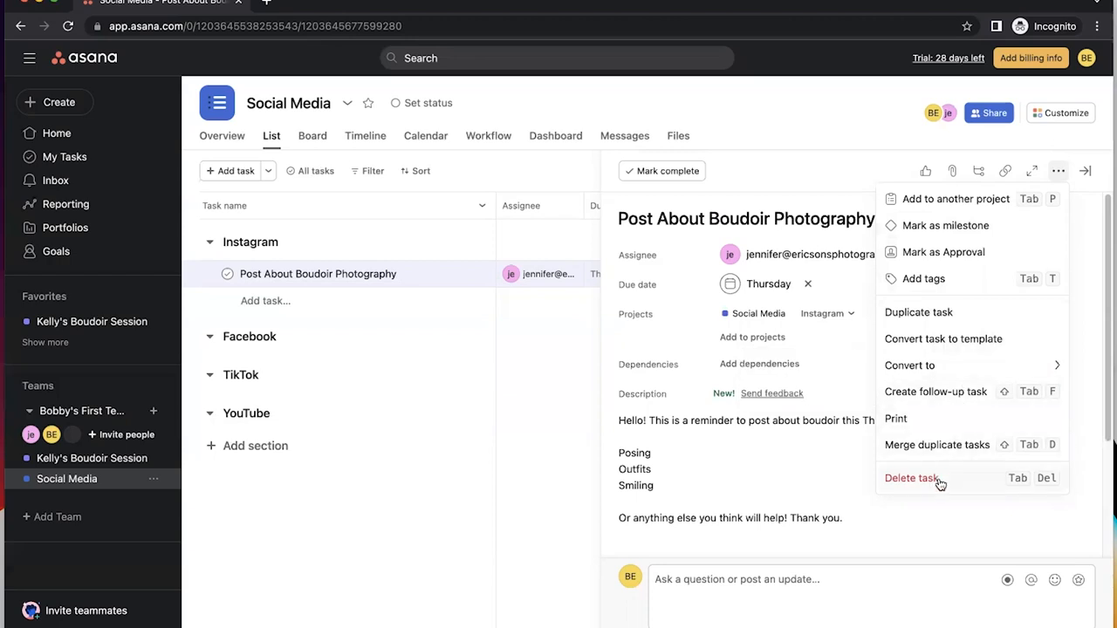
mouse_move(939, 324)
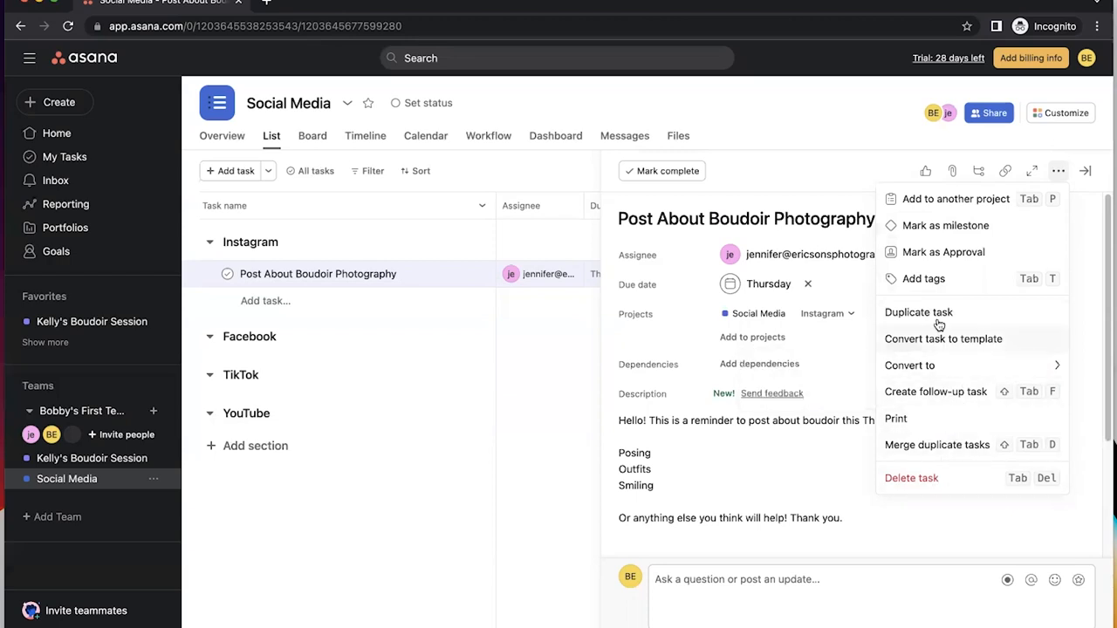
- Duplicate the task as 'Post About Boudoir Photography', keeping its assignee and due date
left_click(918, 311)
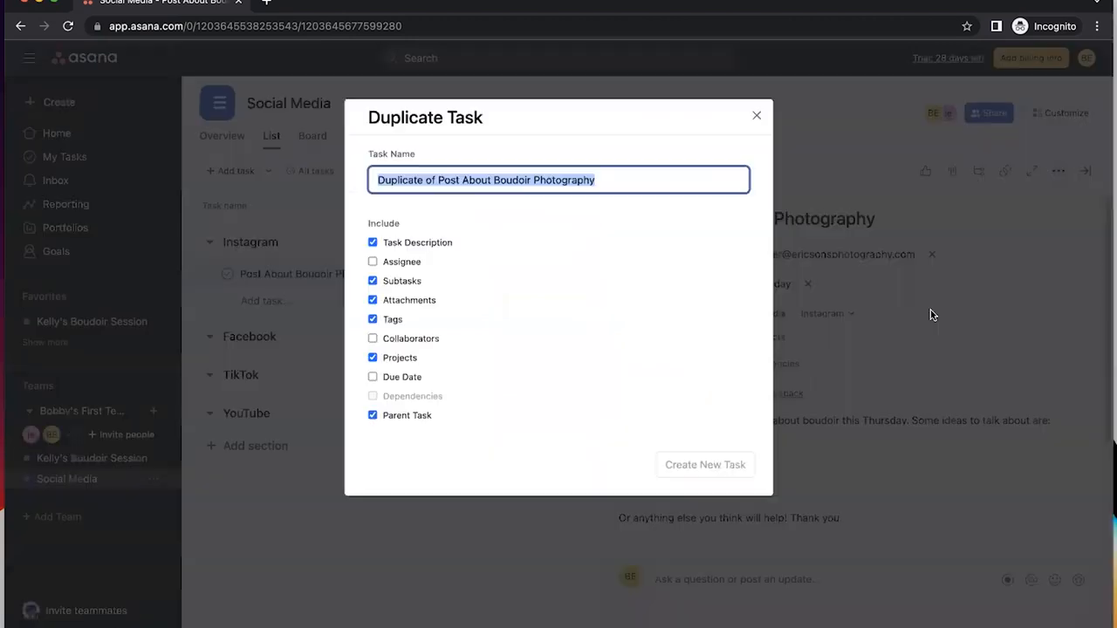
left_click(372, 396)
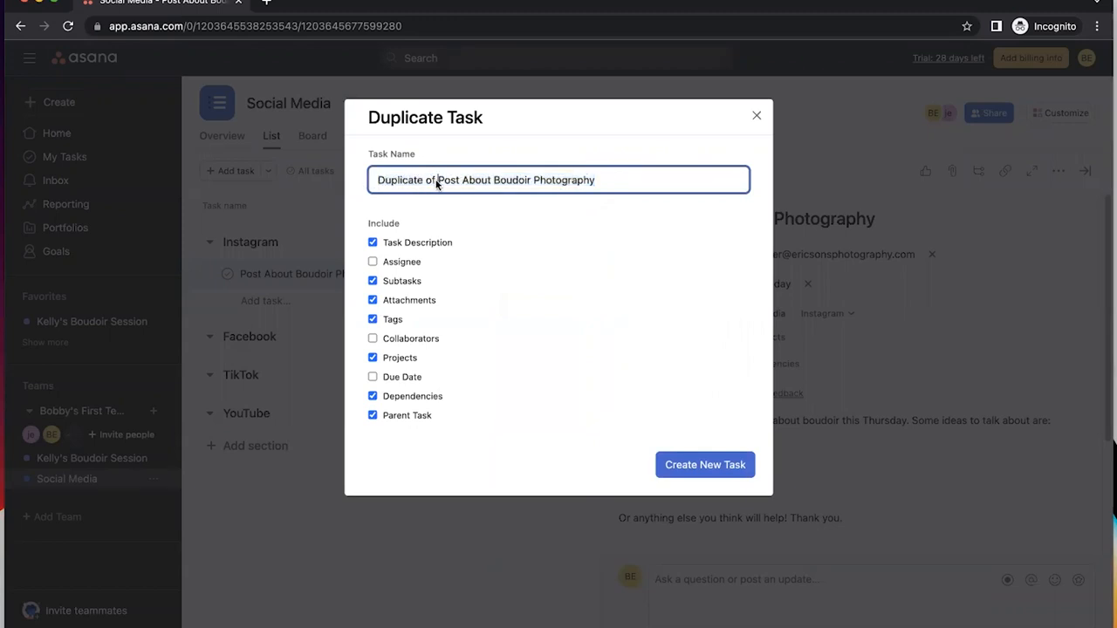
type("Post About Boudoir Photography")
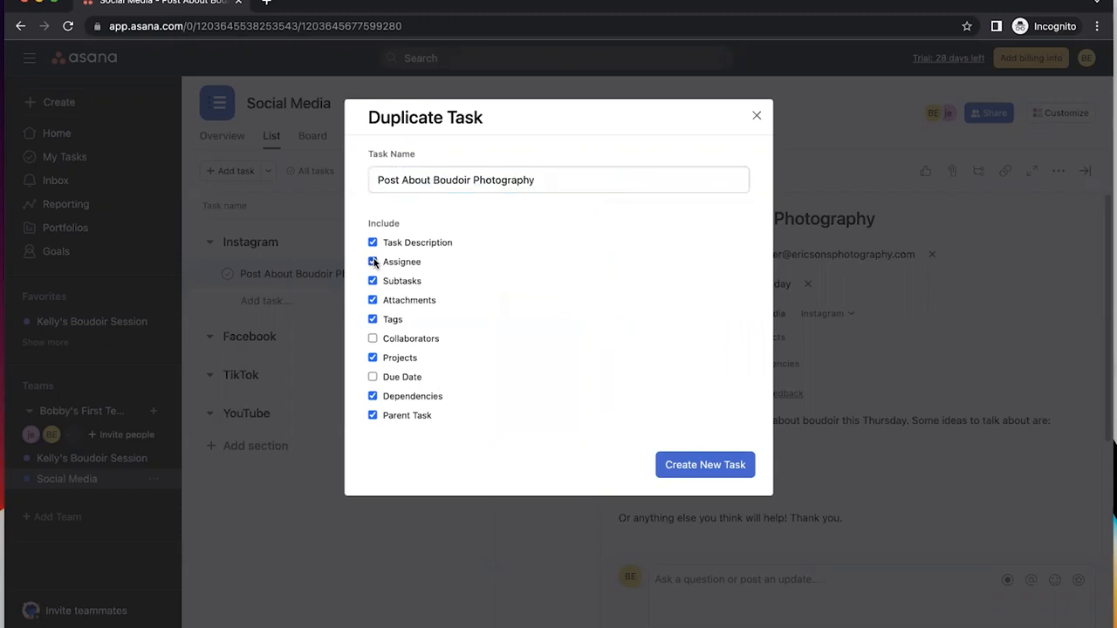
left_click(372, 262)
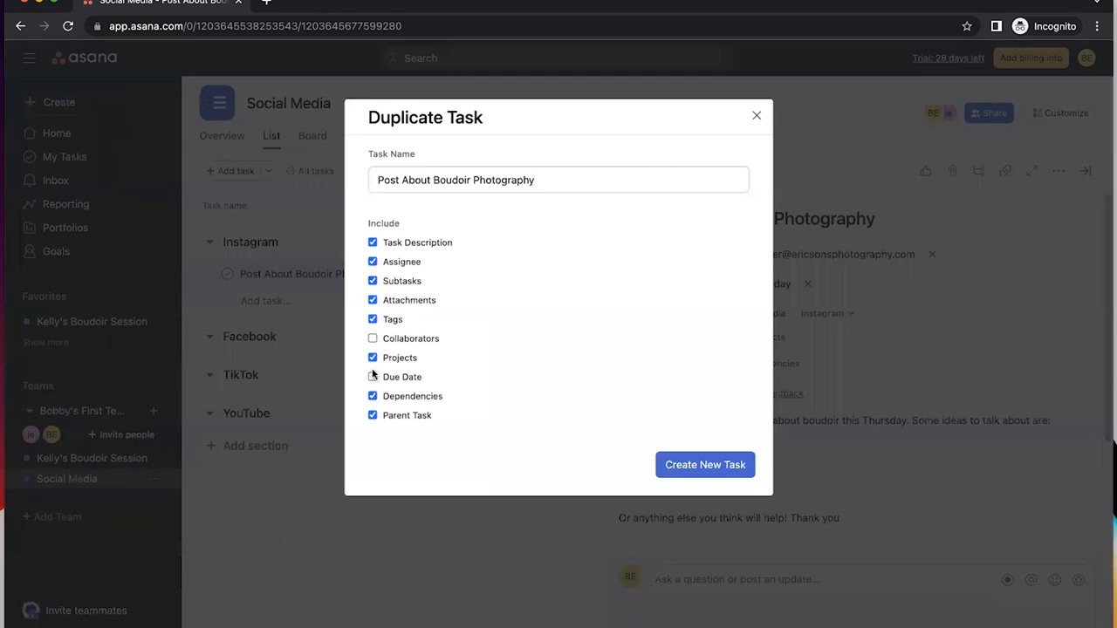
left_click(373, 376)
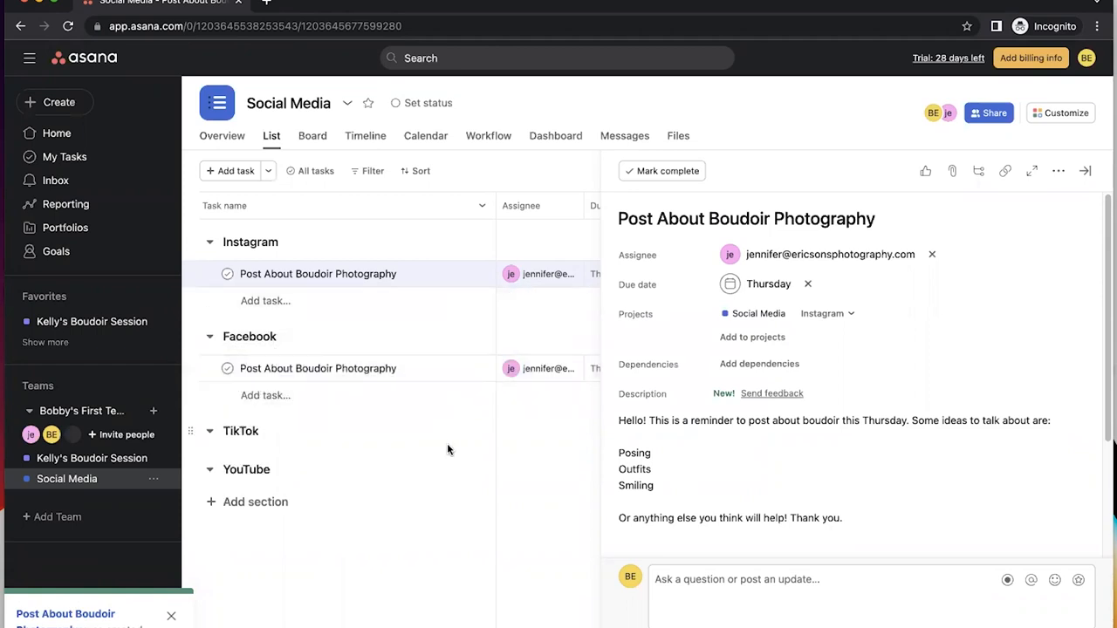
mouse_move(243, 320)
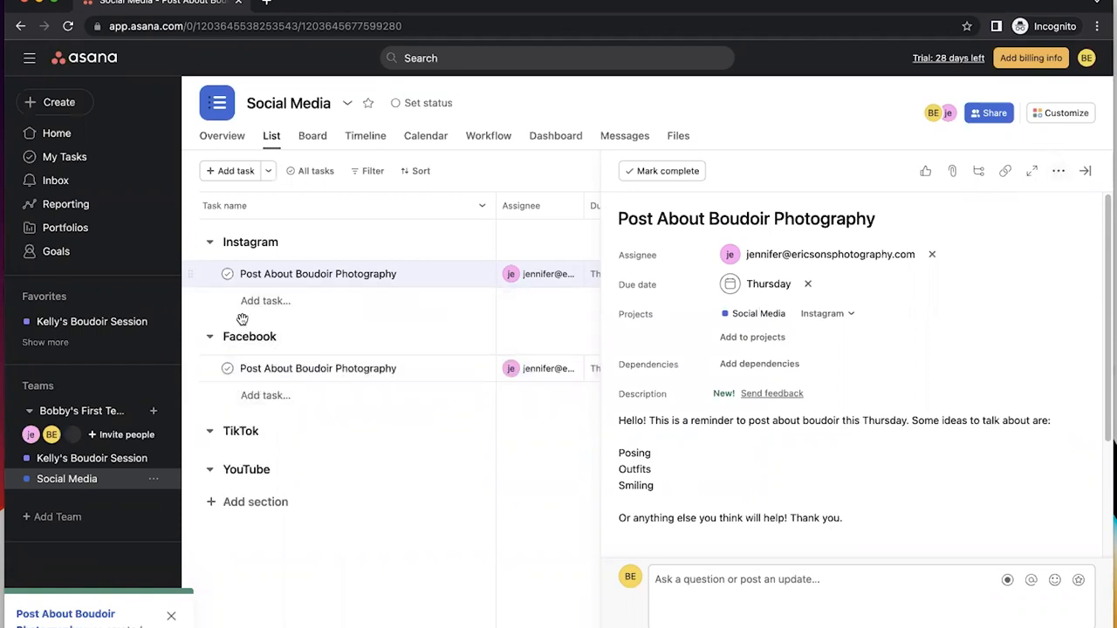
mouse_move(242, 431)
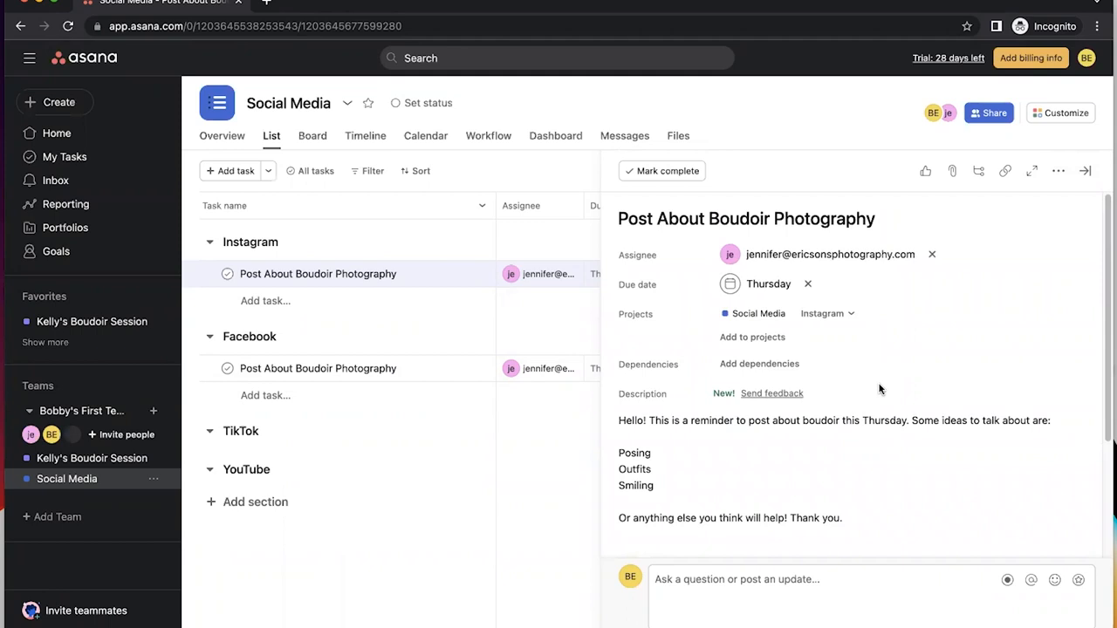
mouse_move(511, 257)
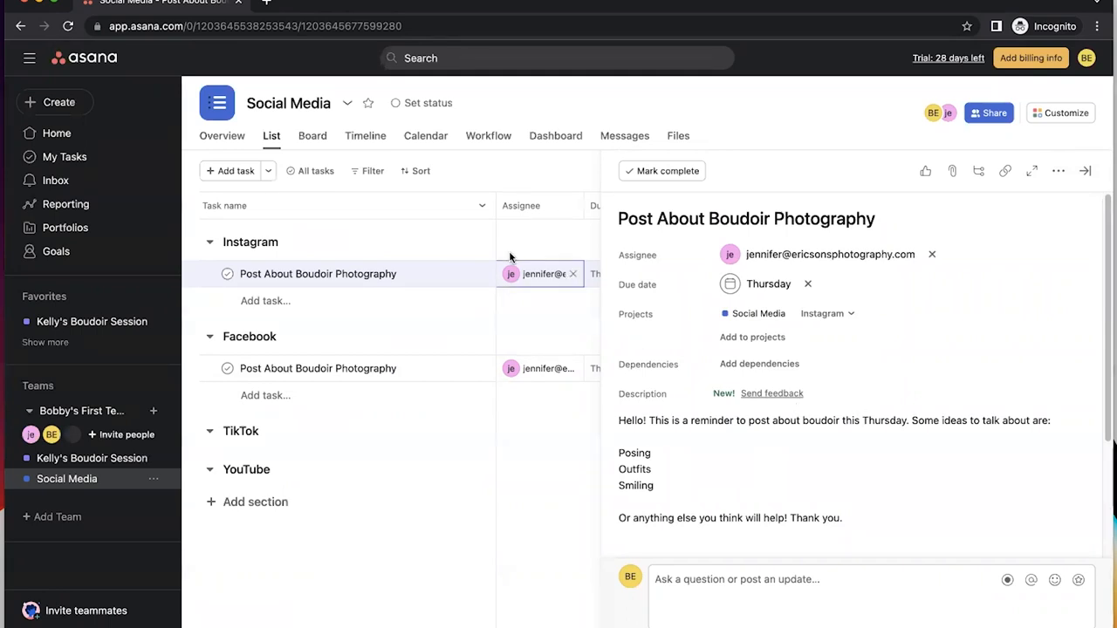
- Switch Social Media to Calendar view, showing both boudoir posts on Thursday, January 5
left_click(425, 136)
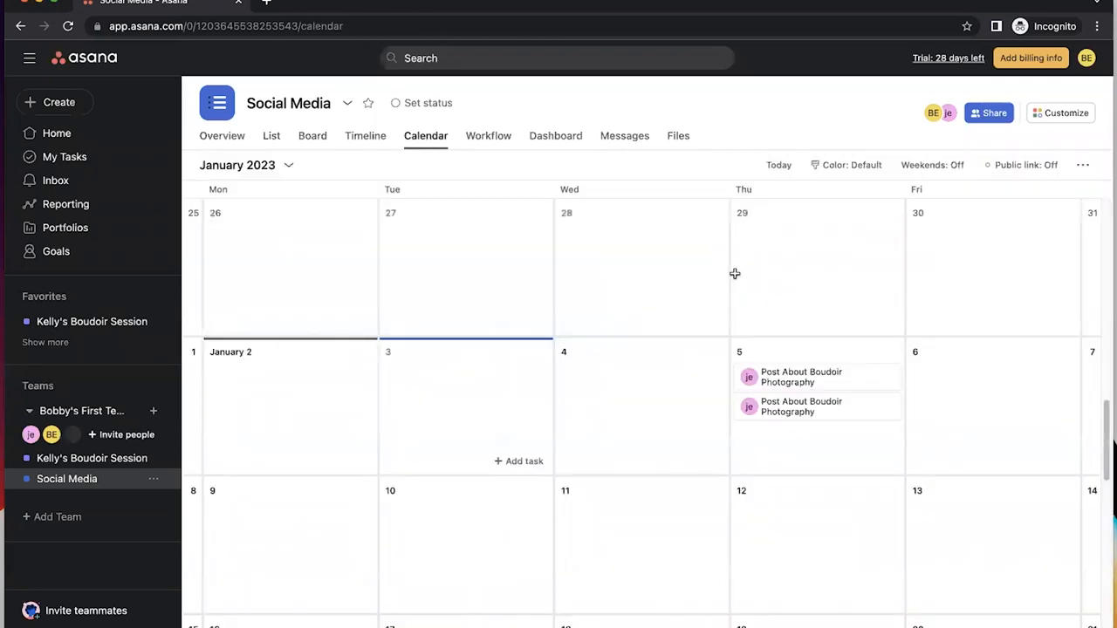
mouse_move(948, 383)
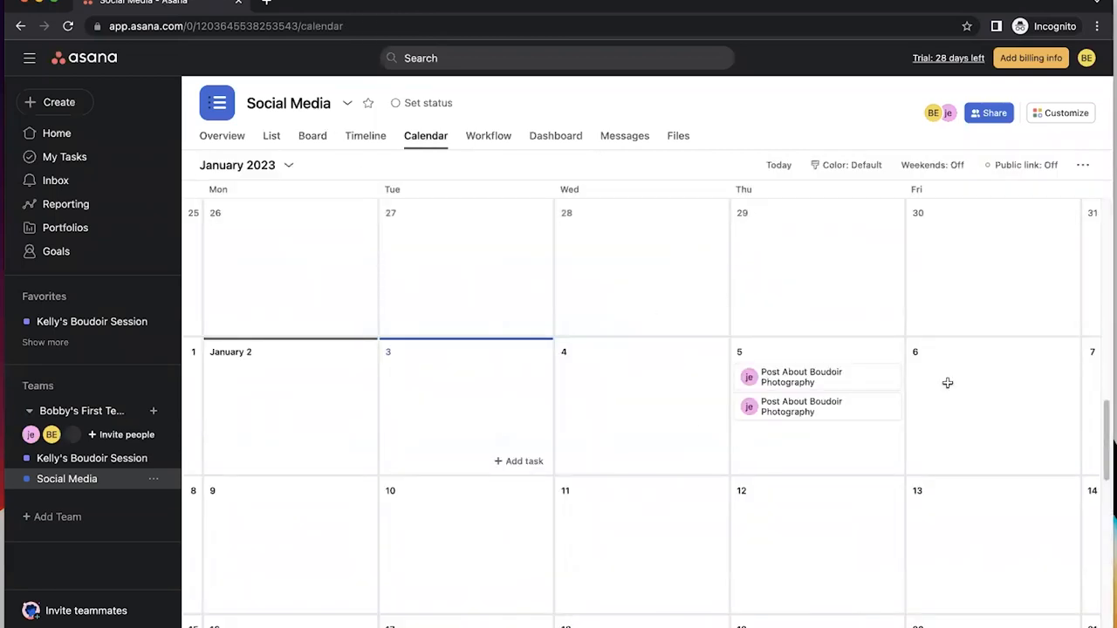
mouse_move(729, 424)
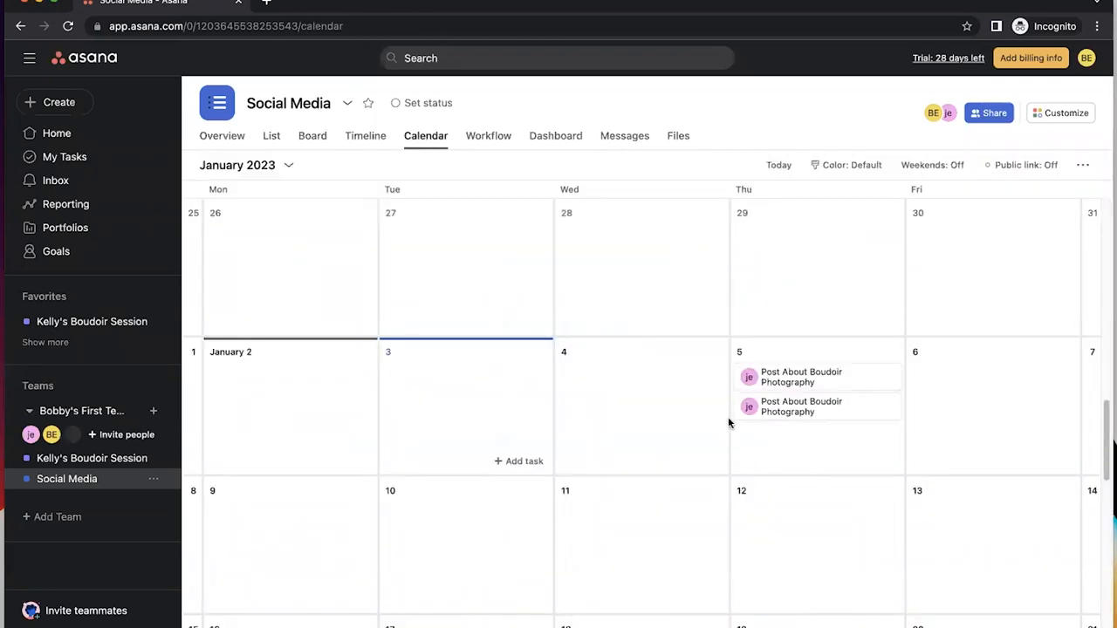
mouse_move(618, 543)
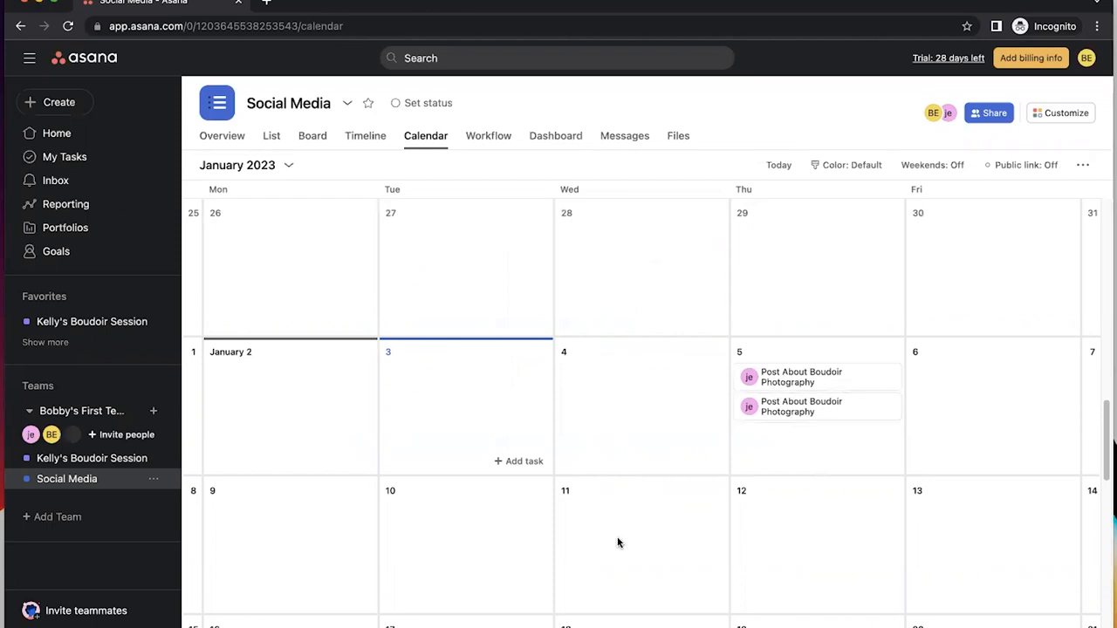
mouse_move(672, 422)
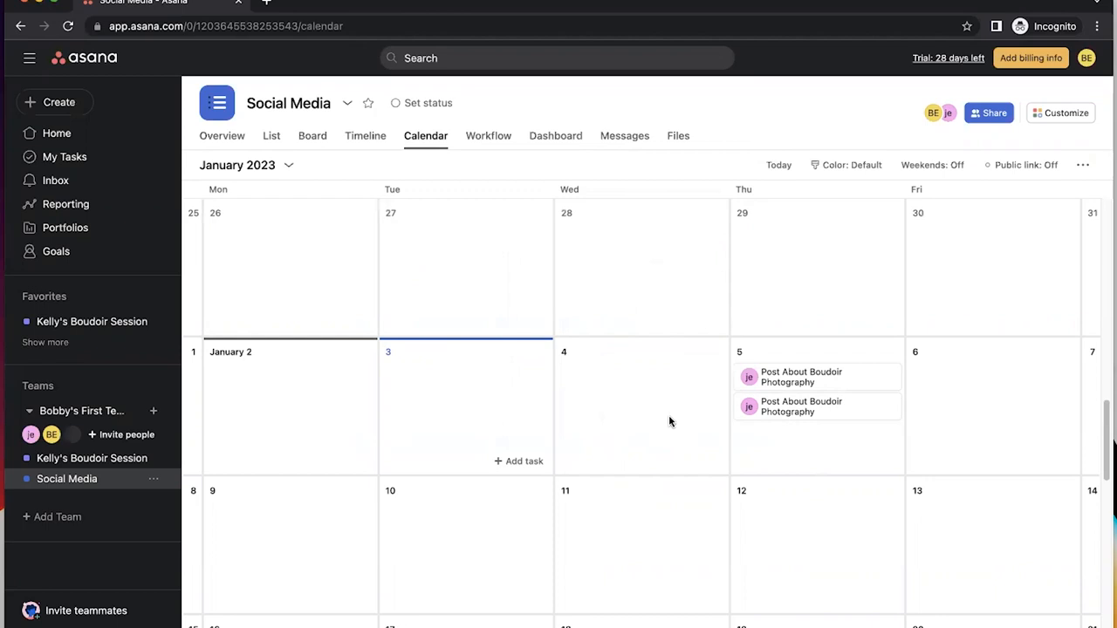
mouse_move(103, 483)
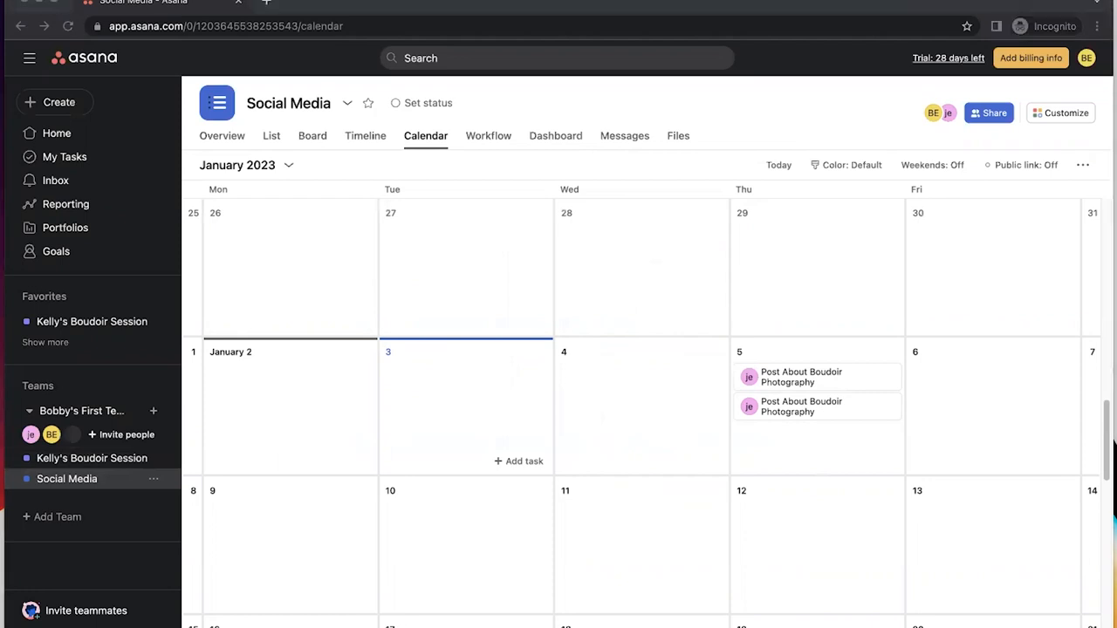
mouse_move(248, 118)
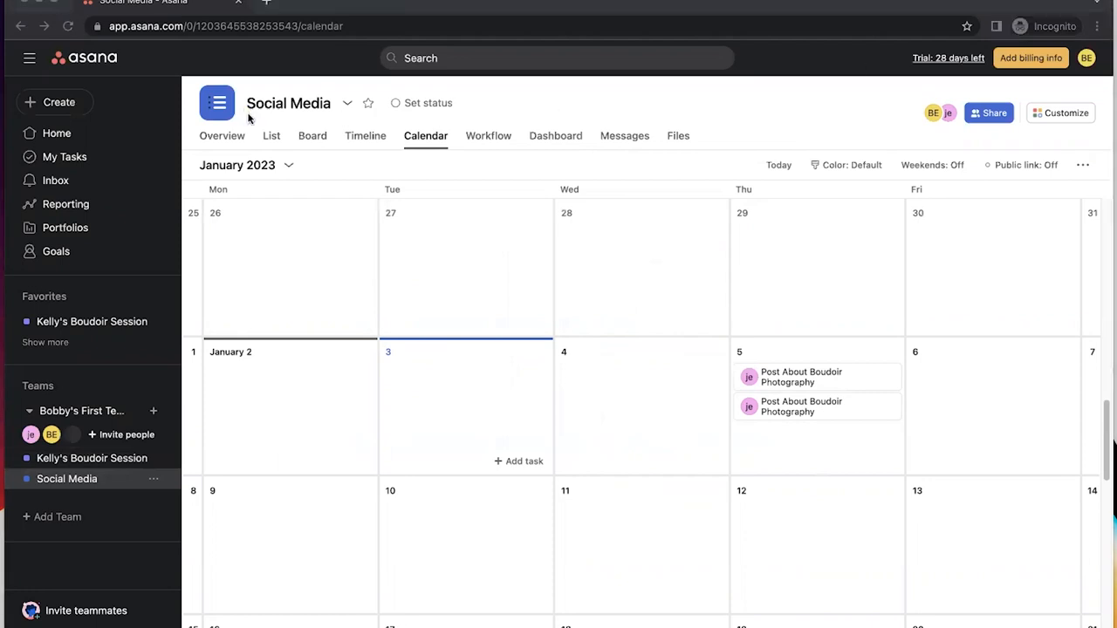
- Back in List view, add the TikTok task 'Create video showing new studio set' and open its details
left_click(271, 135)
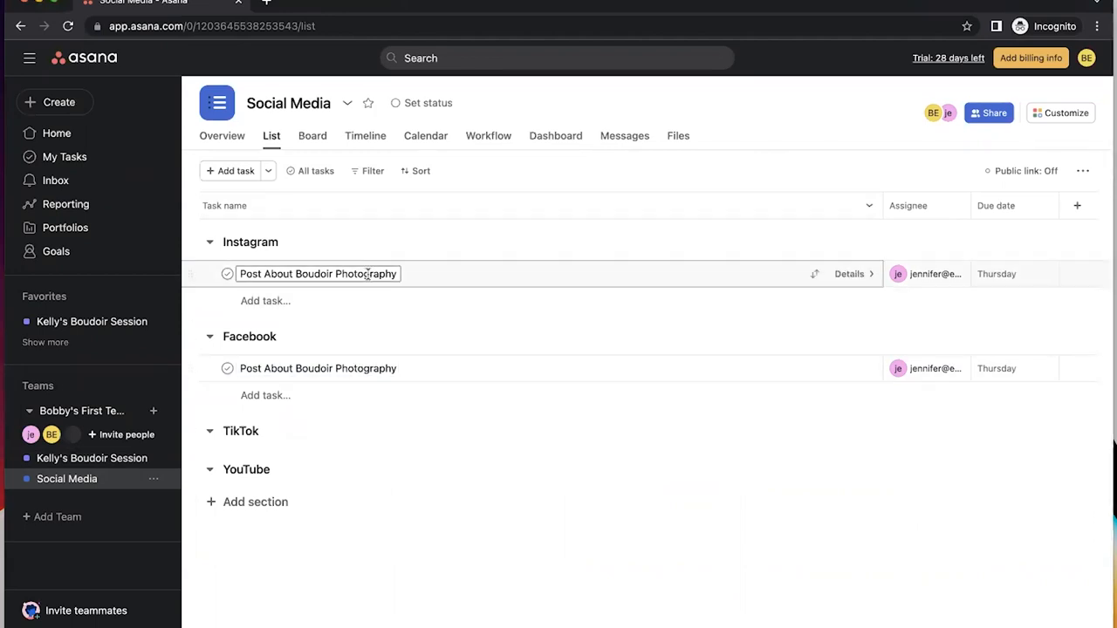
mouse_move(272, 430)
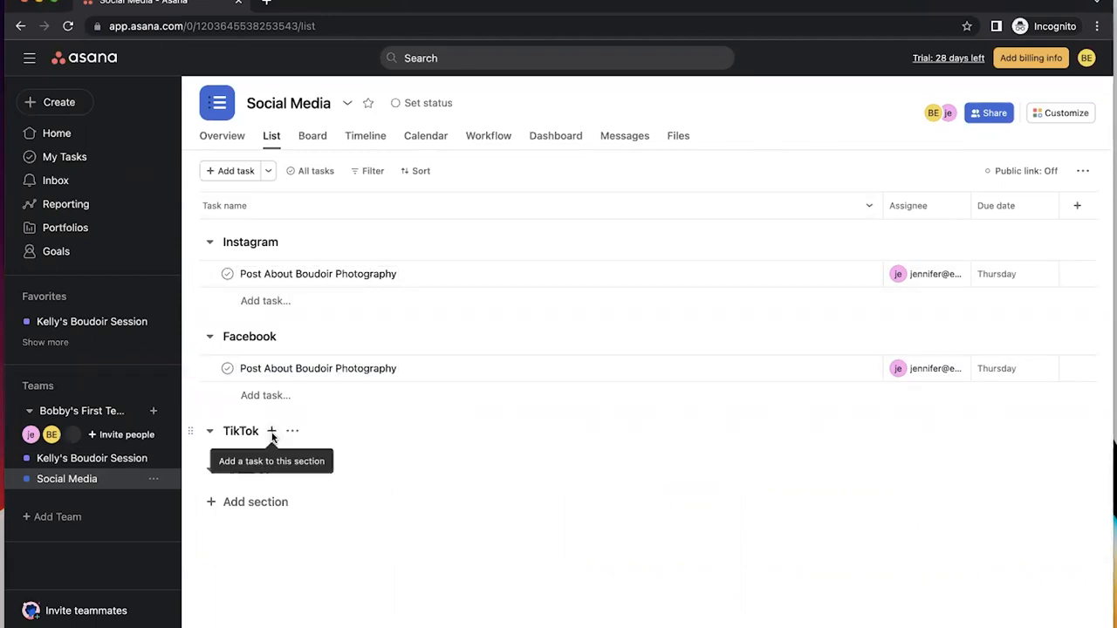
left_click(272, 430)
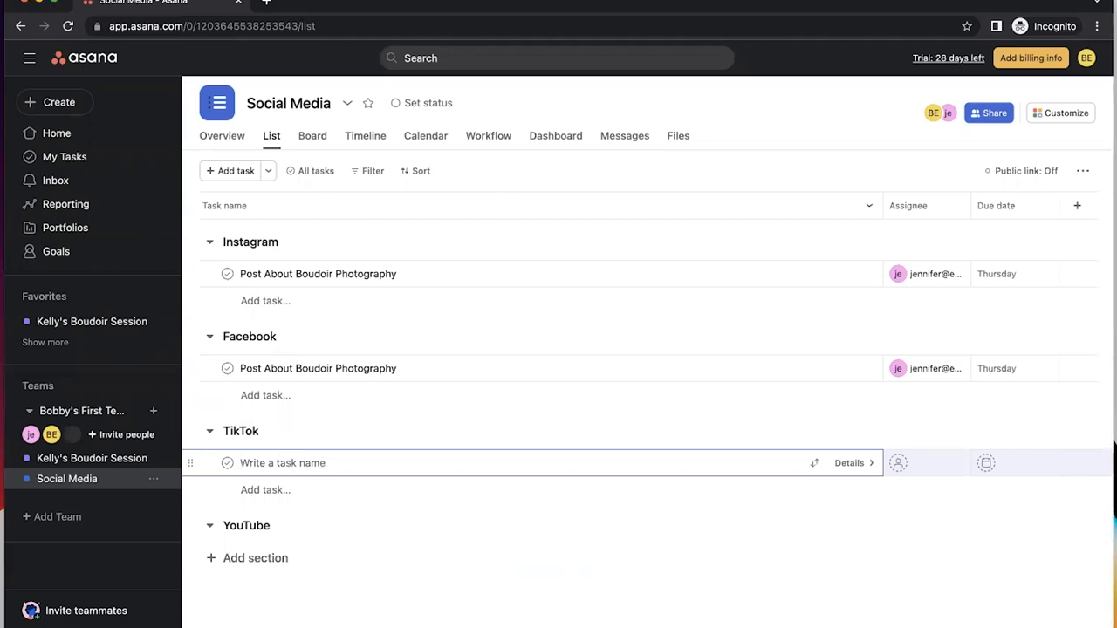
type("Create video")
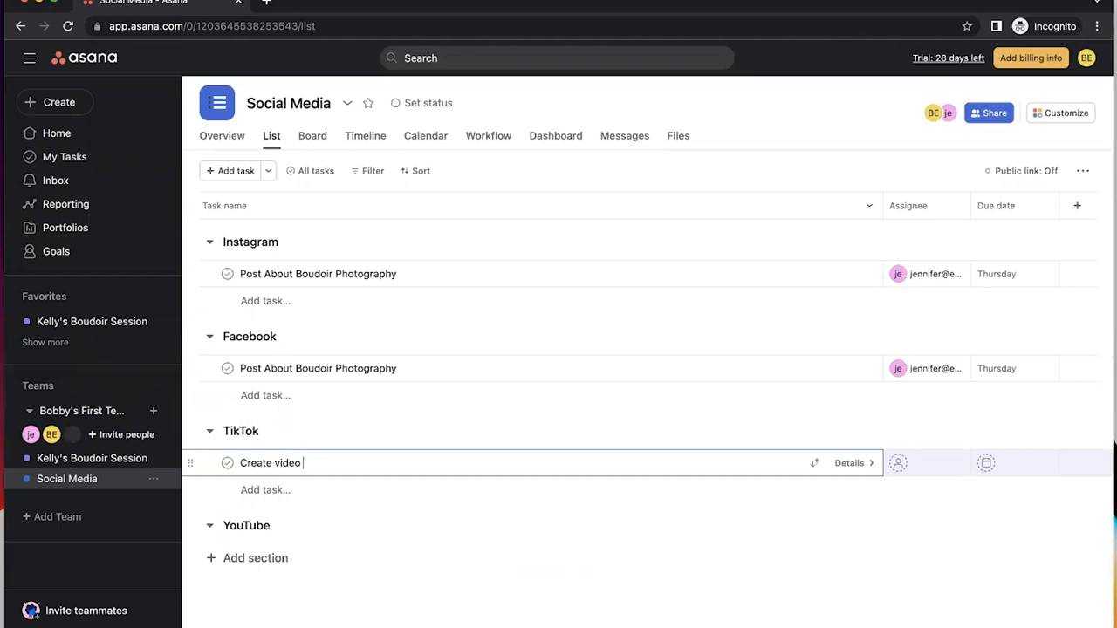
type("showing new studio set")
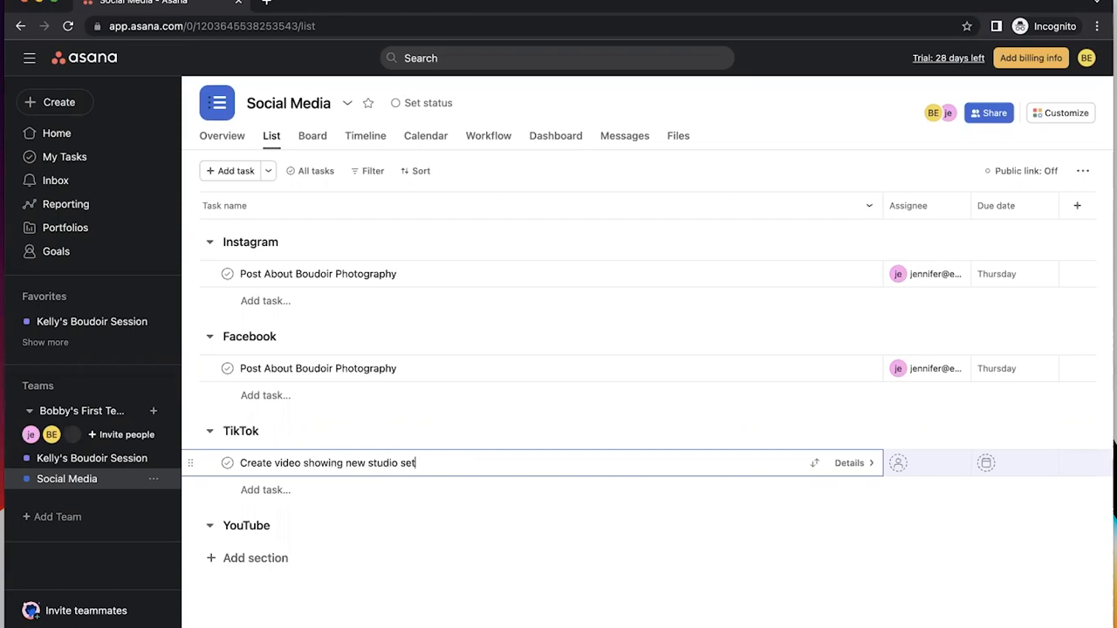
left_click(849, 463)
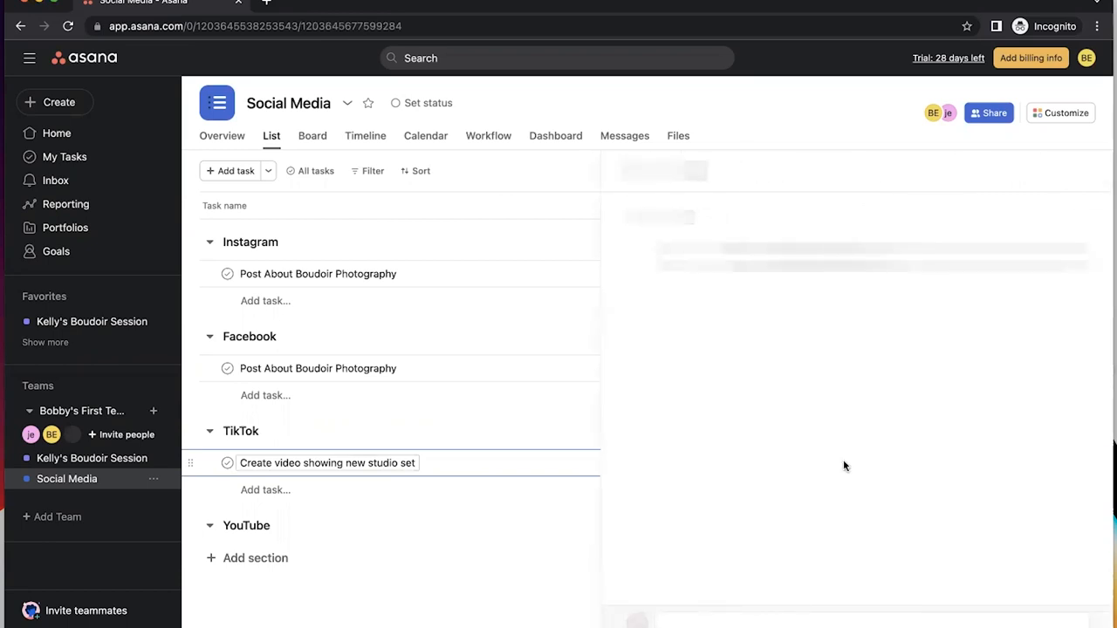
- Assign the studio-video task to Jennifer with a due date of Monday, January 9
left_click(328, 463)
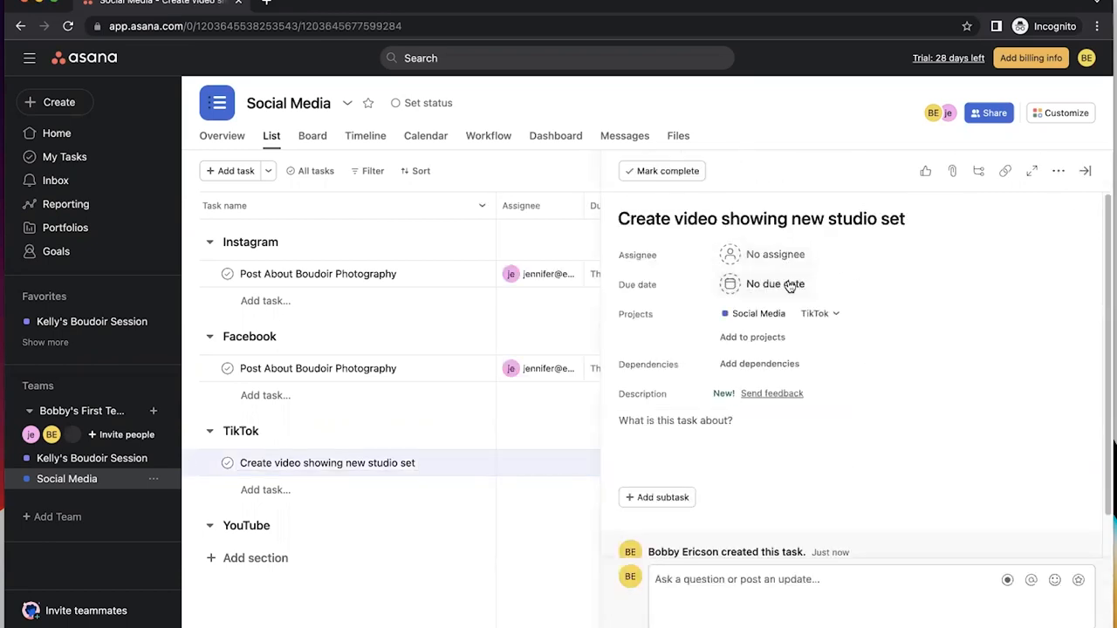
left_click(760, 254)
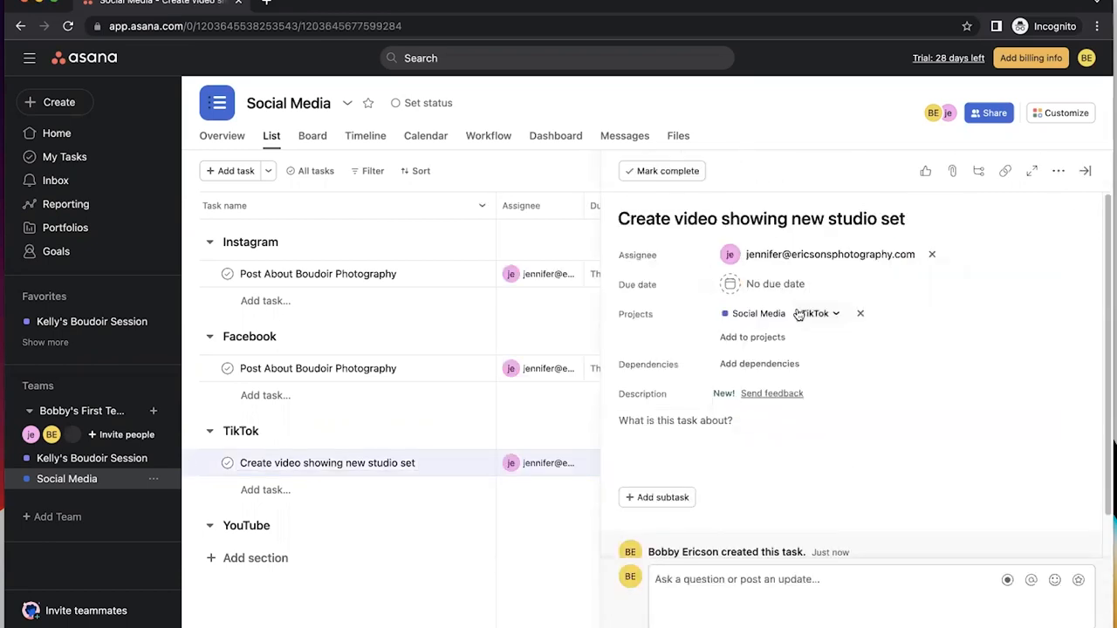
left_click(775, 284)
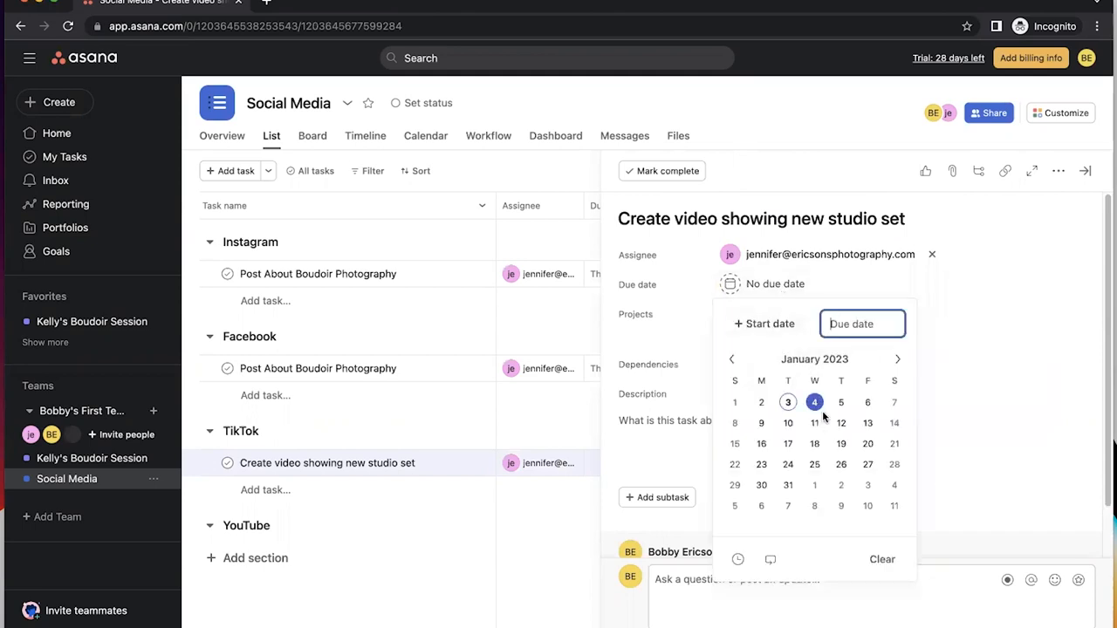
left_click(761, 423)
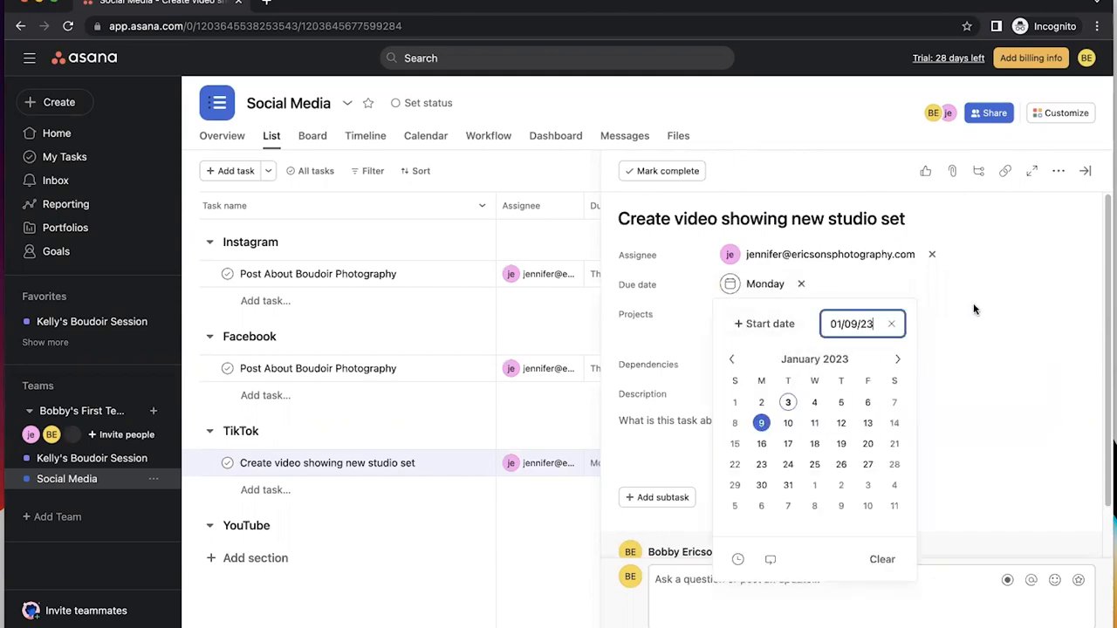
left_click(977, 301)
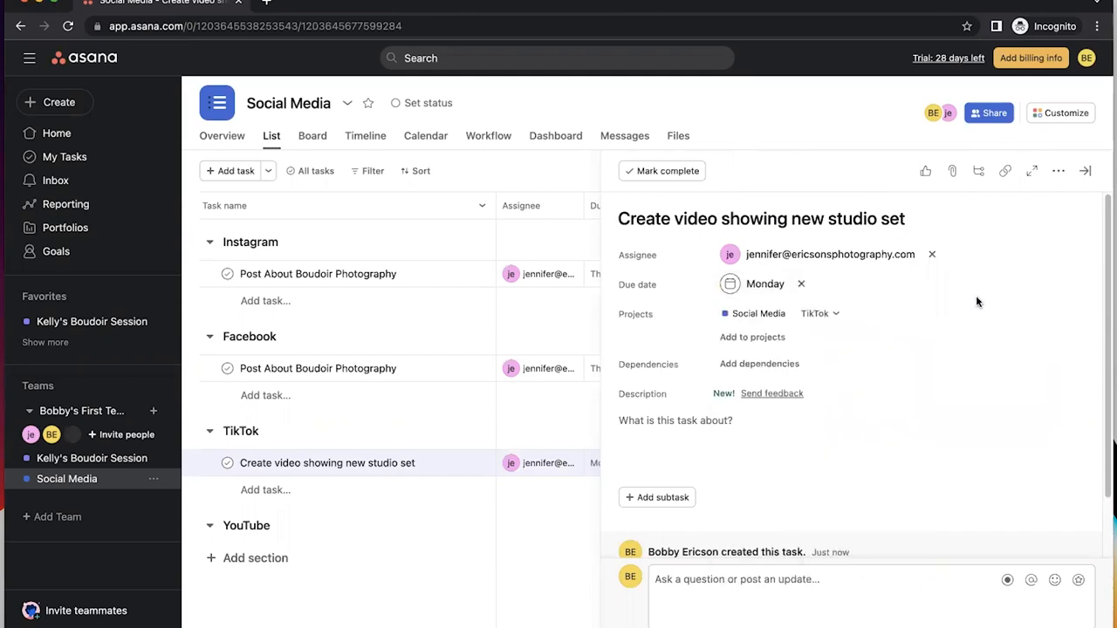
mouse_move(886, 345)
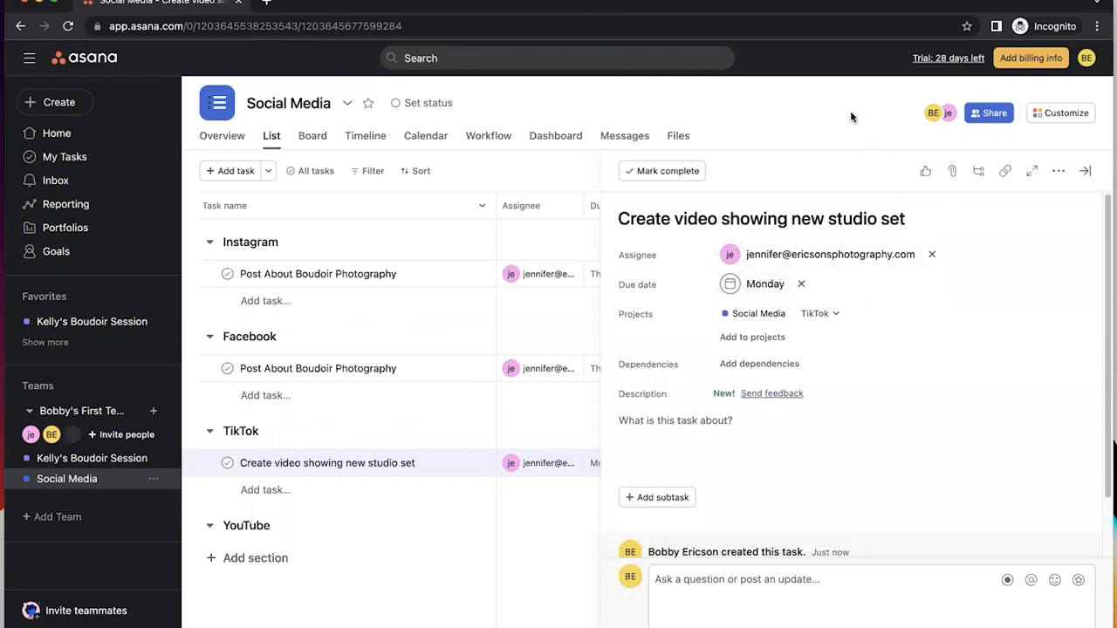
- Recheck the January 9 due date and type the comment 'Testing comment'
left_click(1084, 170)
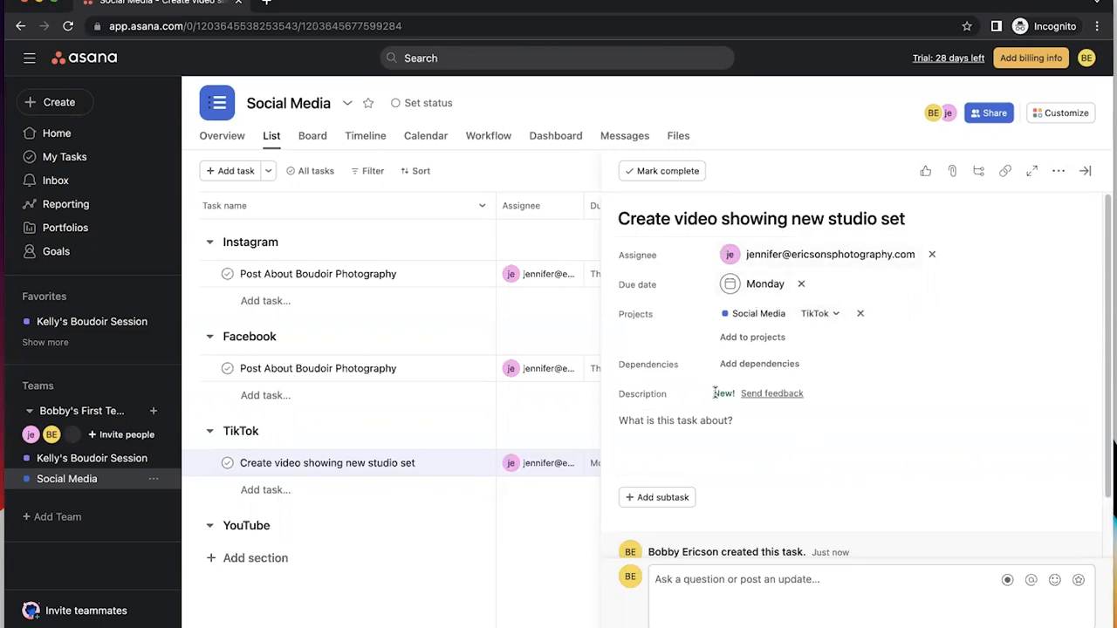
mouse_move(765, 284)
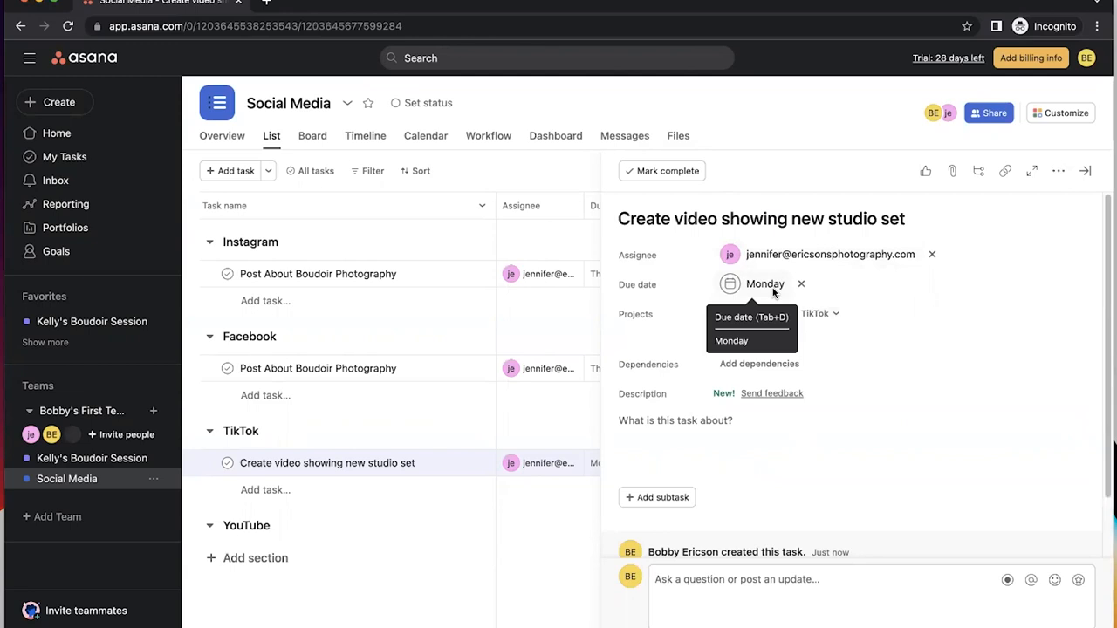
left_click(764, 283)
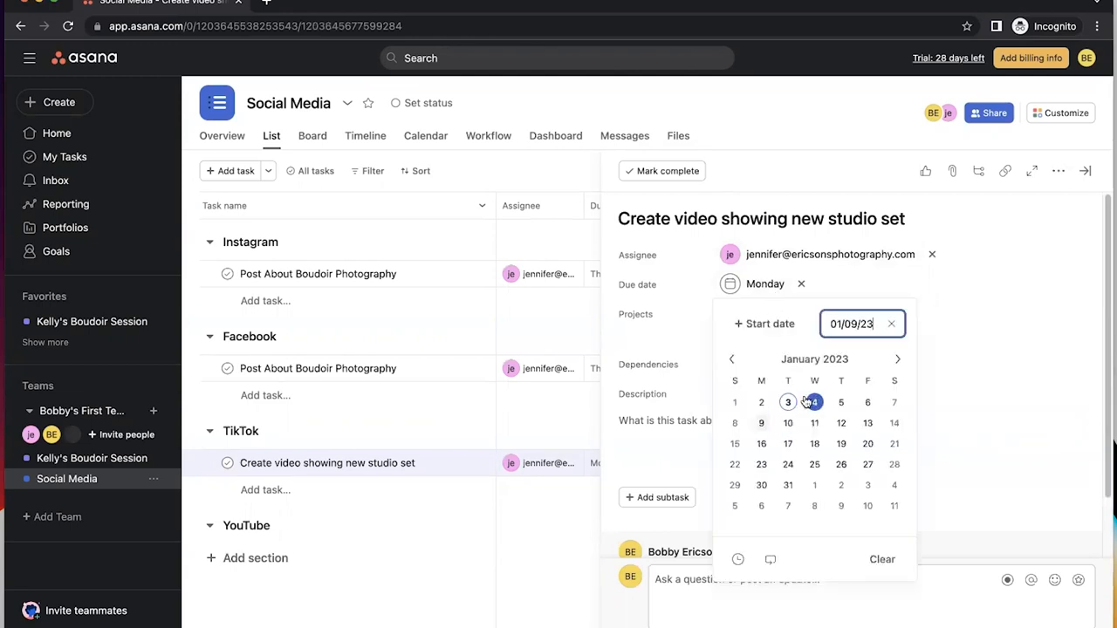
left_click(761, 423)
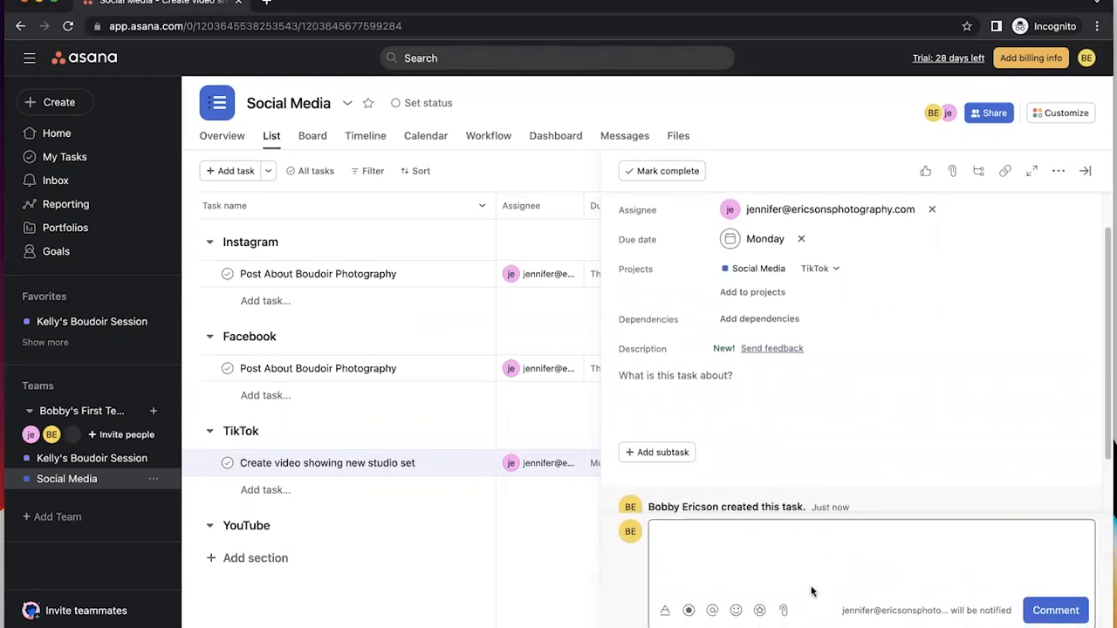
type("Testing comment")
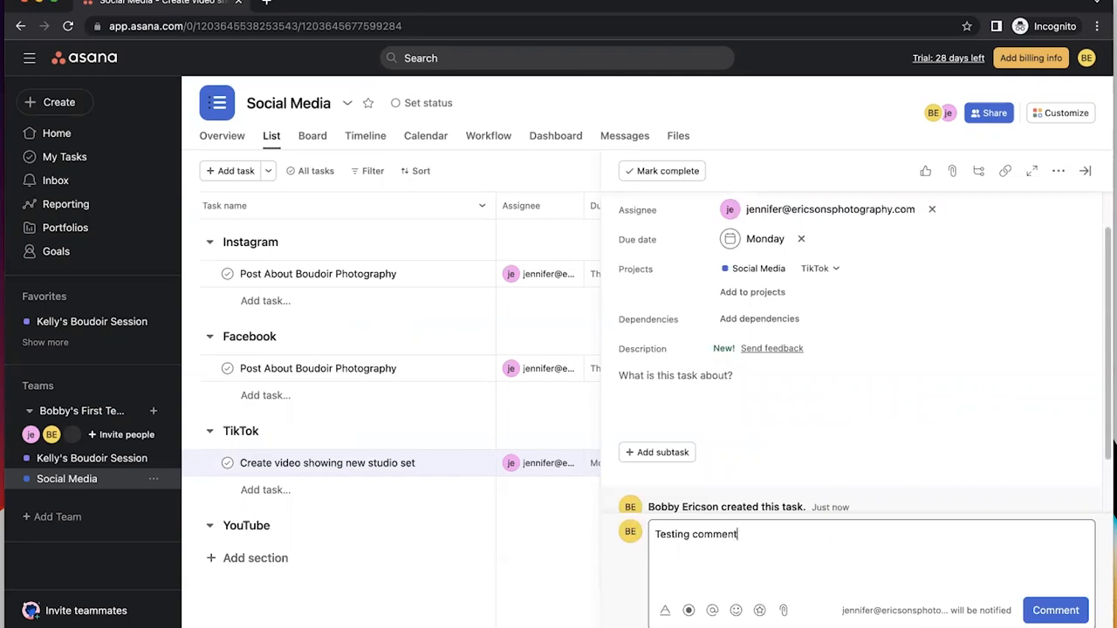